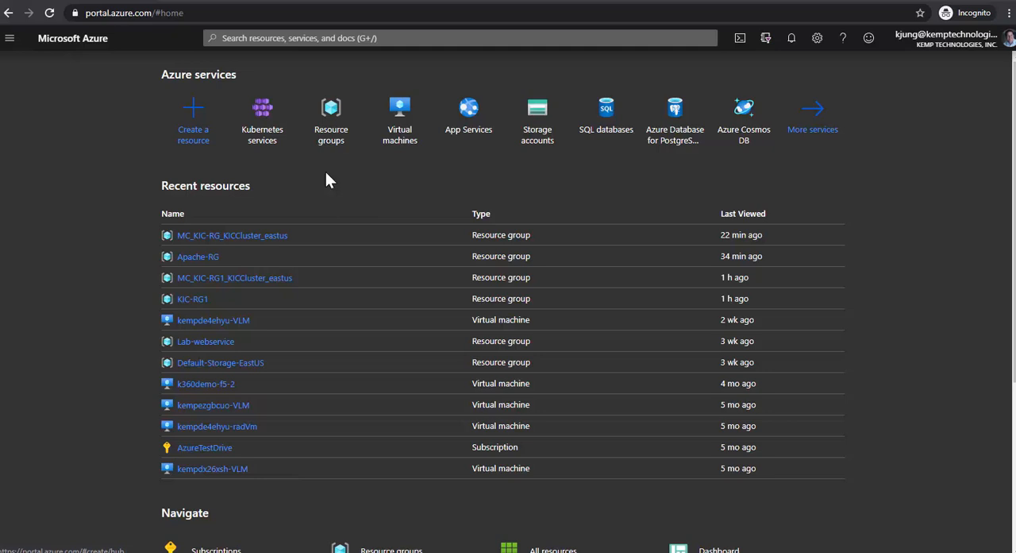
Step: Run az group create --name KIC-RG --location eastus from a new Cloud Shell session
click(262, 111)
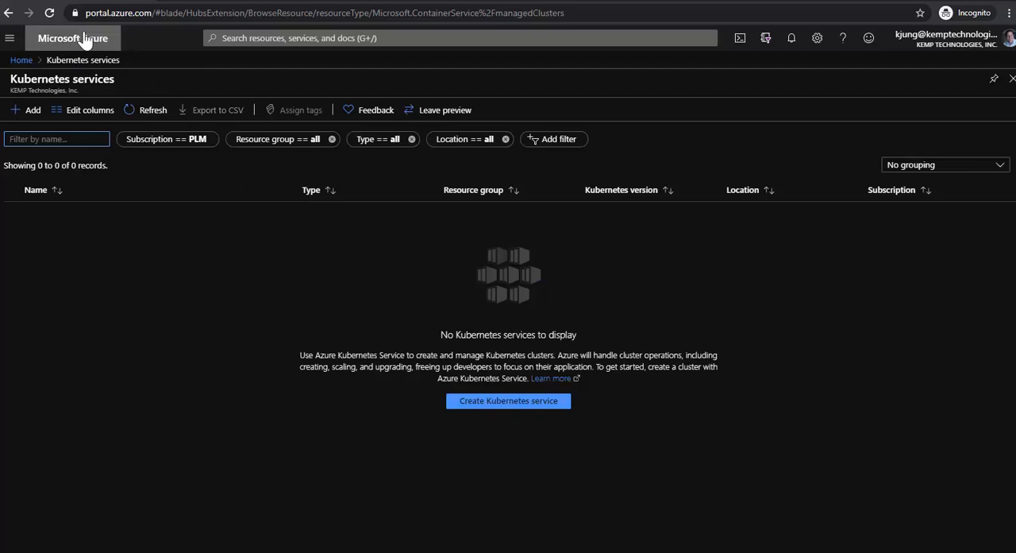
click(72, 38)
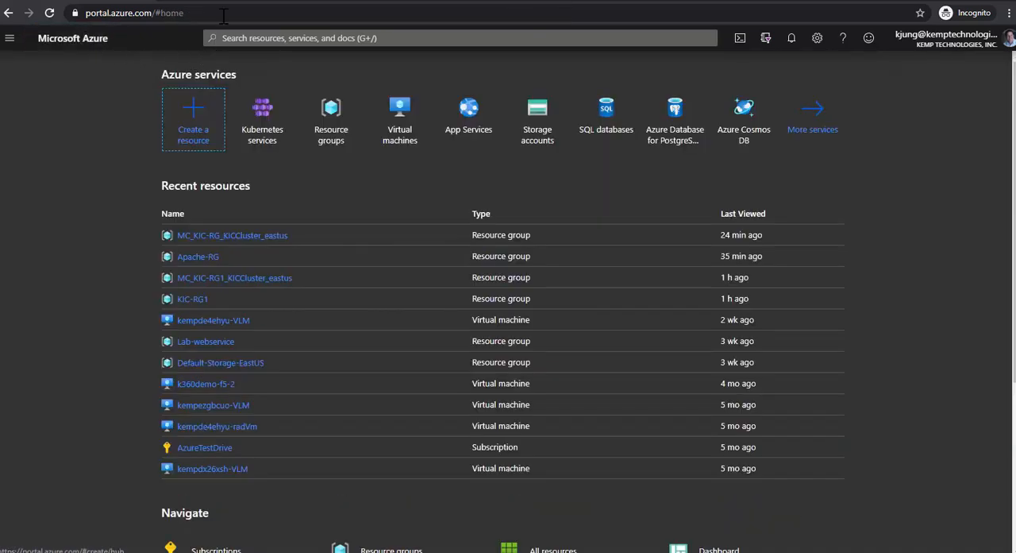
click(740, 37)
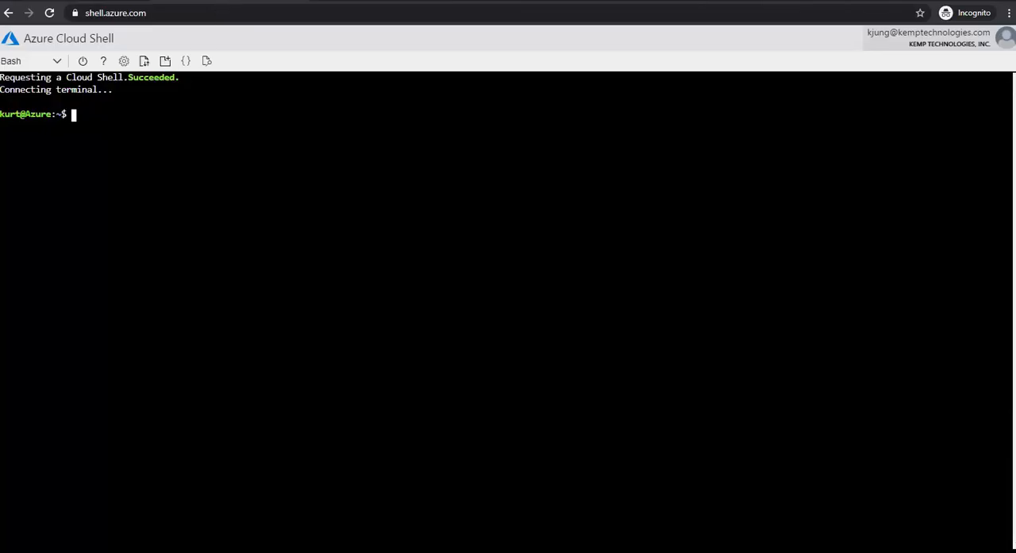
text(az group create --name KIC-RG --location eastus)
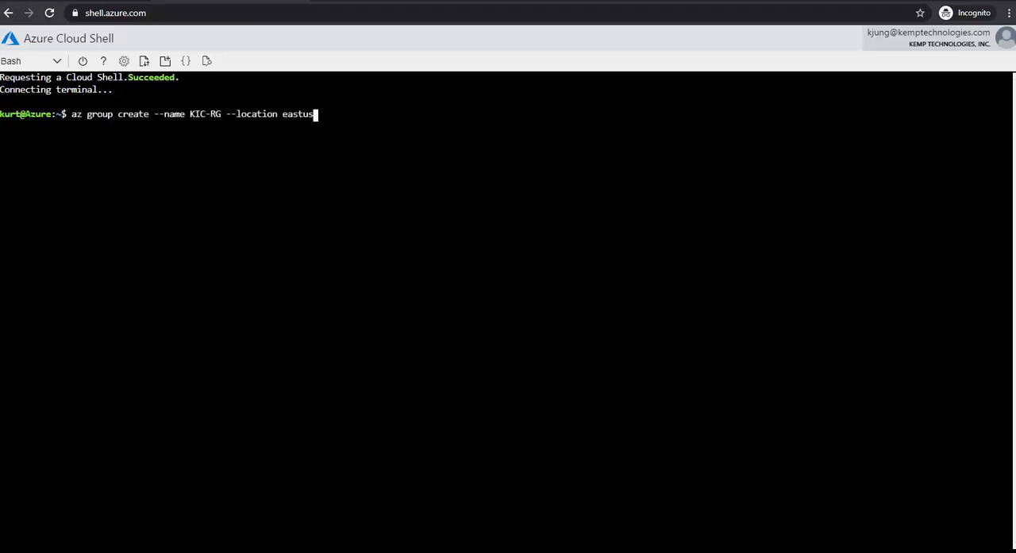
key(Return)
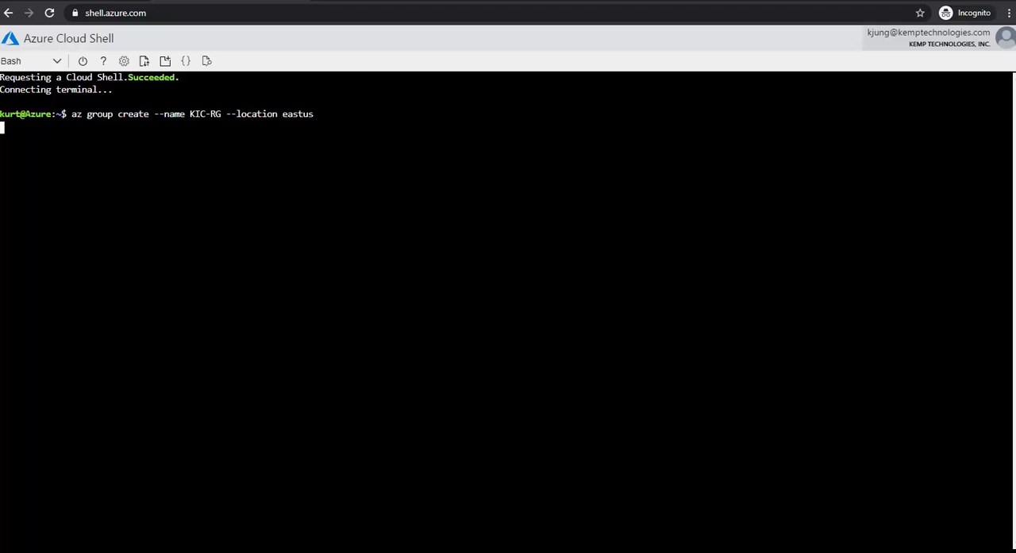
key(Return)
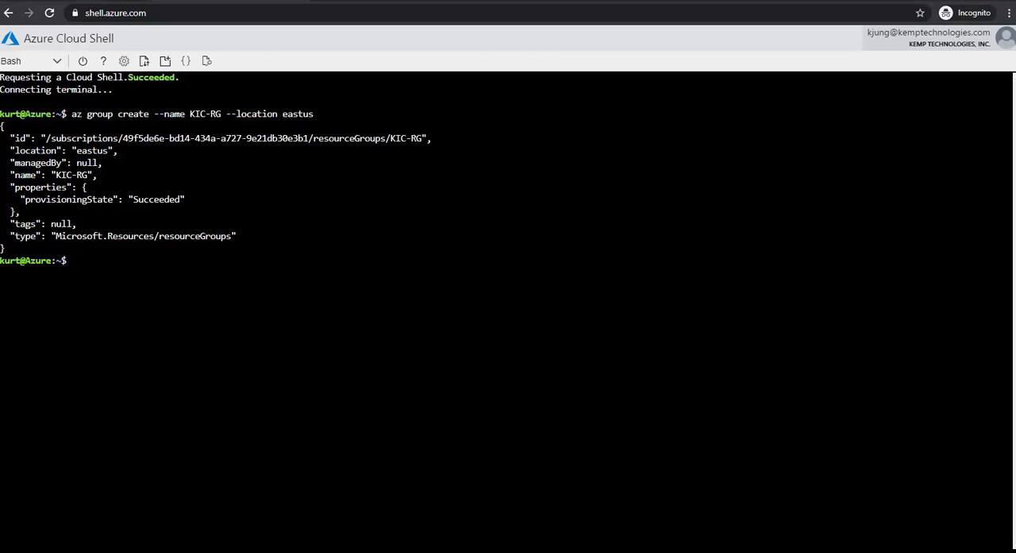
Step: Create one-node cluster KICCluster1 in KIC-RG with monitoring, then list its nodes with kubectl get nodes
text(az aks create --resource-group KIC-RG --name KICCluster1 --node-count 1 --enable-addons monitoring --generate-ssh-keys)
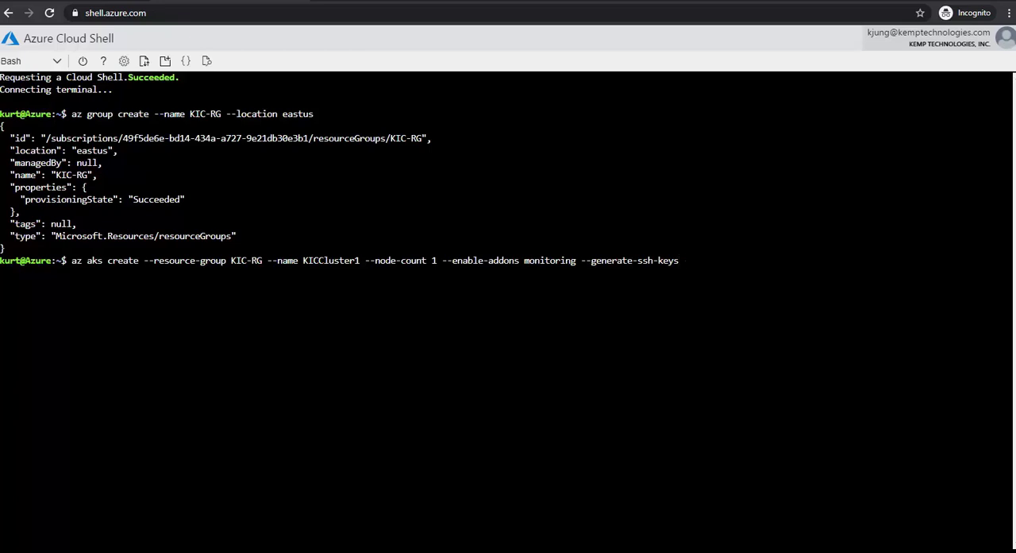
key(Return)
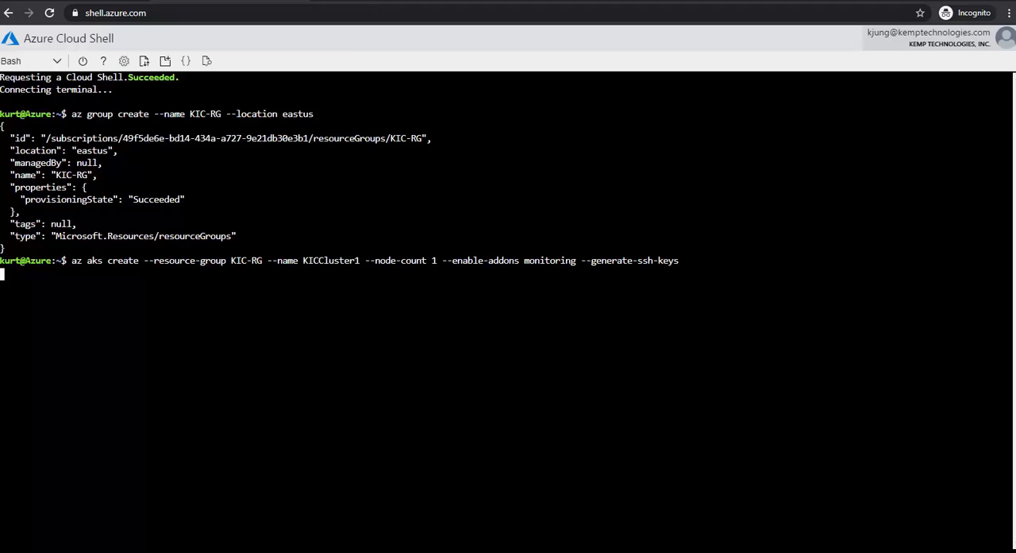
key(Return)
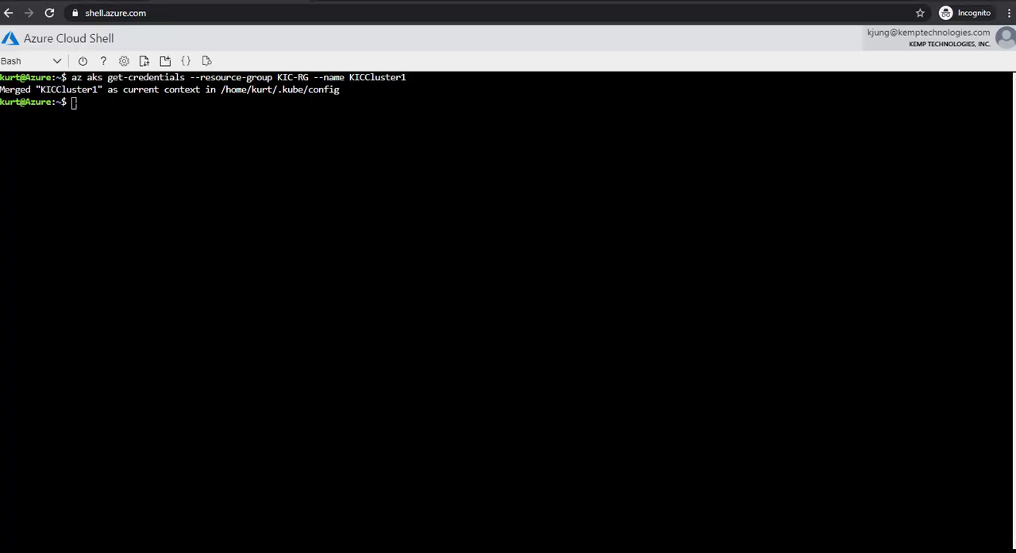
text(kubectl get nodes)
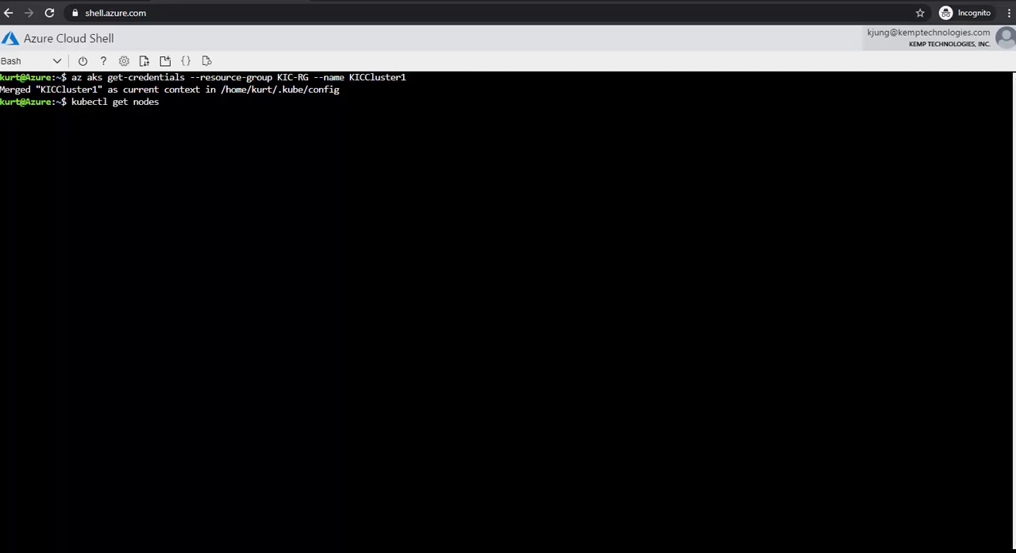
key(Return)
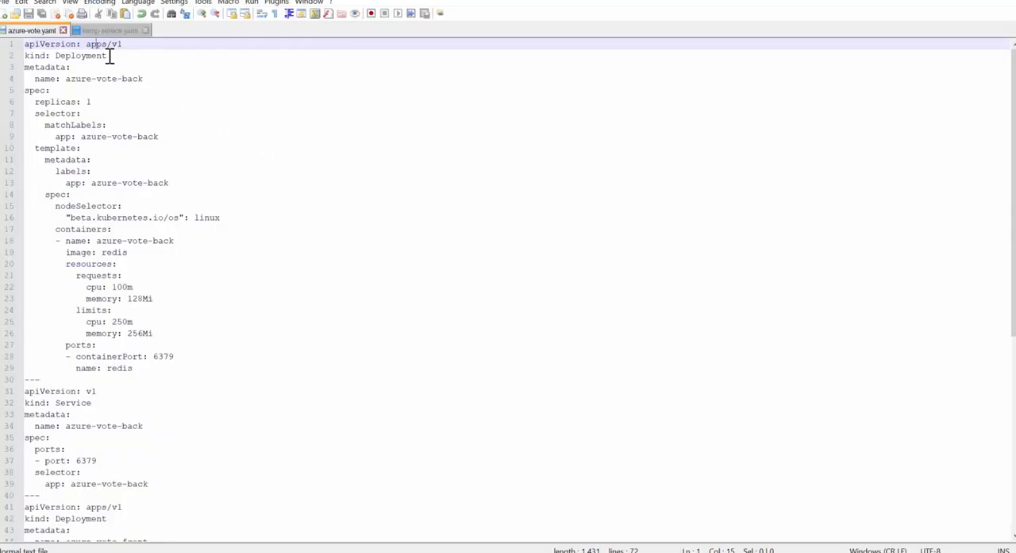
Step: Scroll through azure-vote.yaml from the top, reviewing its deployments and services, and select all its text
click(122, 44)
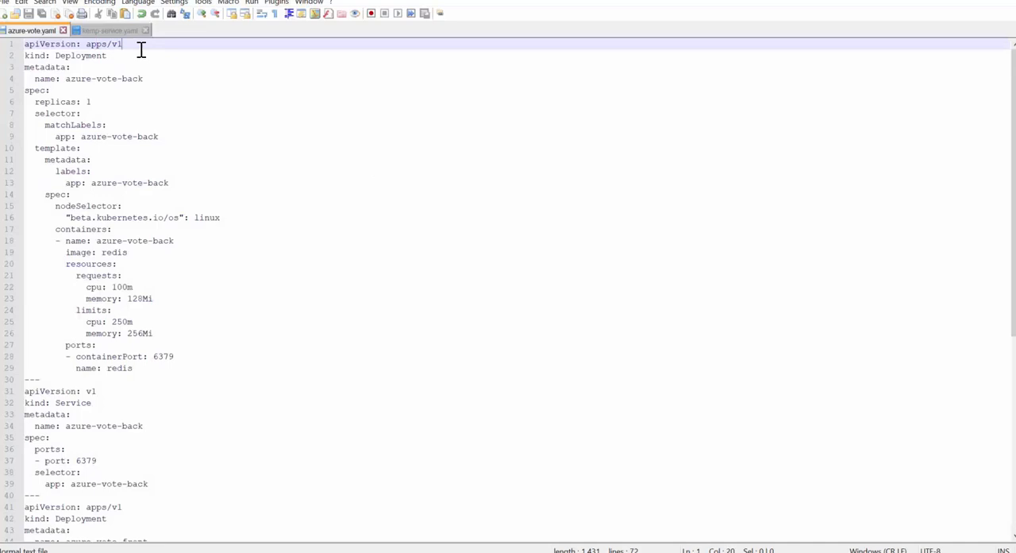
mouse_move(113, 56)
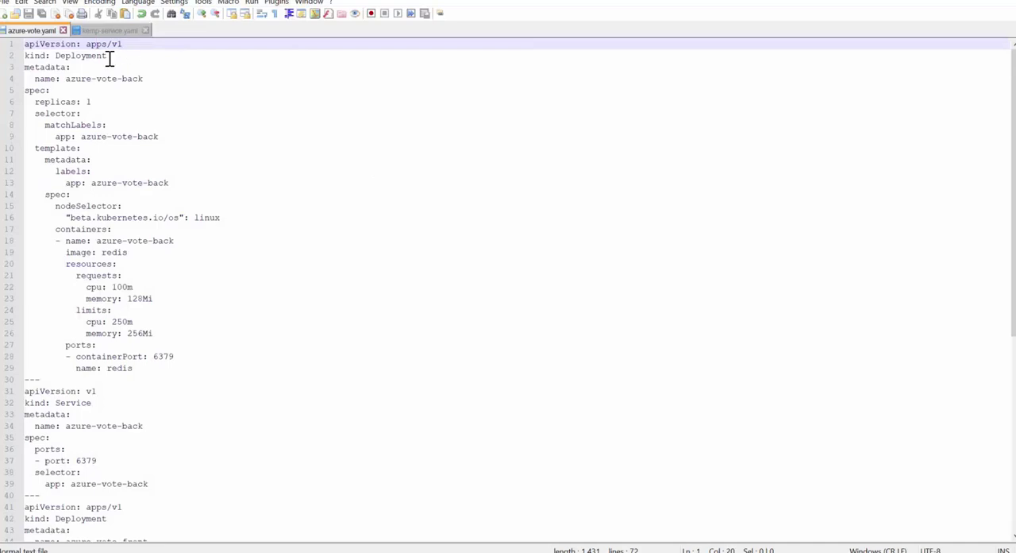
mouse_move(117, 79)
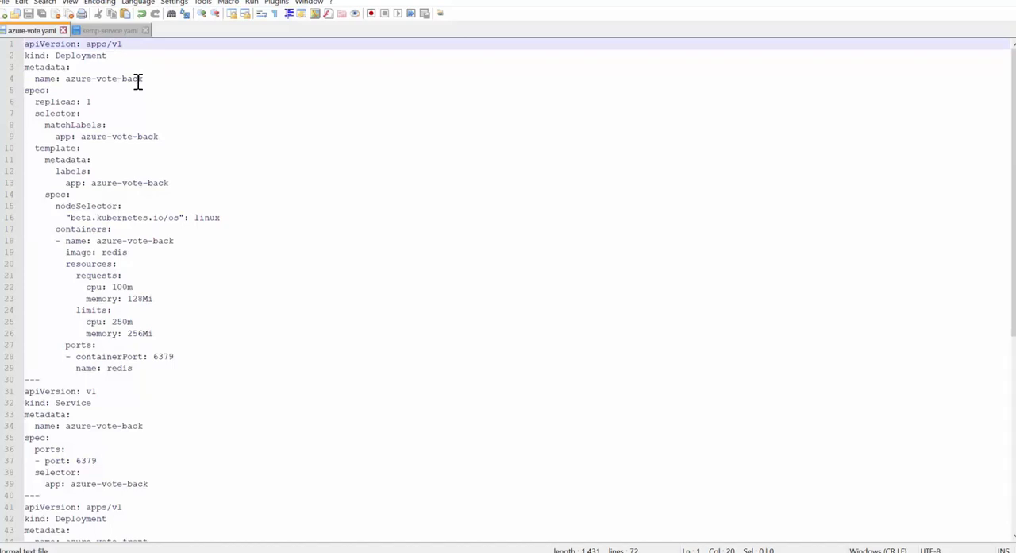
mouse_move(152, 183)
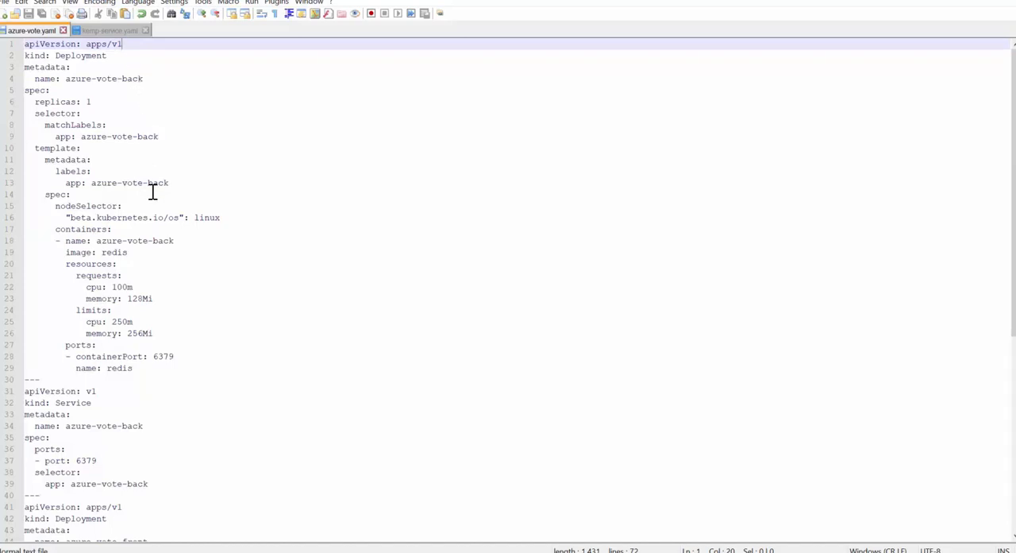
mouse_move(153, 291)
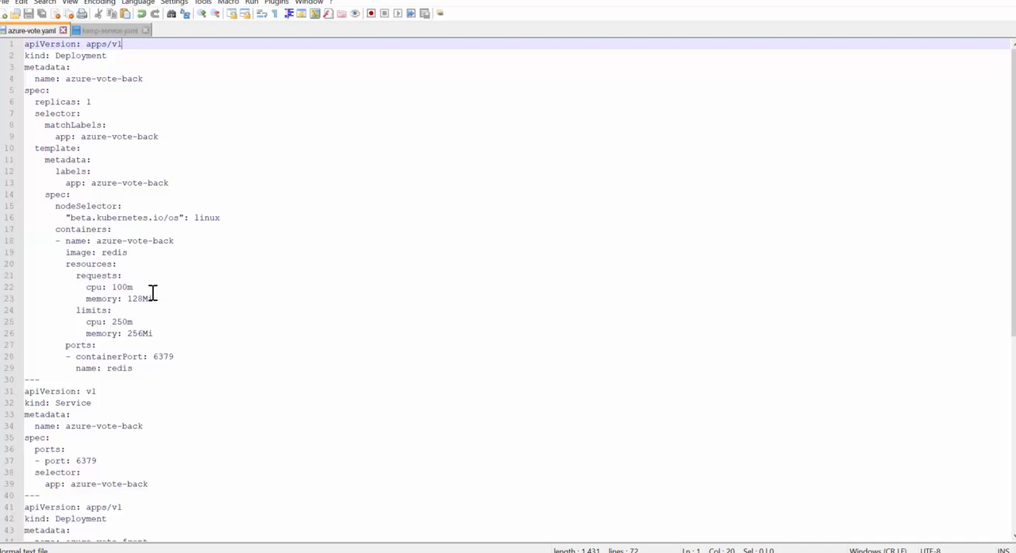
scroll(down, 3)
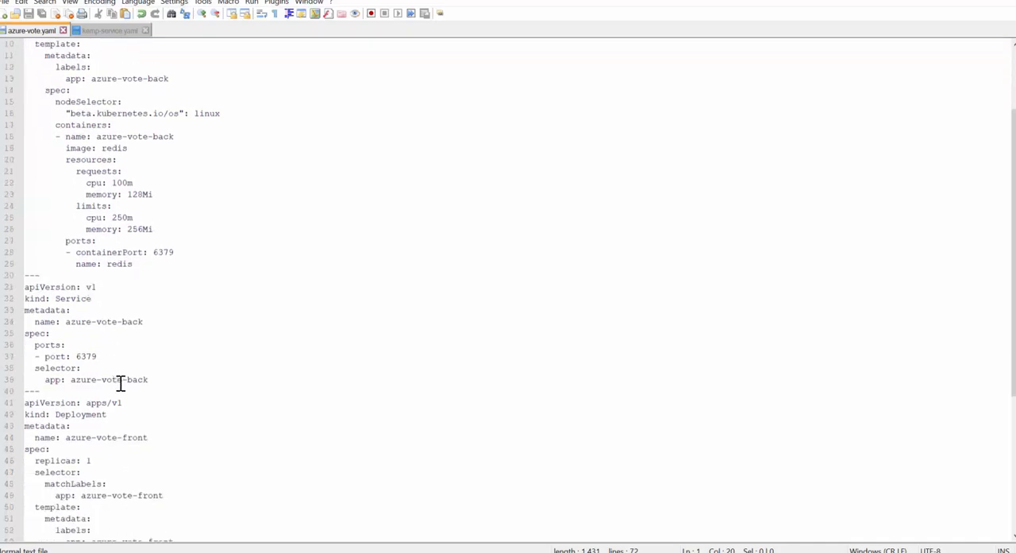
scroll(down, 3)
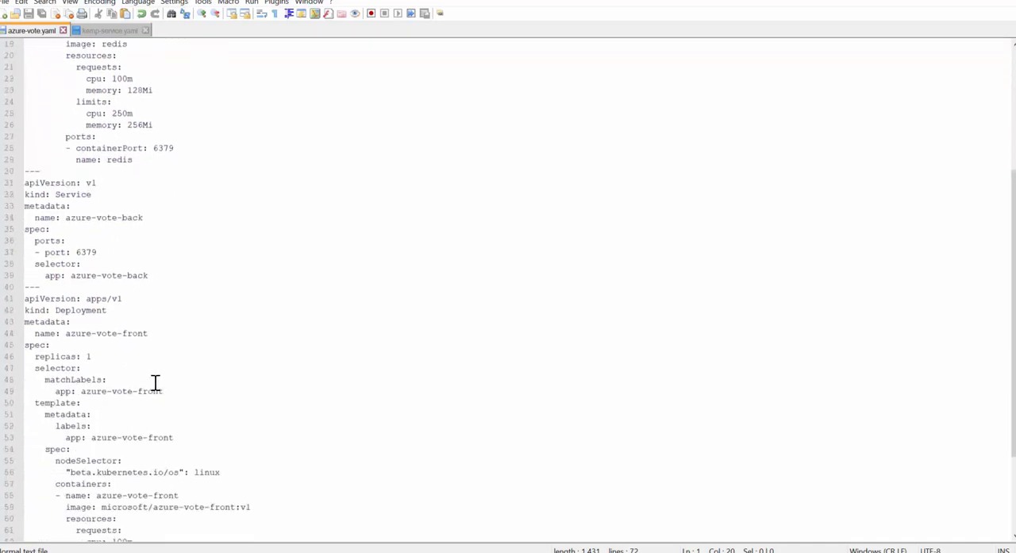
scroll(down, 3)
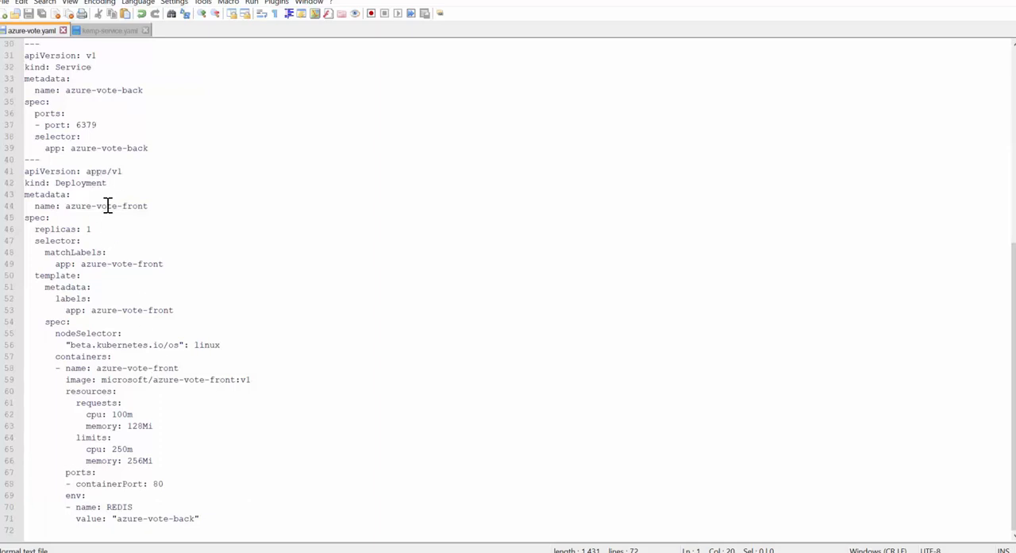
mouse_move(116, 229)
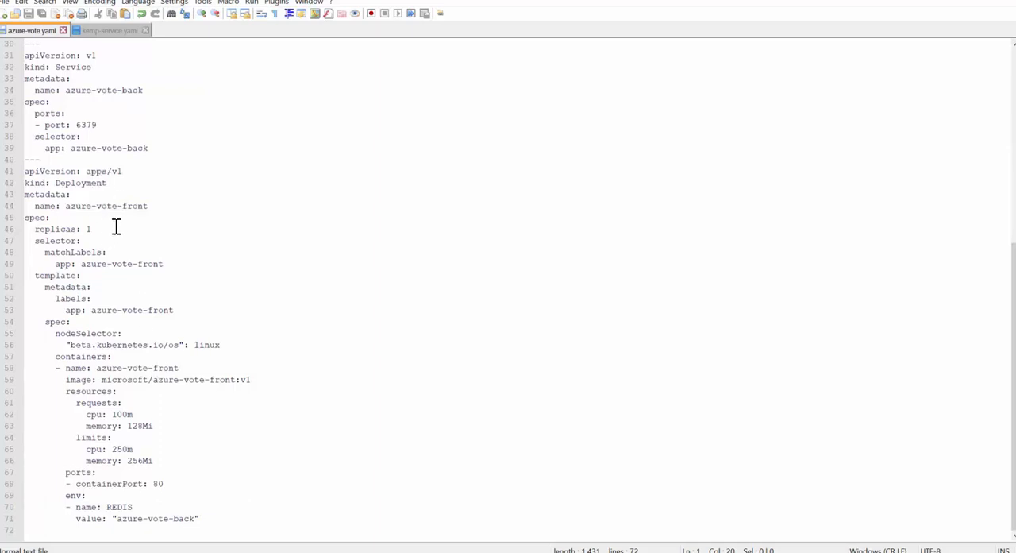
mouse_move(119, 281)
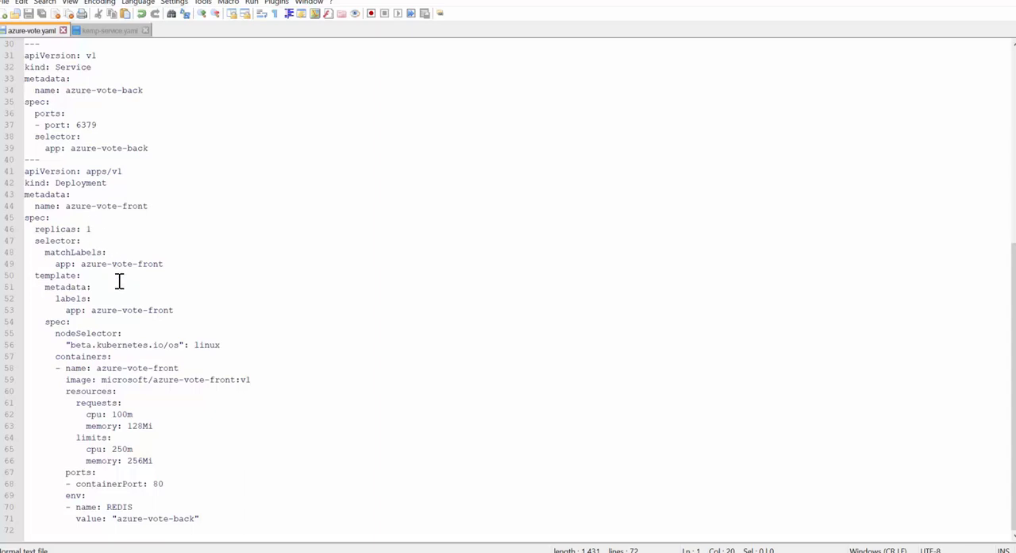
scroll(up, 3)
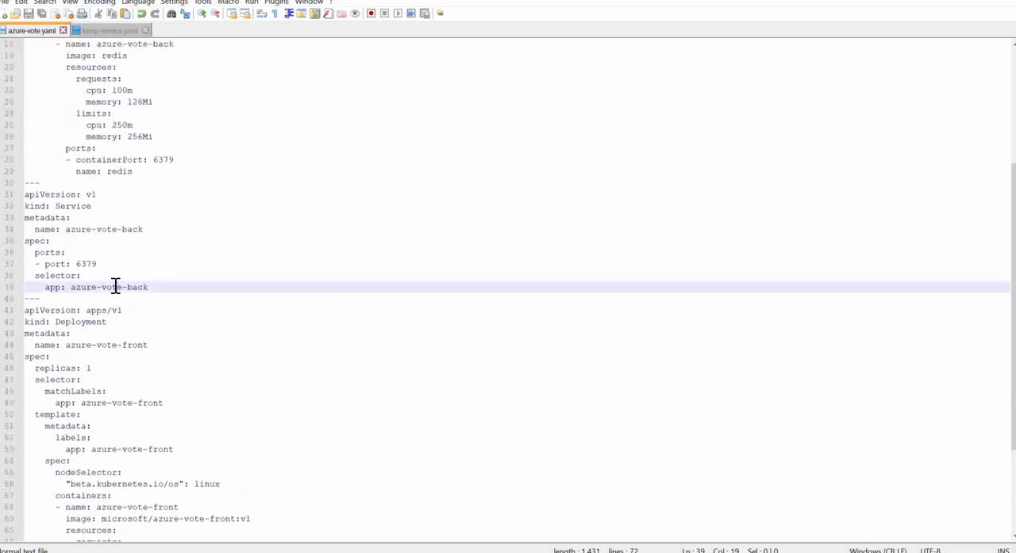
key(ctrl+a)
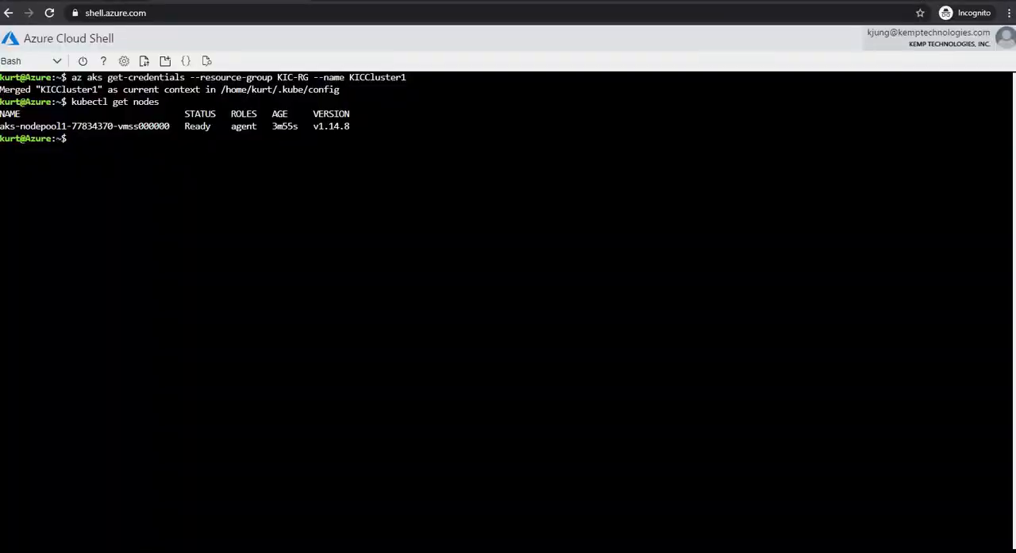
Step: Open azure-vote.yaml in vi and page through the manifest contents
text(vi)
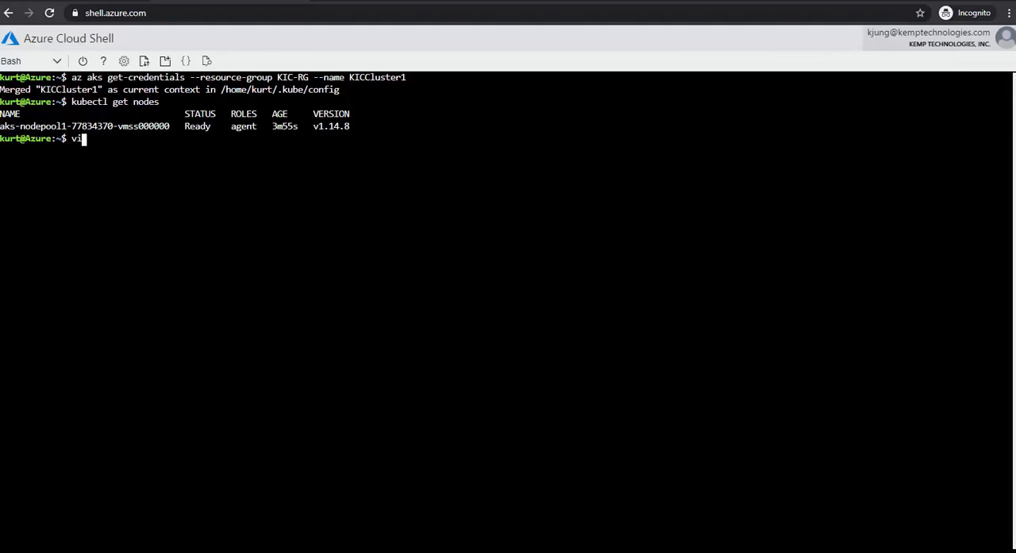
text(azure-)
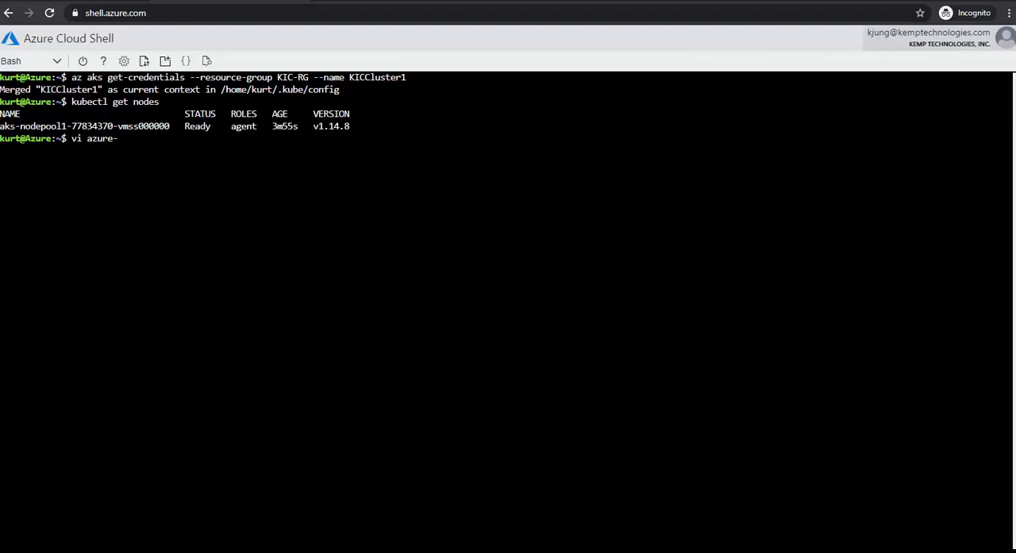
text(vote.yaml)
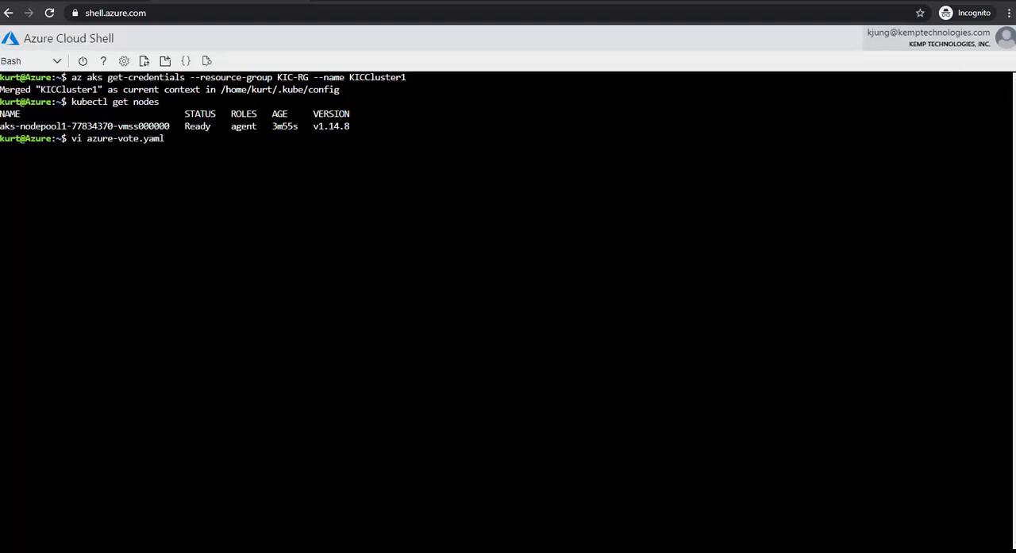
key(Return)
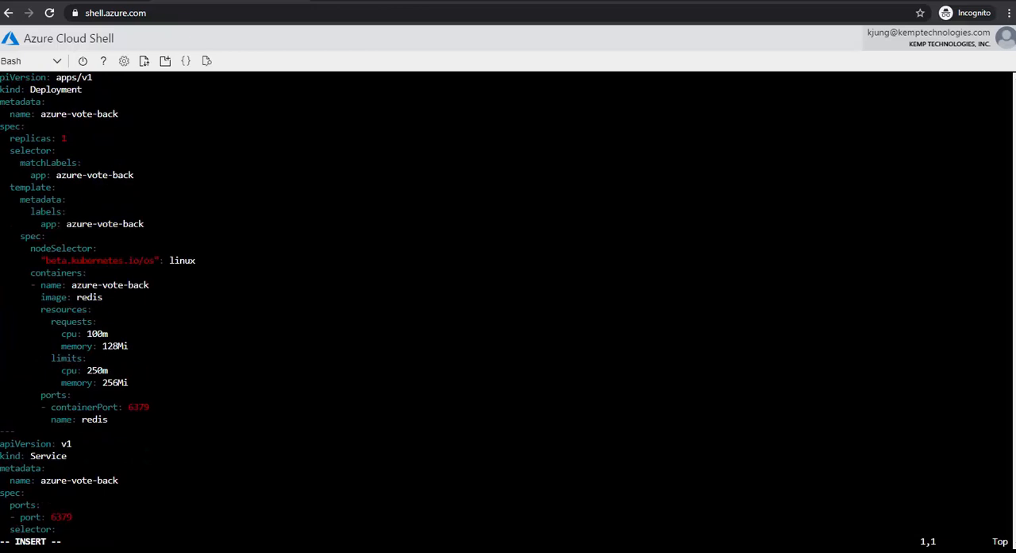
key(Down)
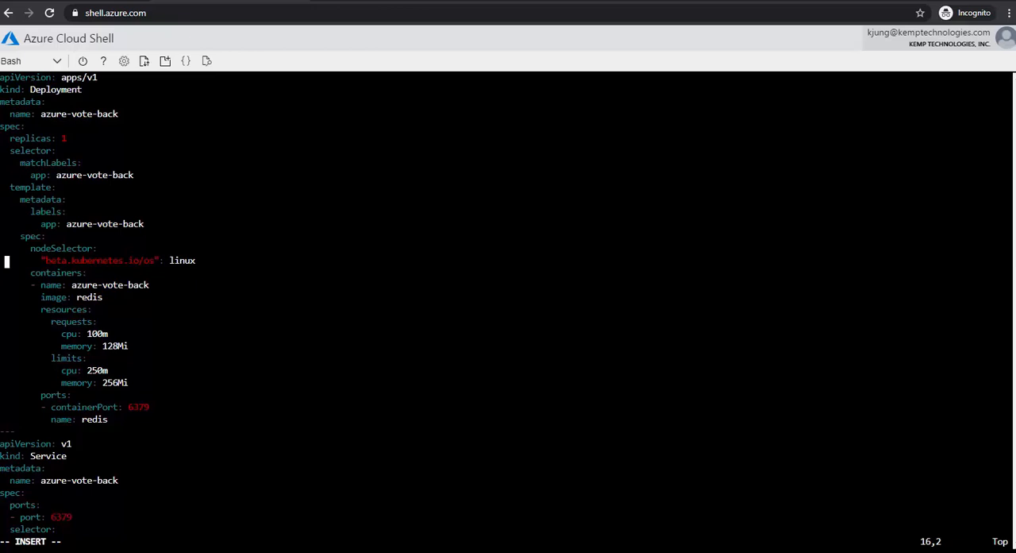
scroll(down, 3)
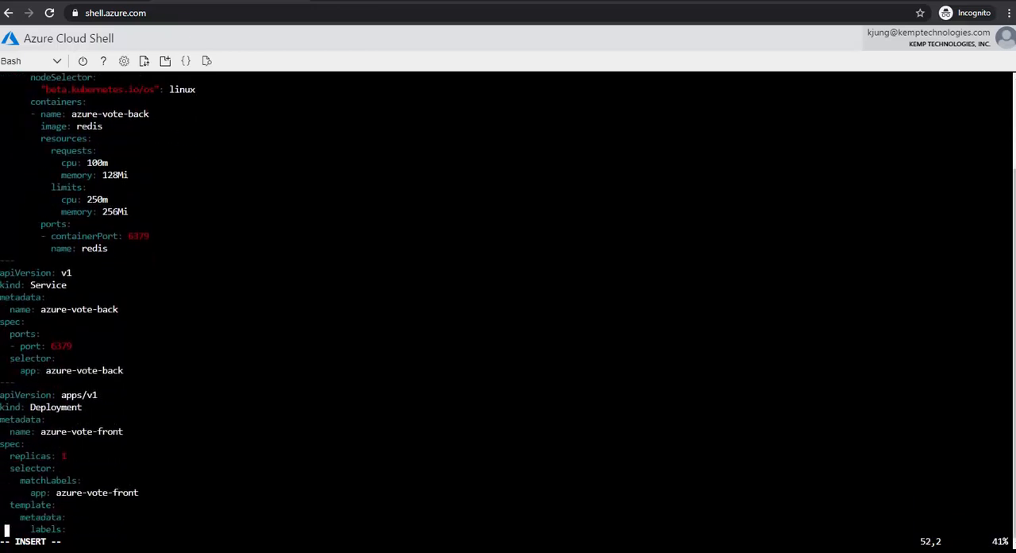
scroll(down, 3)
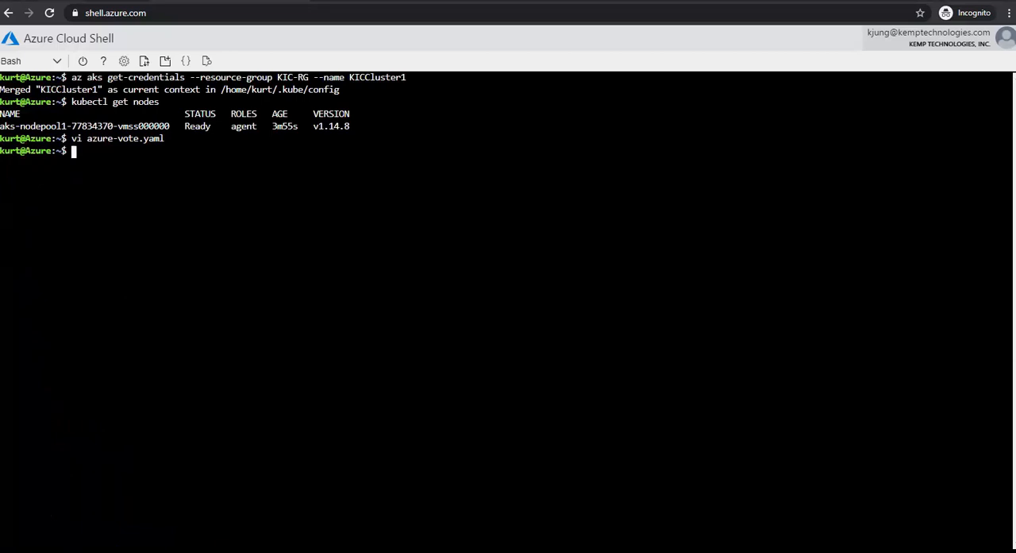
Step: Deploy the voting app with kubectl apply -f azure-vote.yaml
text(kubectl apply -f azure-vote.yaml)
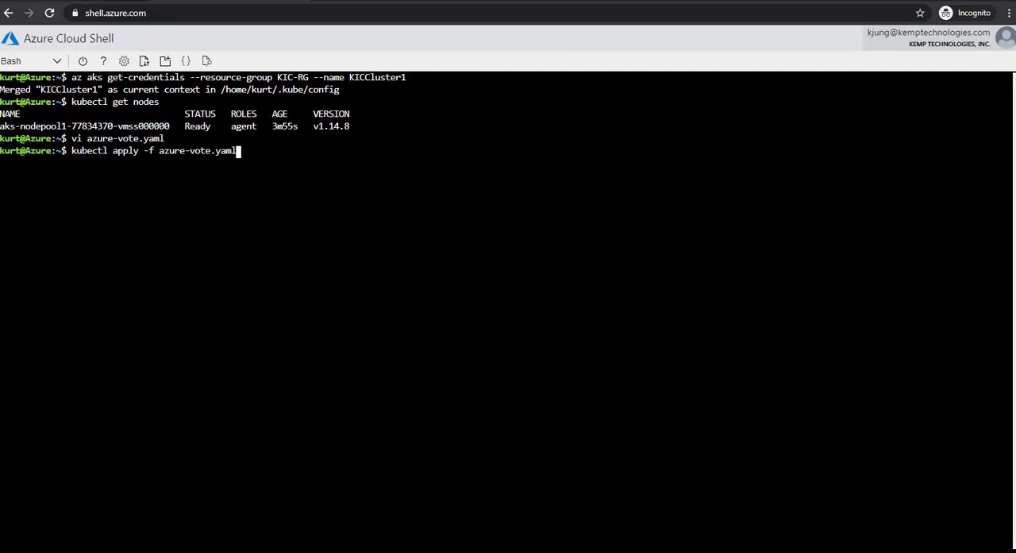
key(Return)
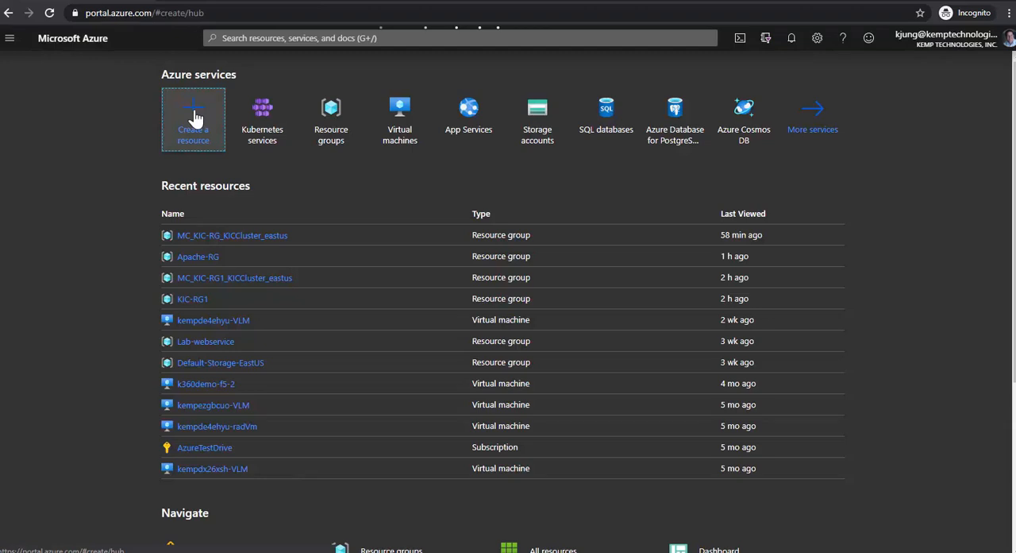
Step: From Create a resource, choose the LoadMaster Load Balancer ADC Content Switch BYOL plan and begin creating it
click(193, 119)
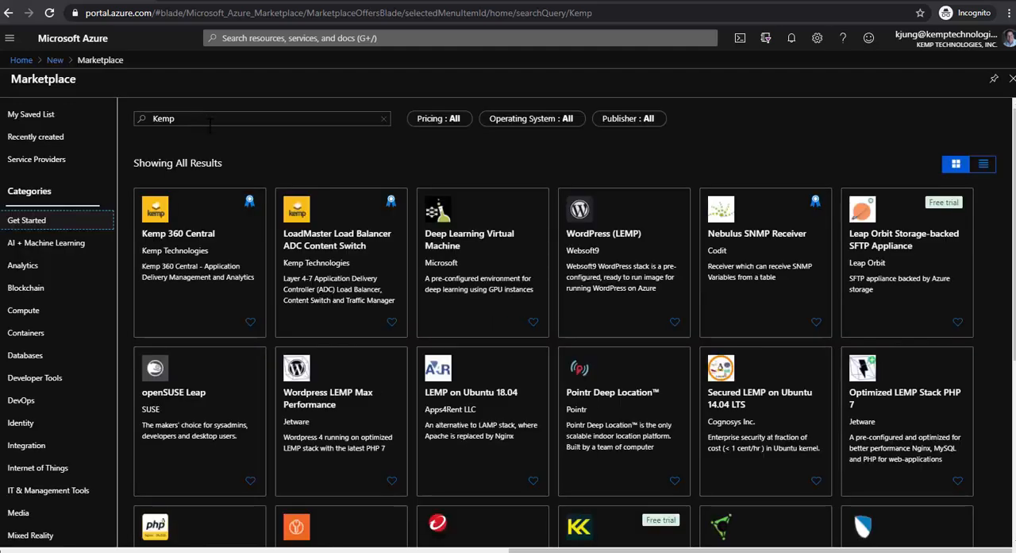
click(337, 238)
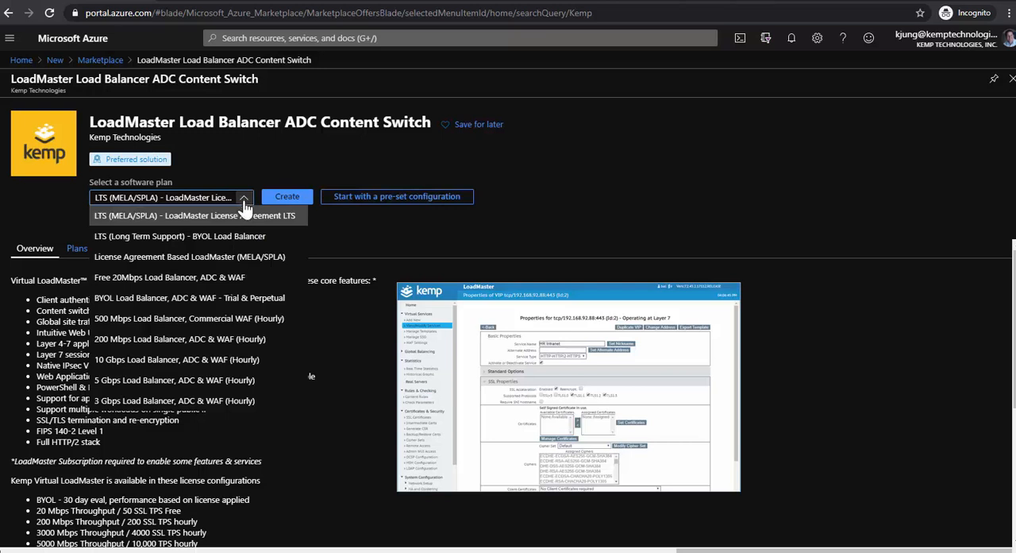
click(189, 297)
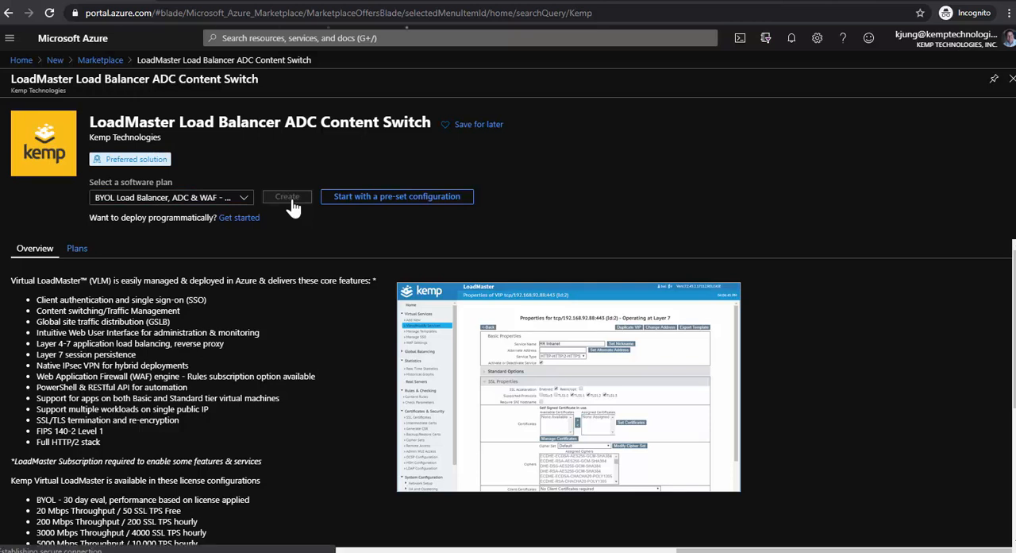
click(287, 196)
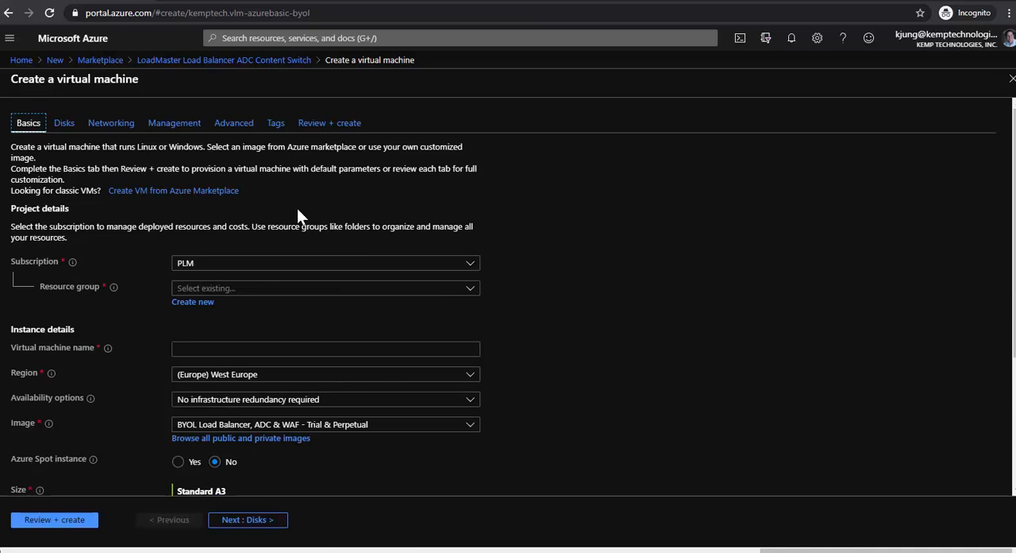
mouse_move(464, 300)
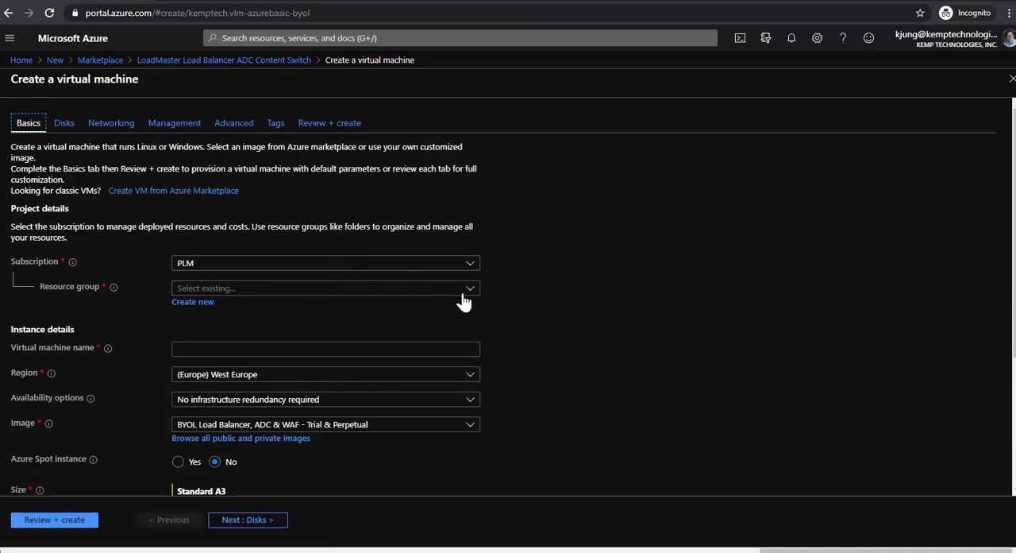
Step: Fill Basics: AKS cluster resource group, name KIC-VLM, East US region, Standard A2 size, password authentication
click(325, 287)
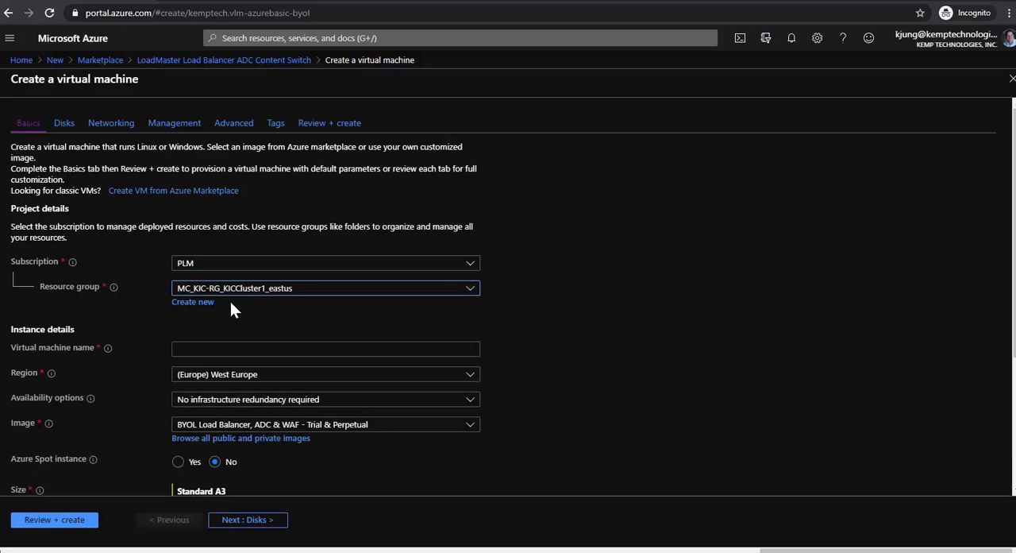
mouse_move(248, 312)
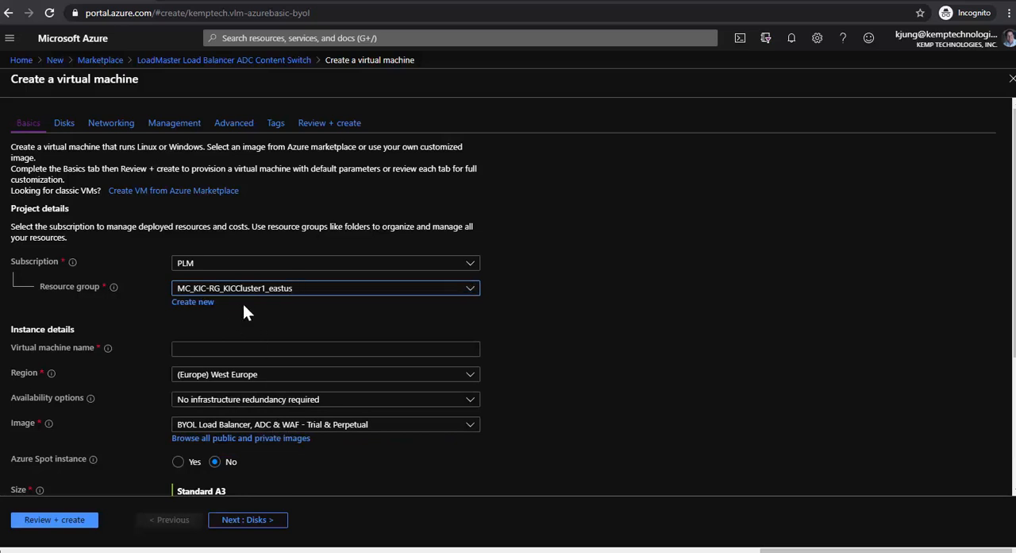
click(326, 347)
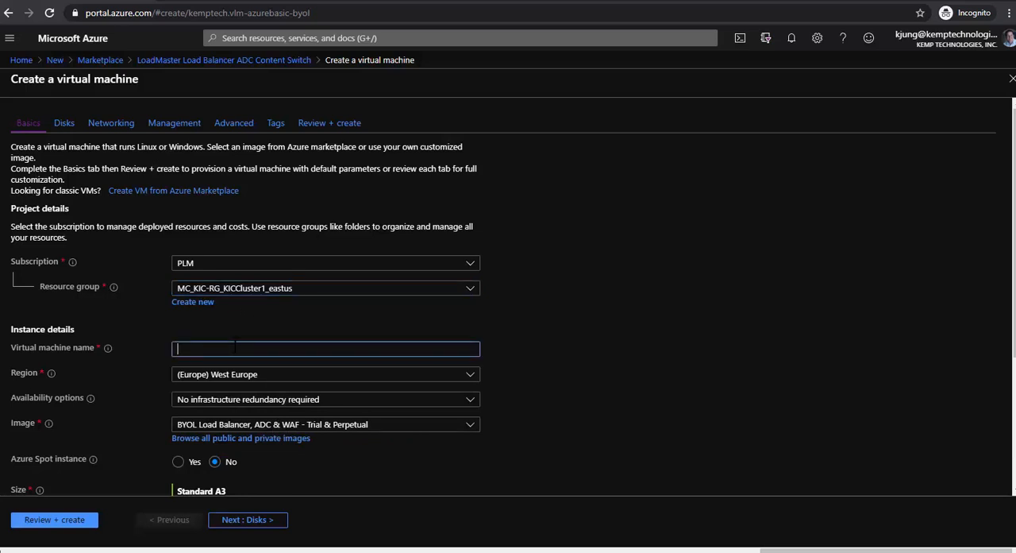
text(KIC-)
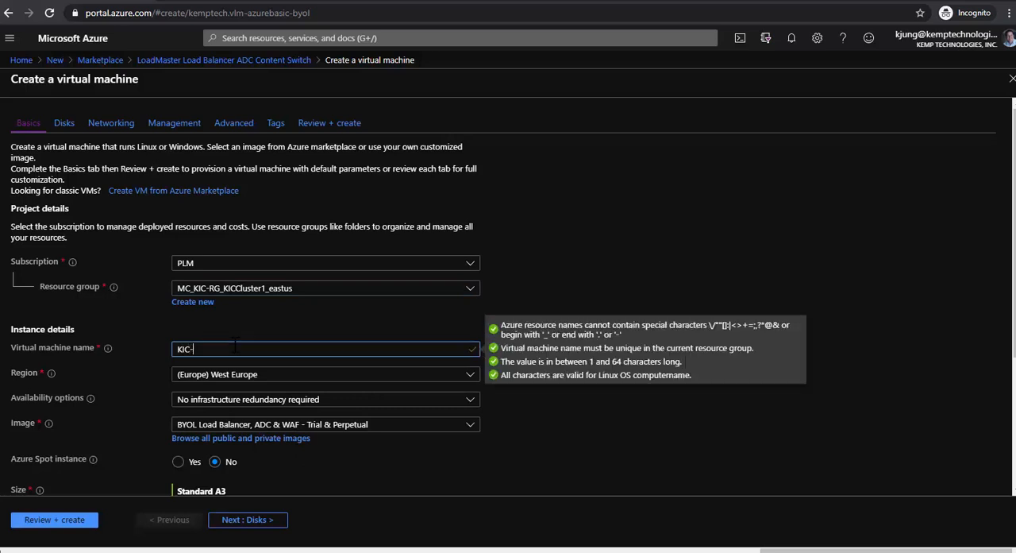
click(326, 374)
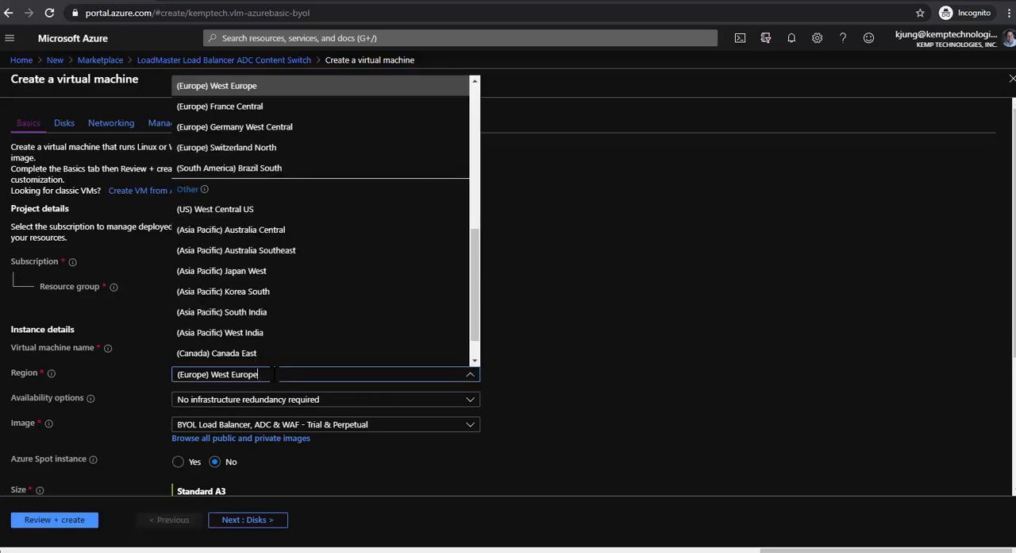
scroll(up, 3)
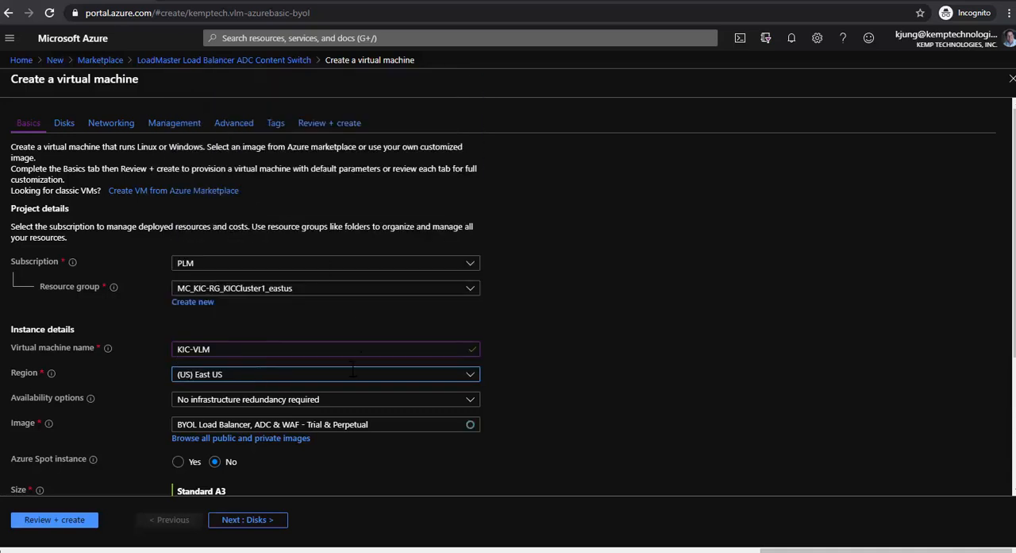
scroll(down, 3)
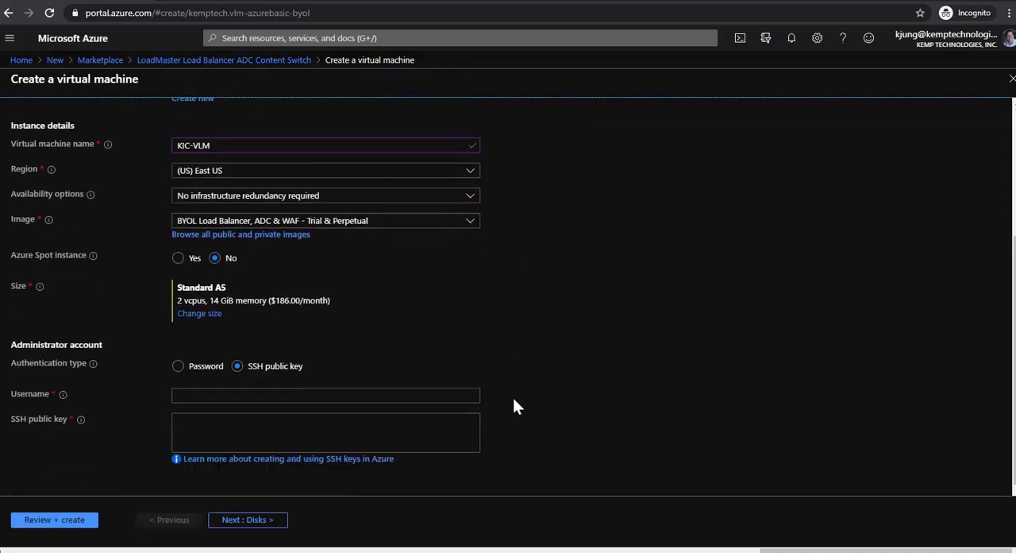
click(200, 313)
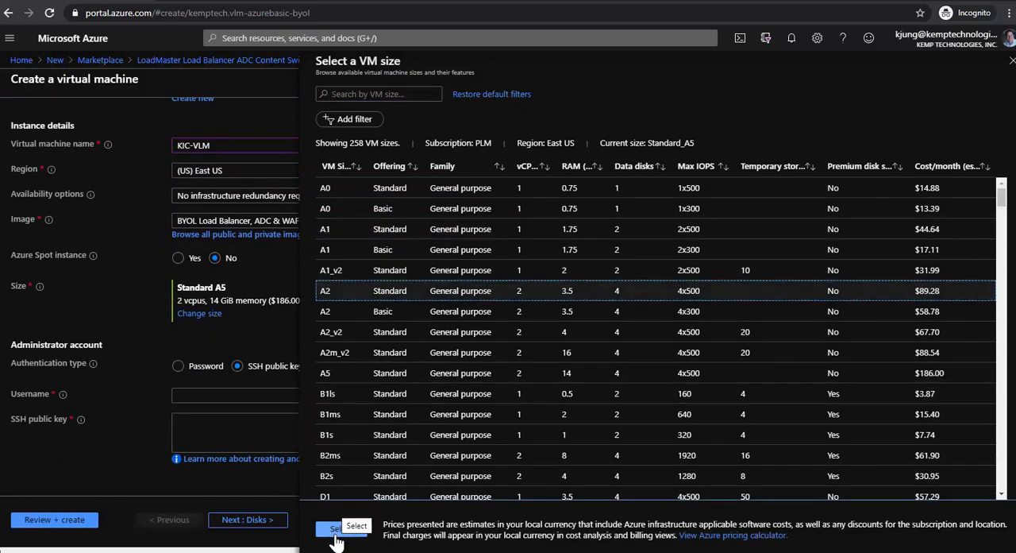
click(337, 528)
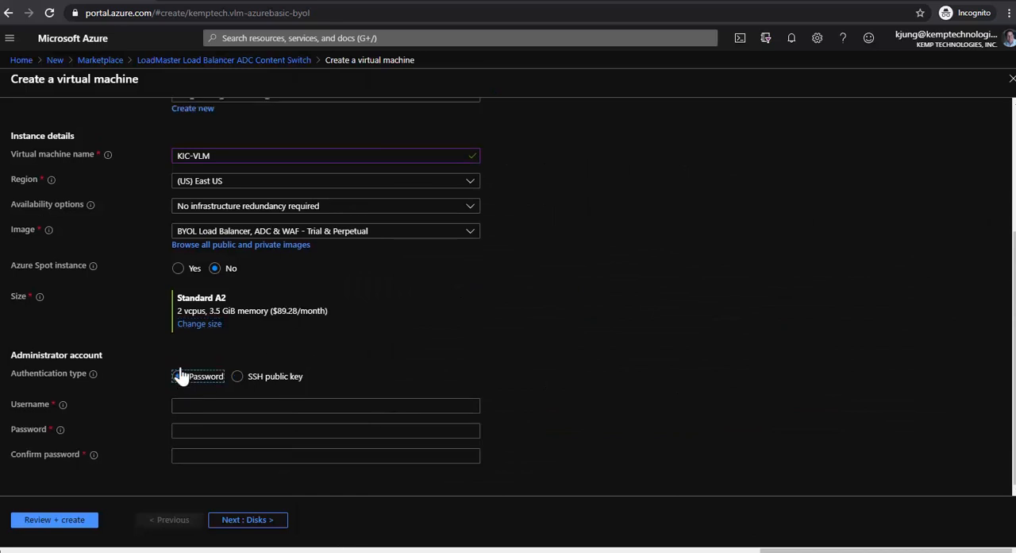
click(178, 375)
text(bal)
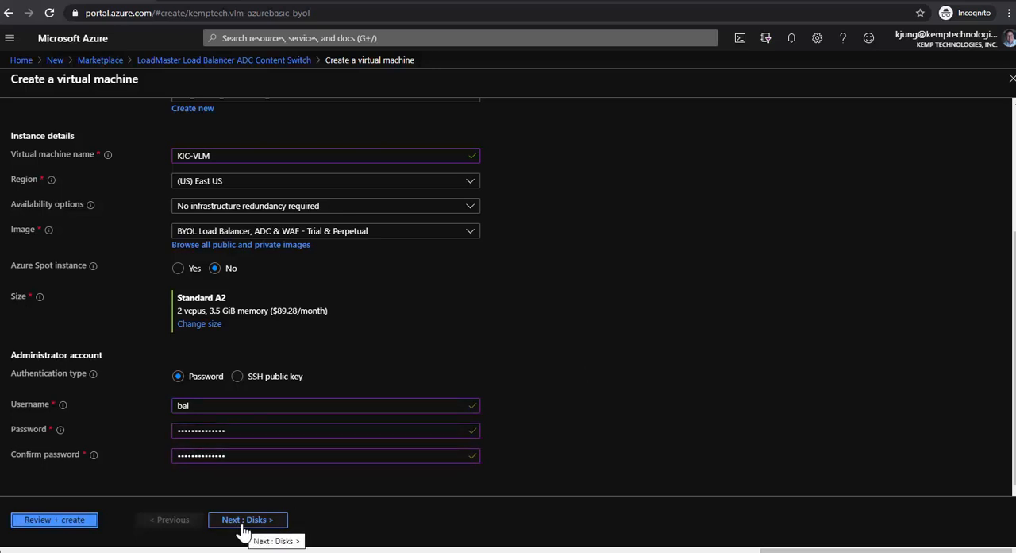
Step: Keep default disks and assign the aks-agentpool network security group on Networking, continuing through Management to Advanced
click(247, 519)
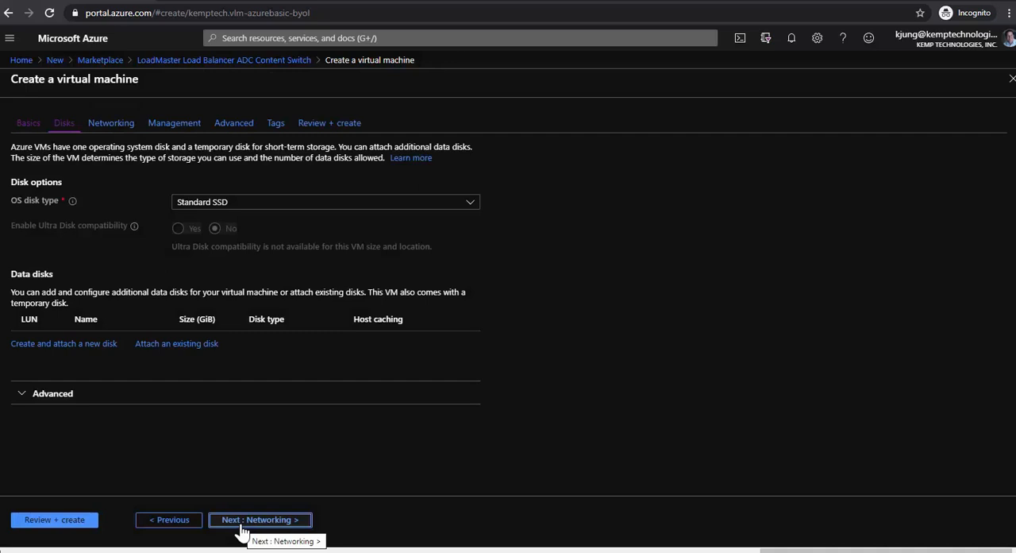
click(260, 520)
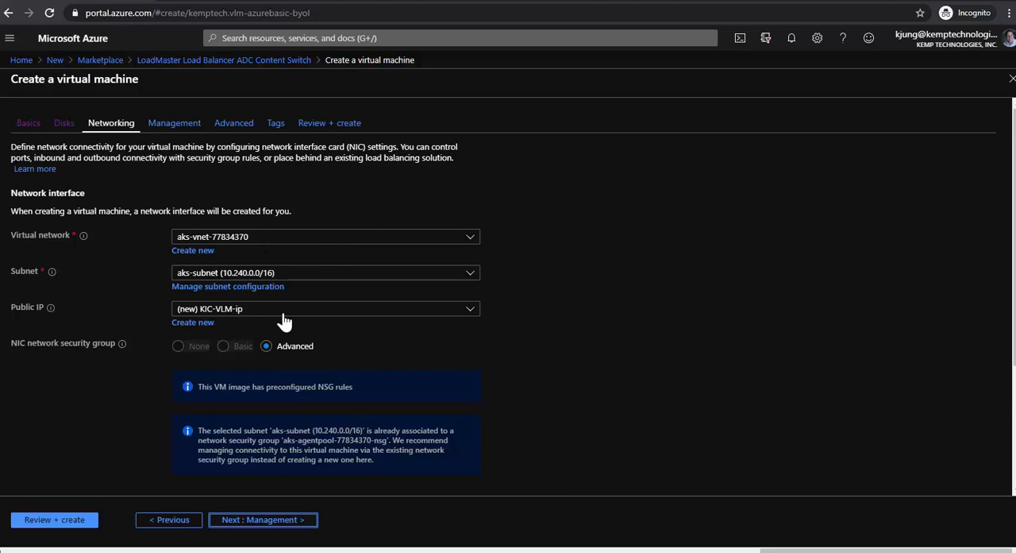
mouse_move(263, 520)
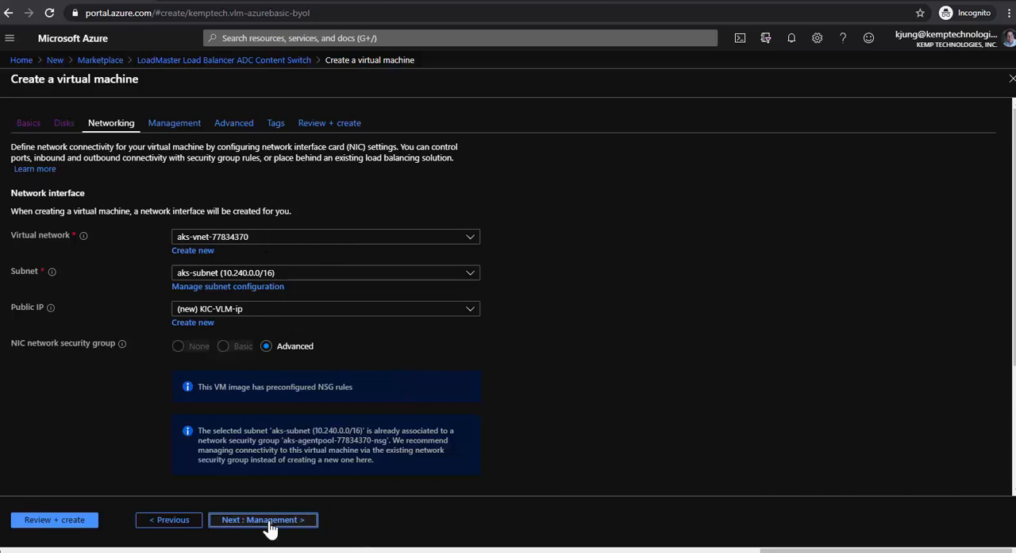
scroll(down, 3)
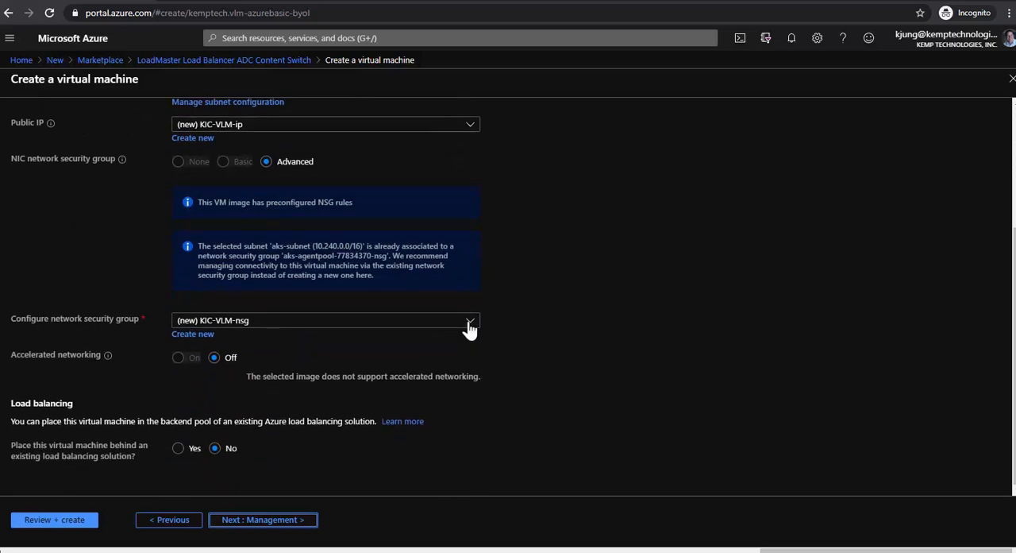
click(469, 320)
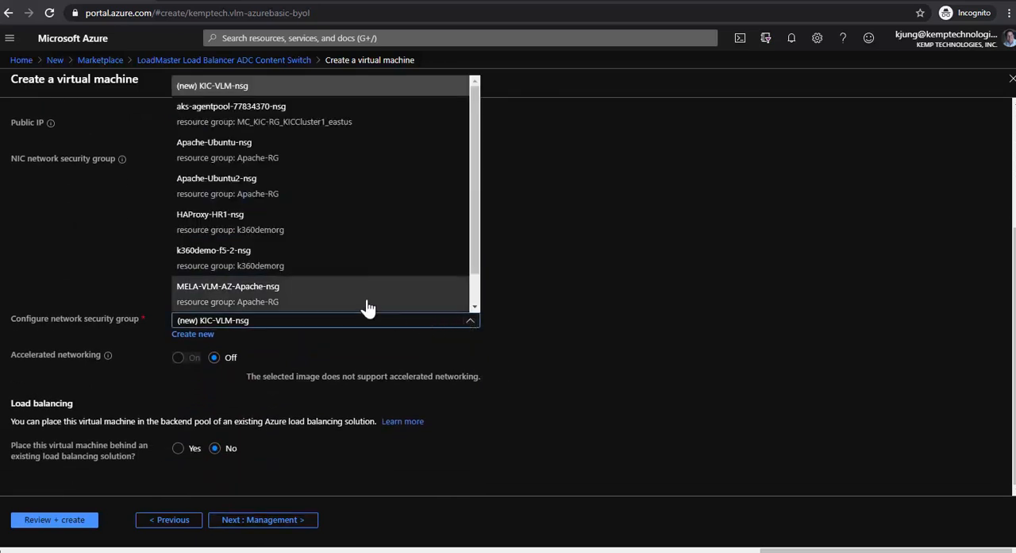
click(231, 105)
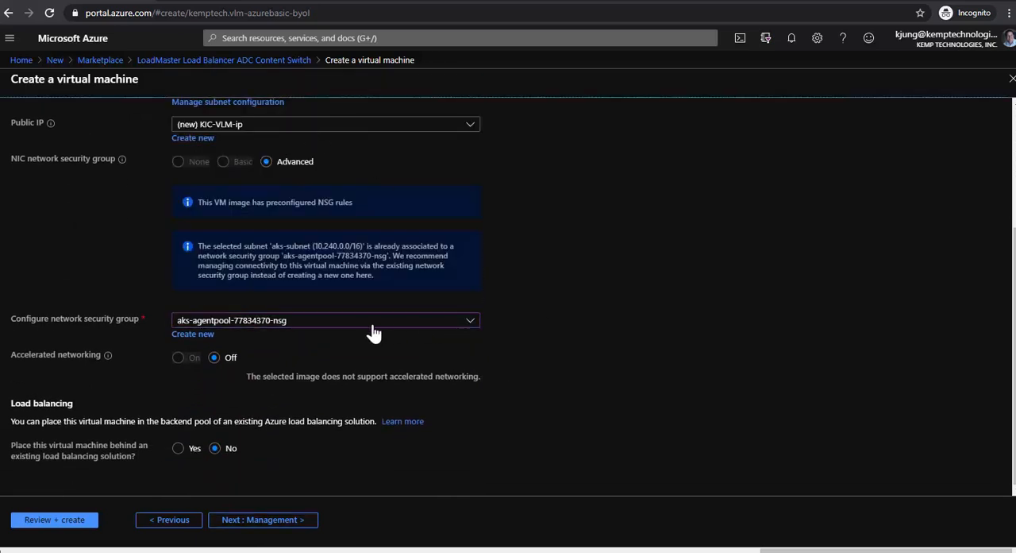
click(262, 520)
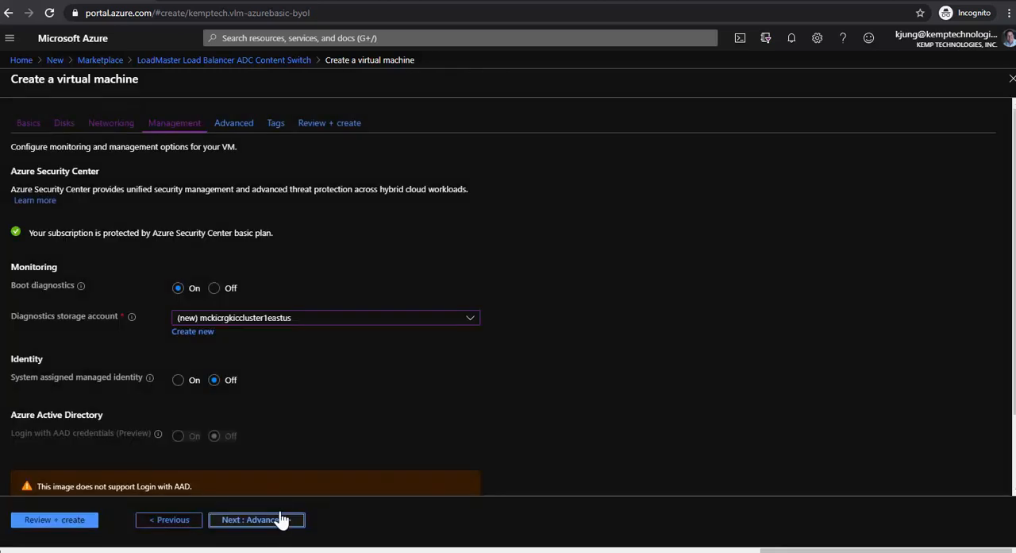
click(256, 519)
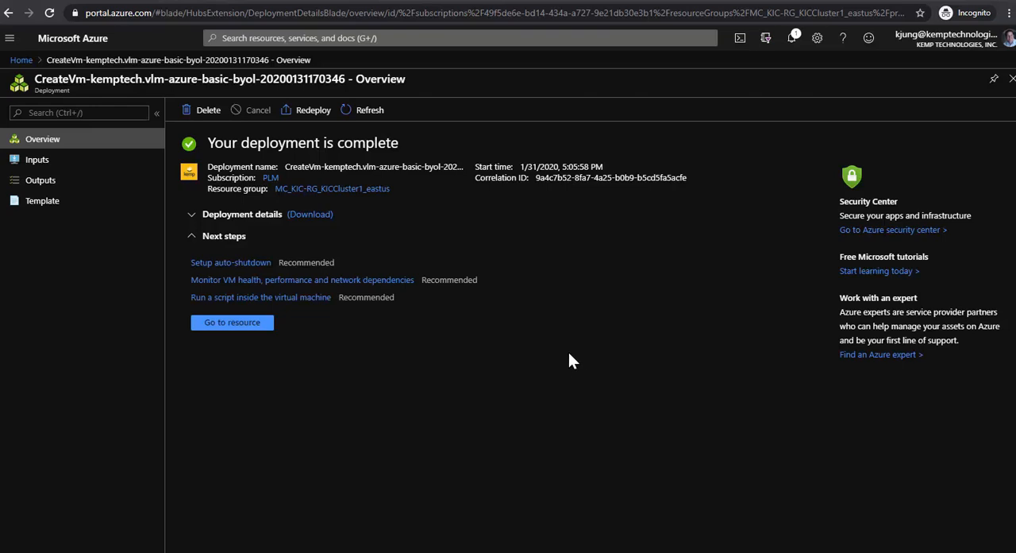
mouse_move(292, 355)
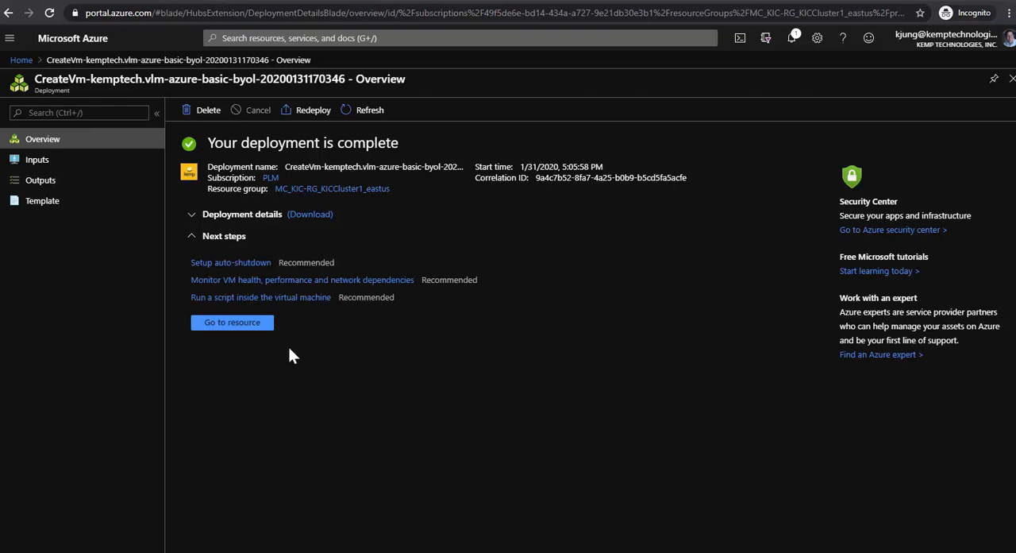
Step: Go to the deployed KIC-VLM machine and show its aks-agentpool security group's inbound rules
click(232, 321)
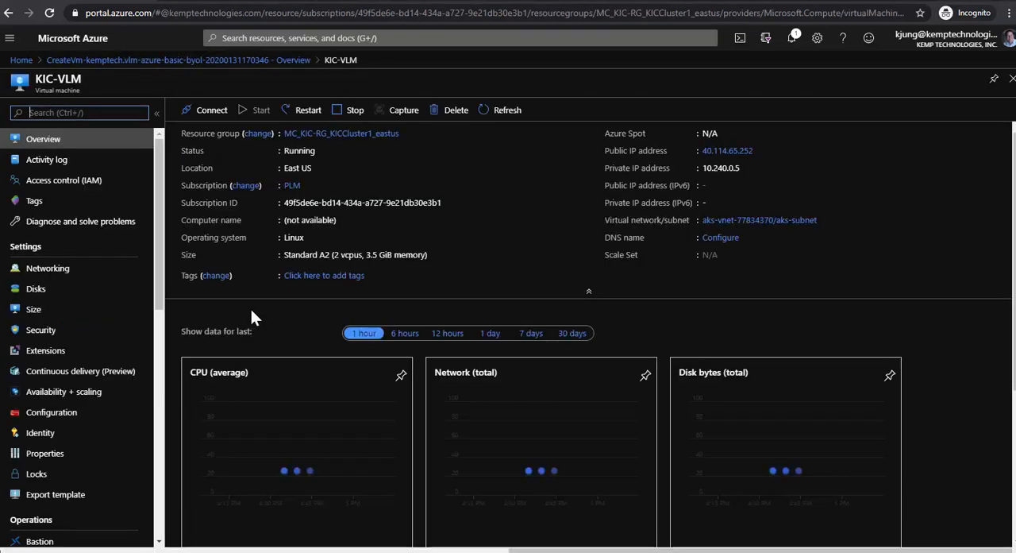
click(340, 133)
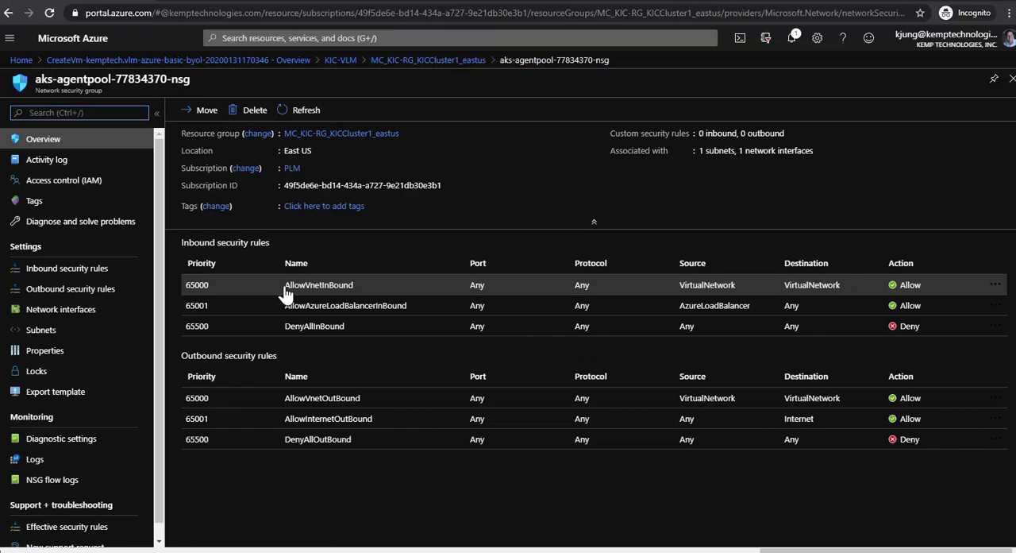
click(67, 267)
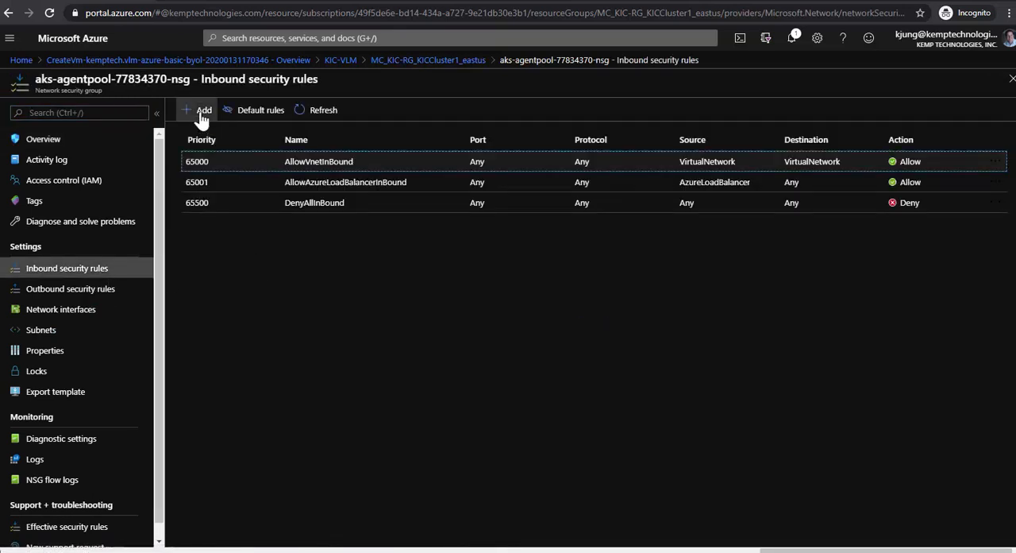
Step: Add inbound rules Port_8443 (priority 100) and Port_80 (priority 110) allowing any source
click(199, 110)
text(8)
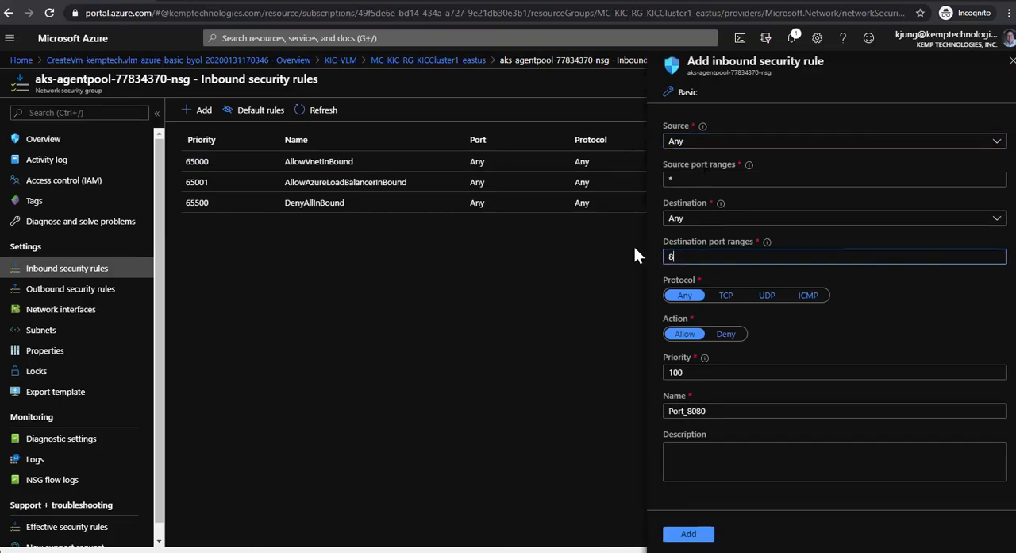
text(443)
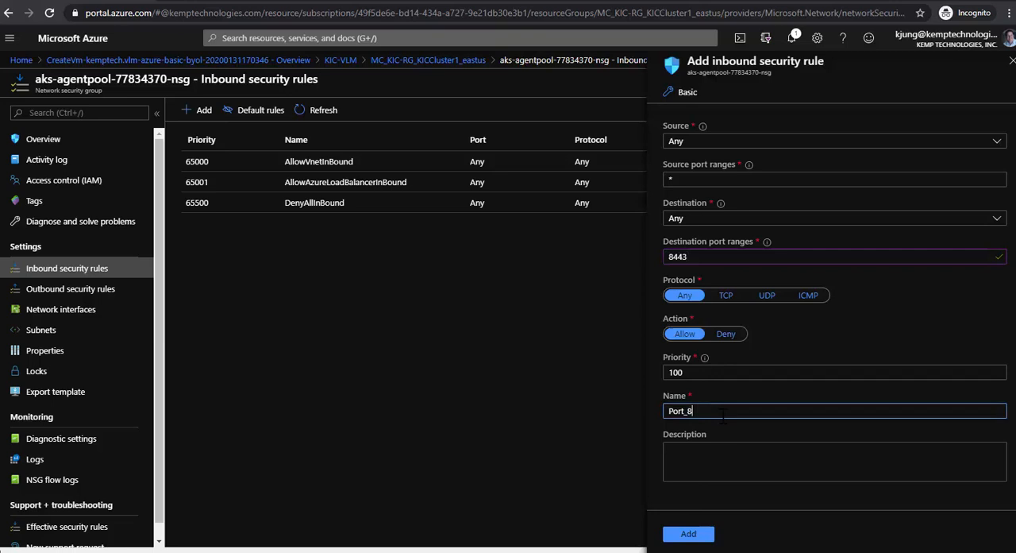
text(443)
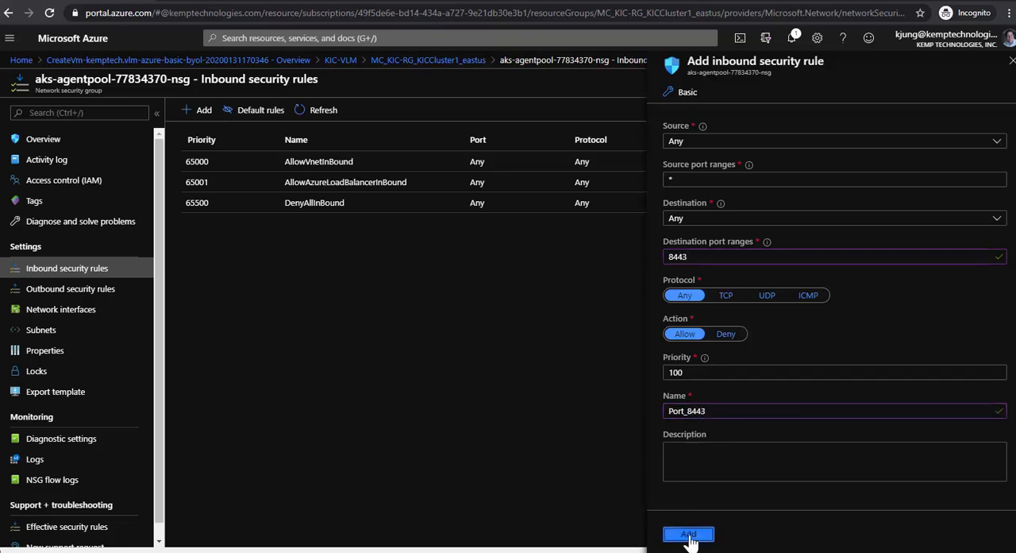
click(688, 533)
text(80)
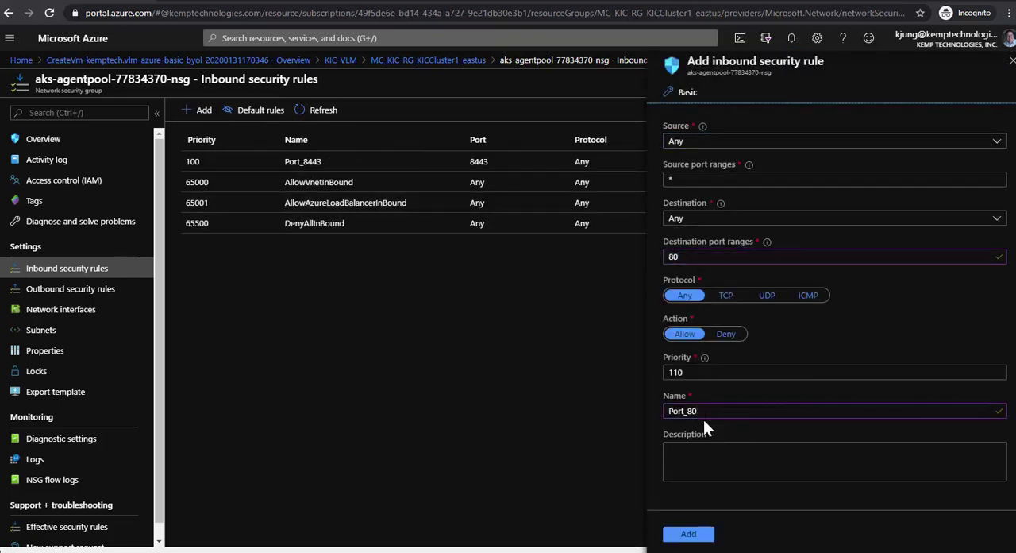
click(689, 533)
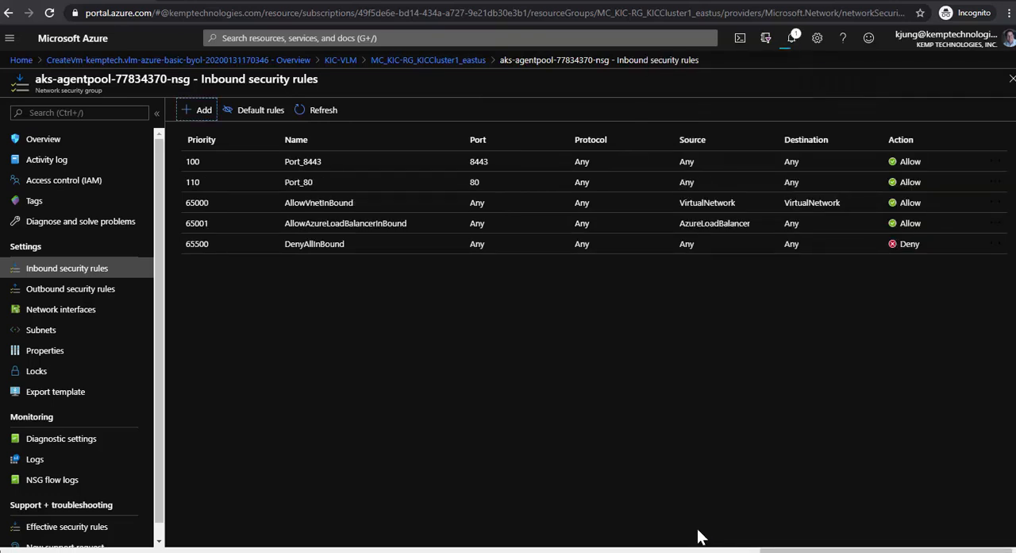
mouse_move(377, 189)
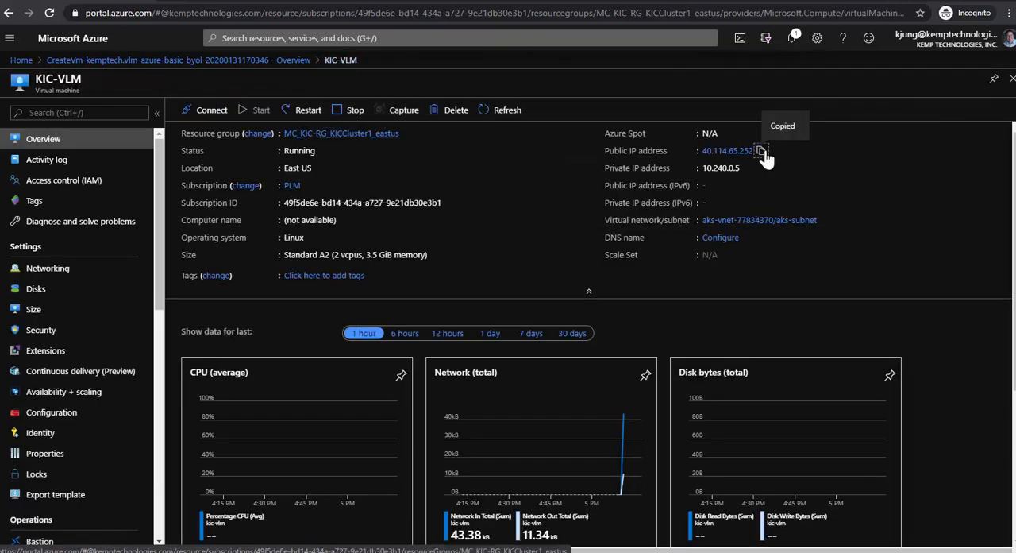
Step: Reach the LoadMaster web UI on port 8443 past the certificate warning and accept the license agreement
click(760, 150)
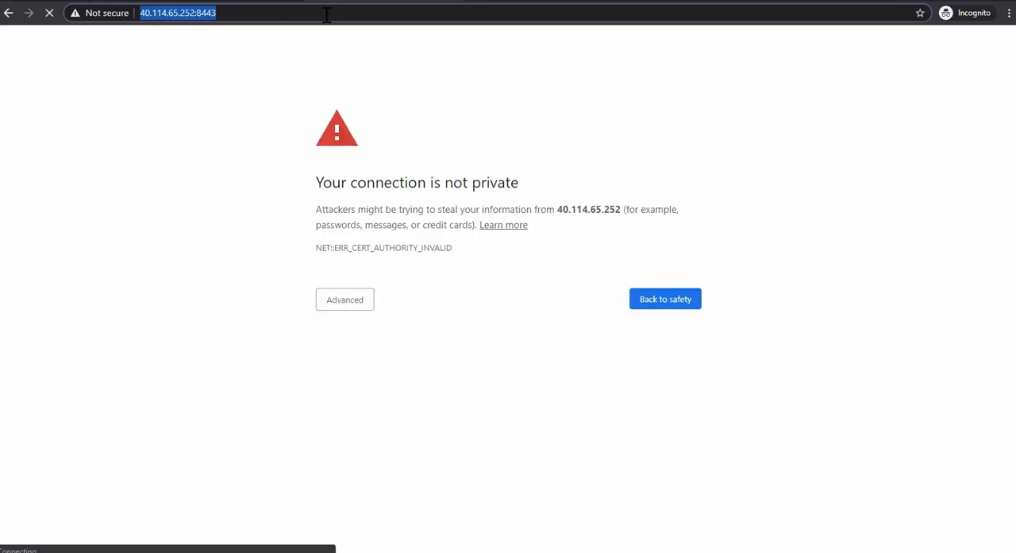
click(344, 300)
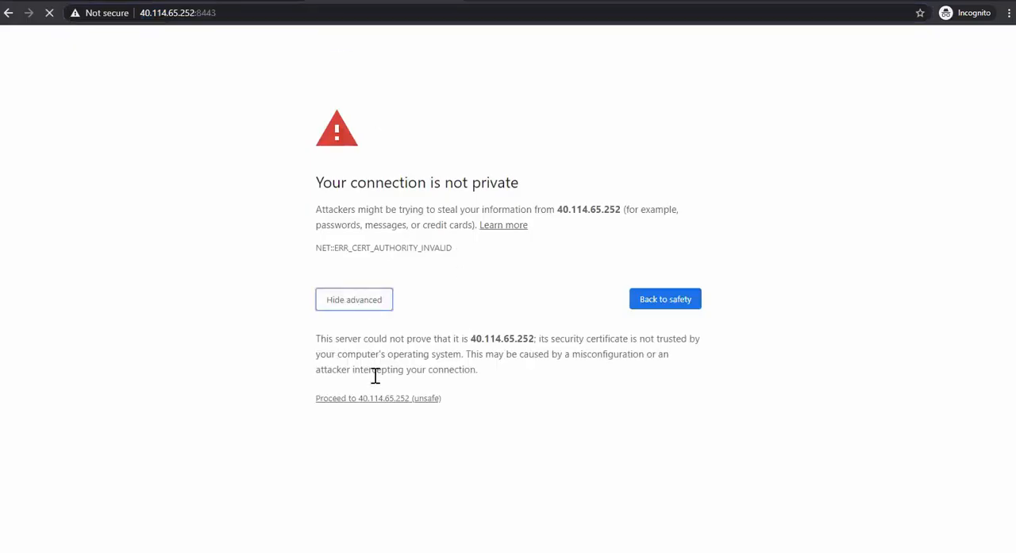
click(378, 398)
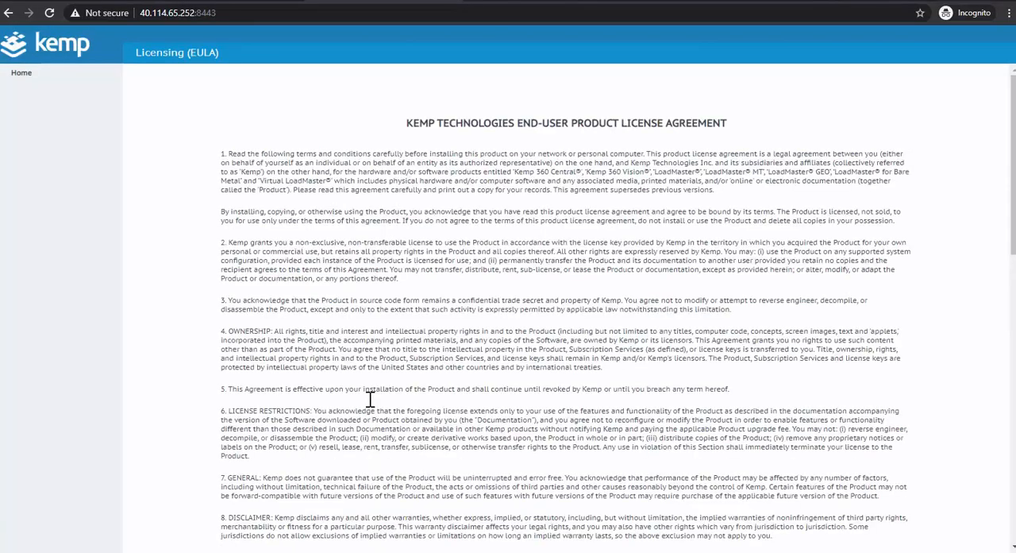
scroll(down, 3)
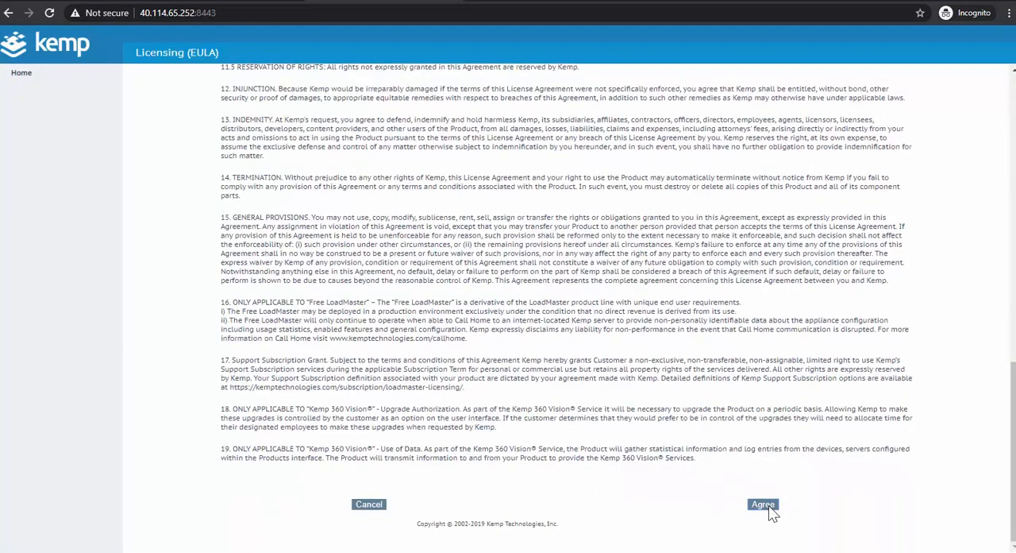
click(762, 503)
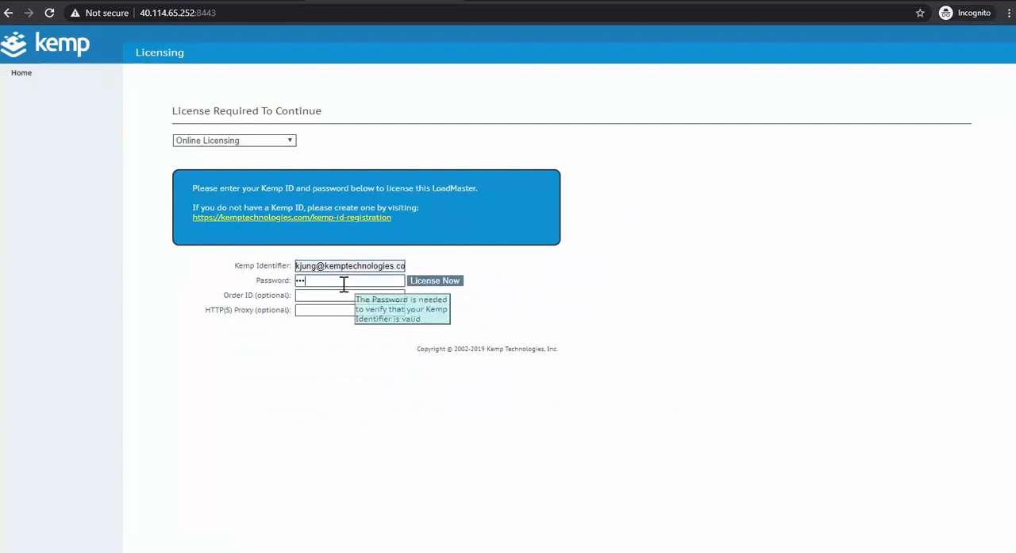
Step: License with the Kemp ID, choose the VLM-5000 Enterprise Plus temporary license and keep Call Home enabled
text(password)
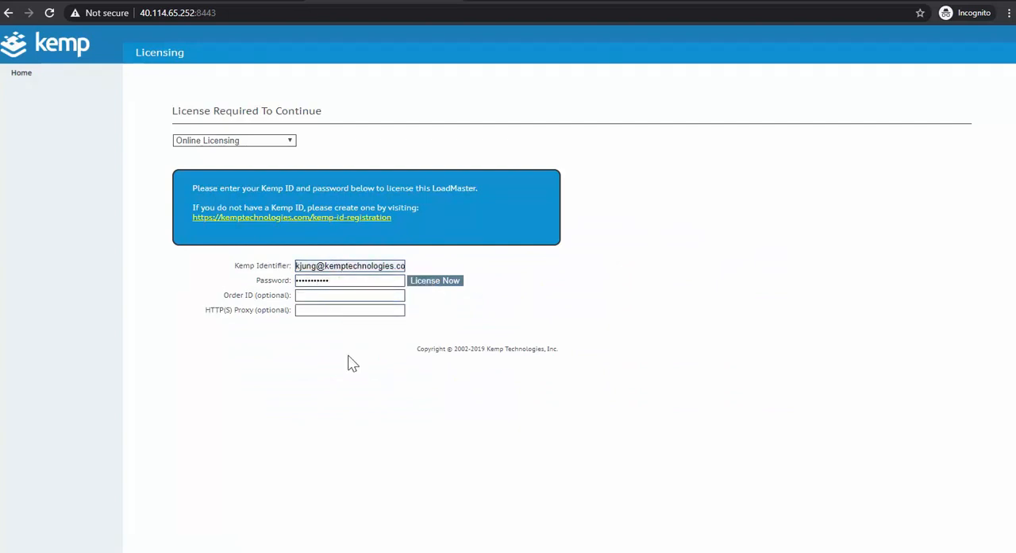
click(435, 281)
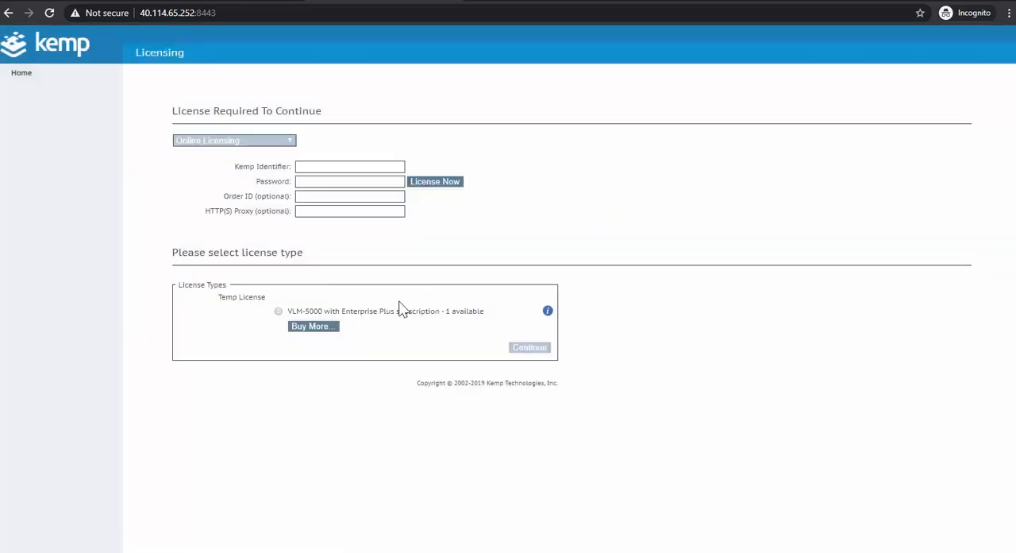
click(278, 310)
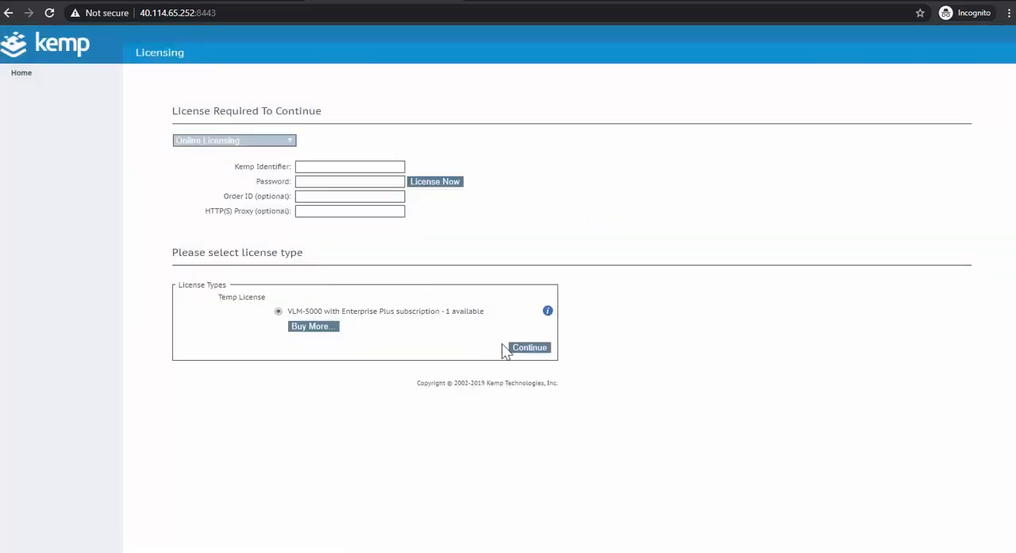
click(530, 347)
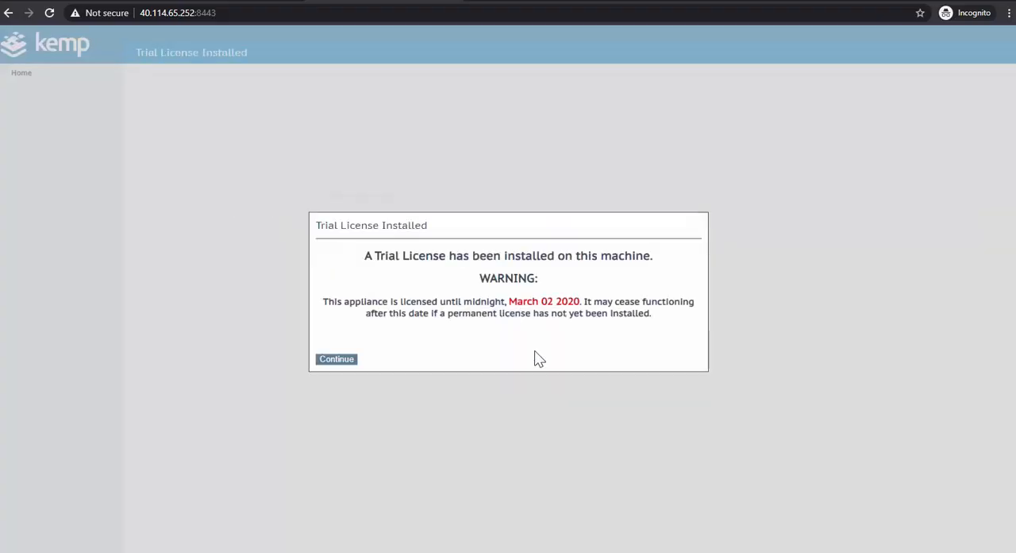
click(336, 358)
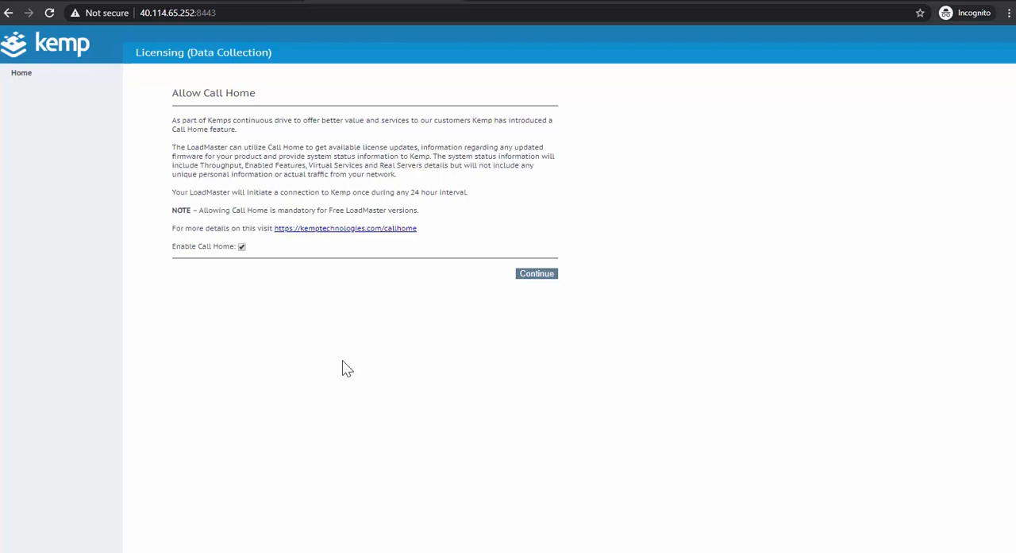
click(537, 273)
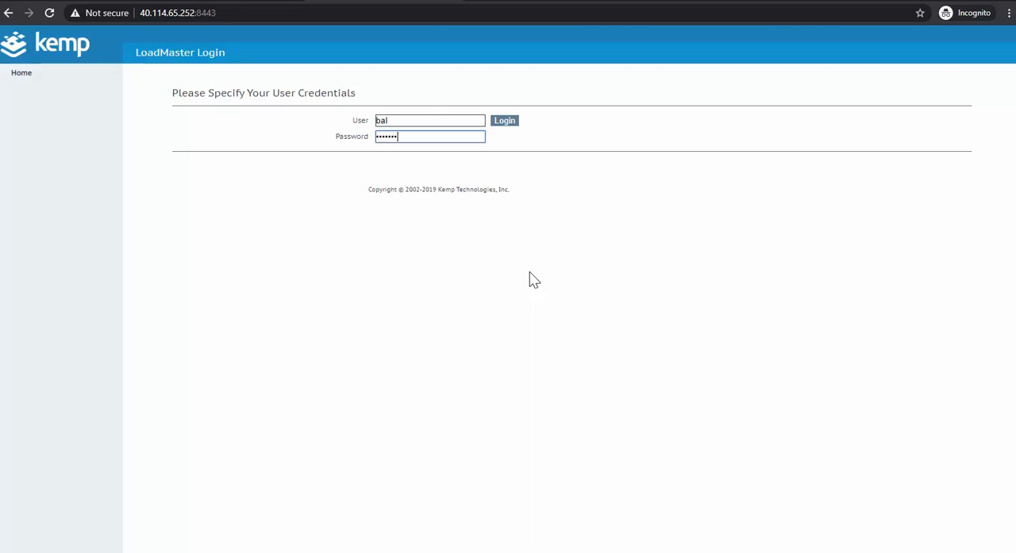
Step: Log in to the LoadMaster and expand System Configuration in the left menu
click(504, 120)
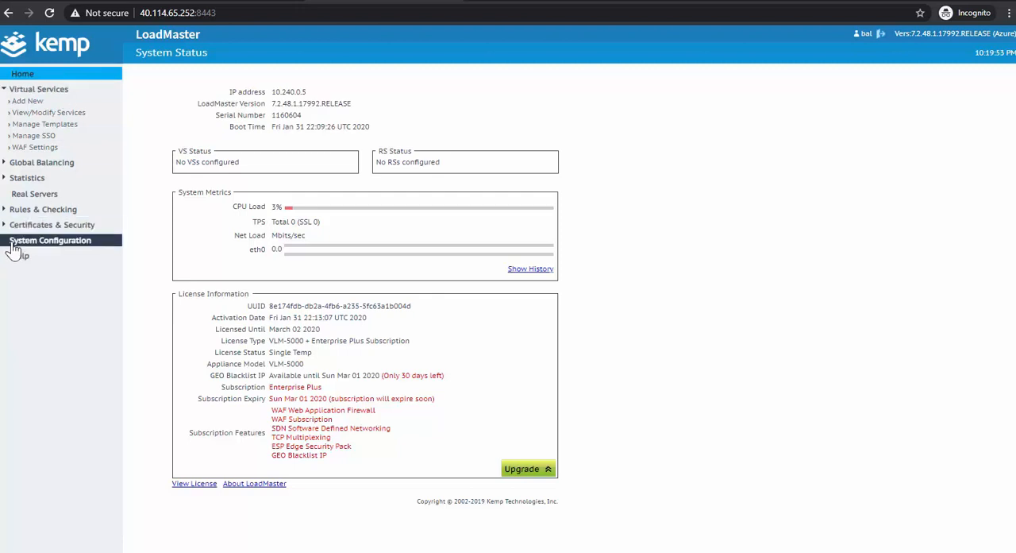
click(49, 240)
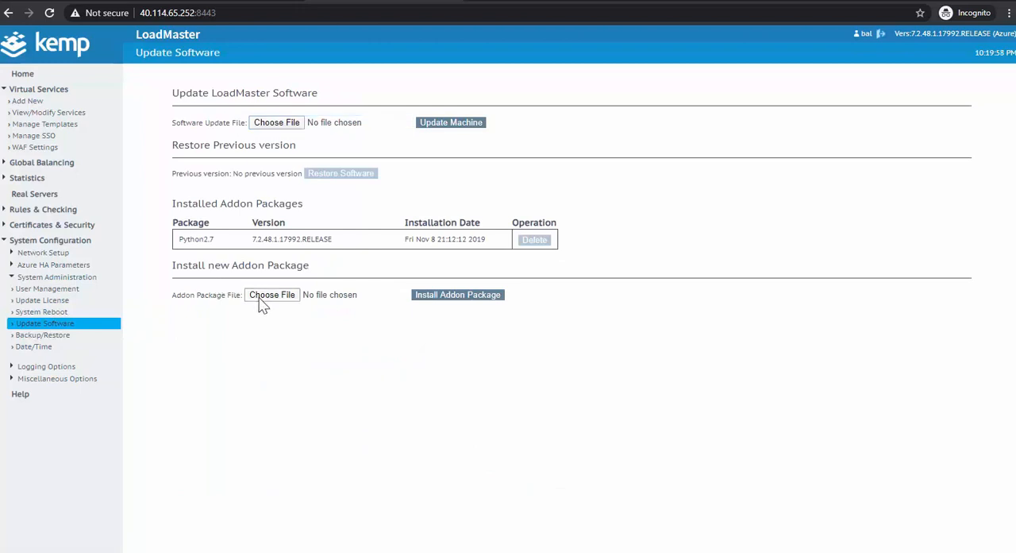
Step: Upload and install the kubernetes add-on package on the Update Software page
click(271, 295)
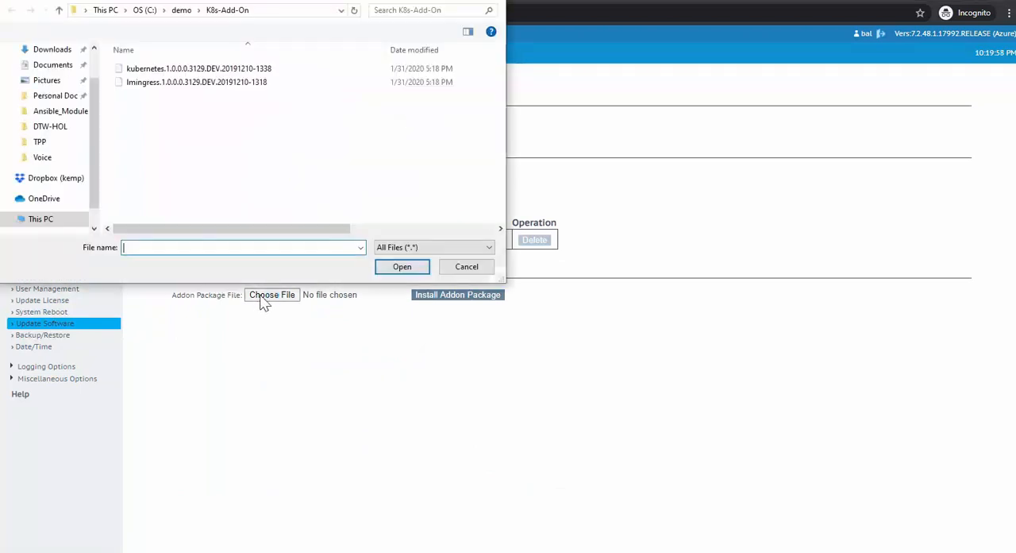
click(199, 68)
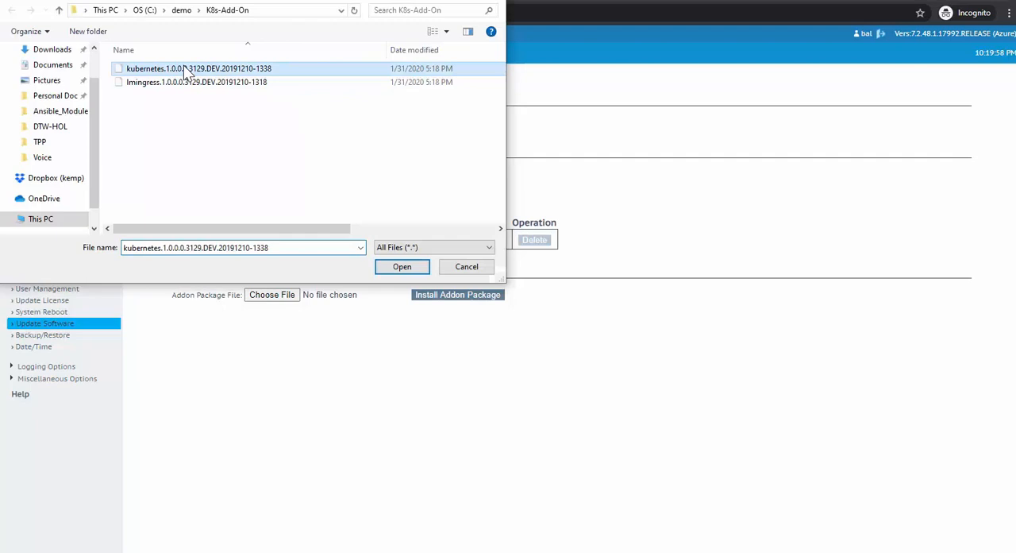
click(402, 266)
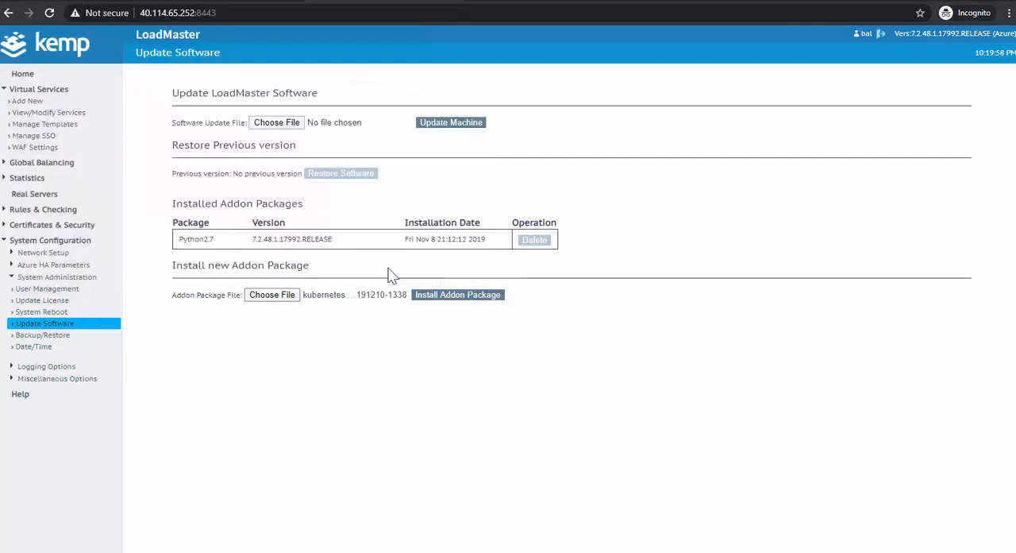
mouse_move(441, 304)
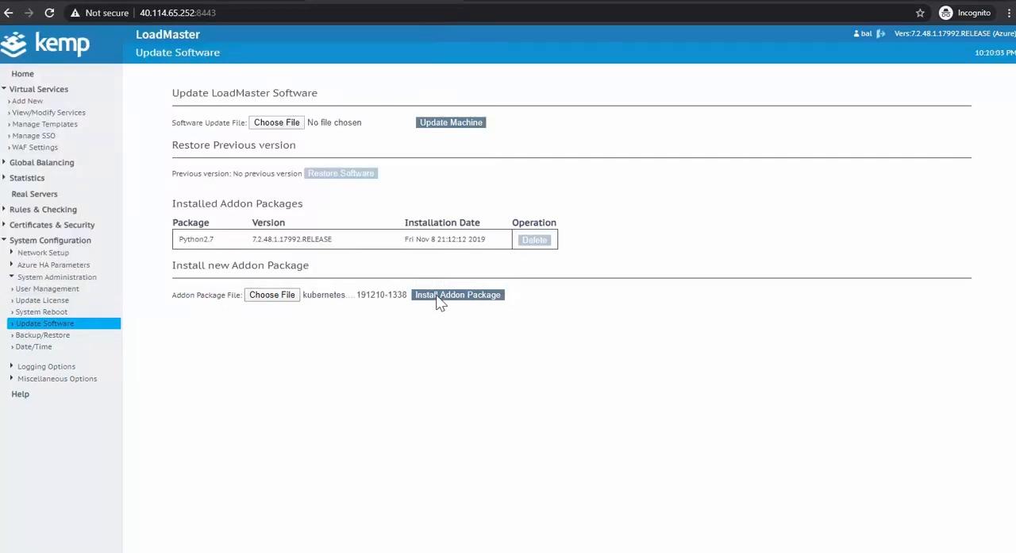
click(457, 294)
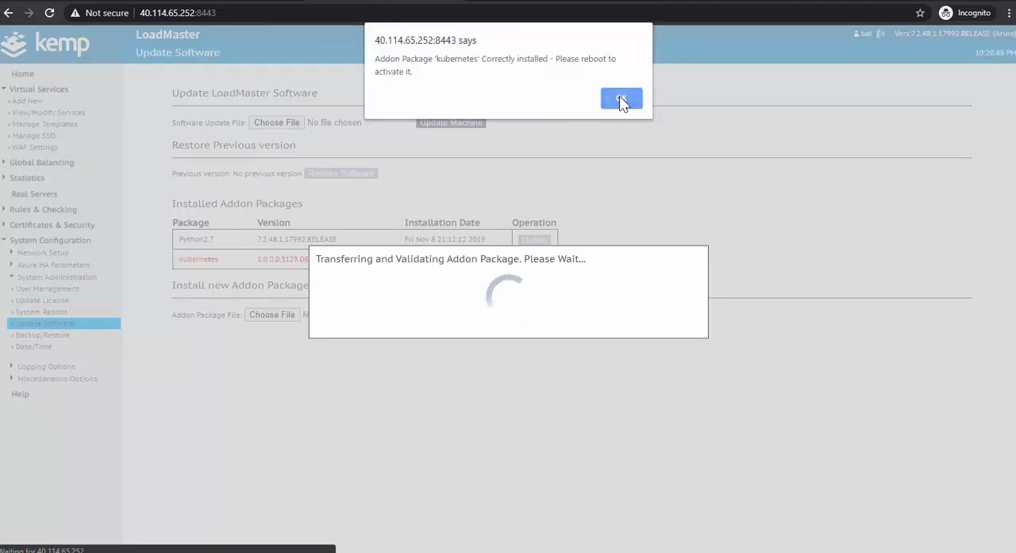
Step: Upload and install the lmingress add-on package, acknowledging the success message
click(620, 98)
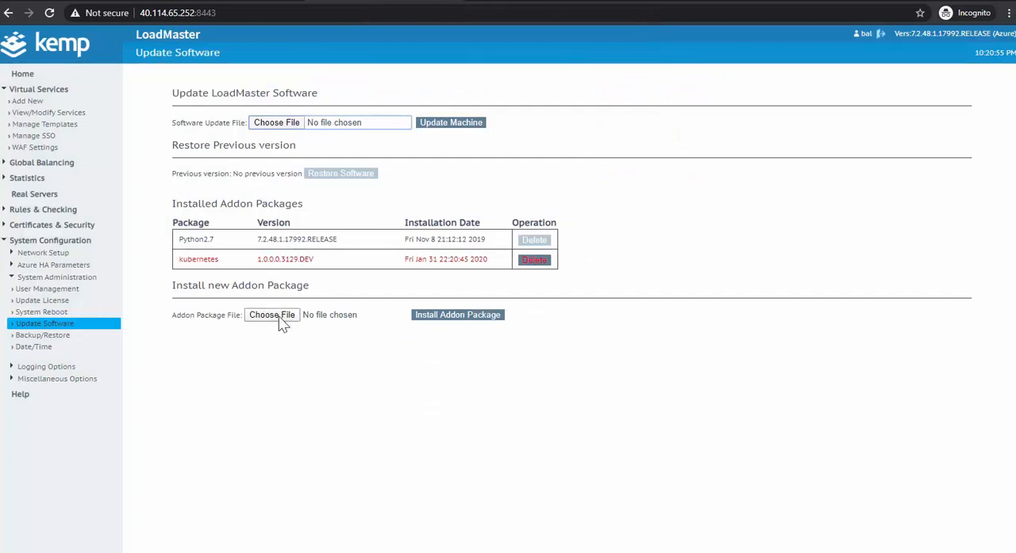
click(272, 314)
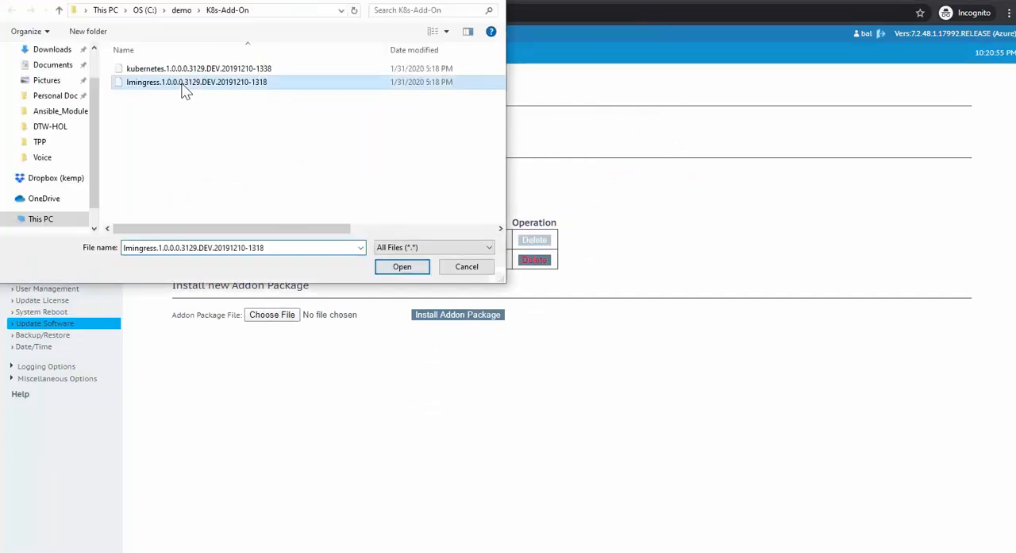
click(401, 266)
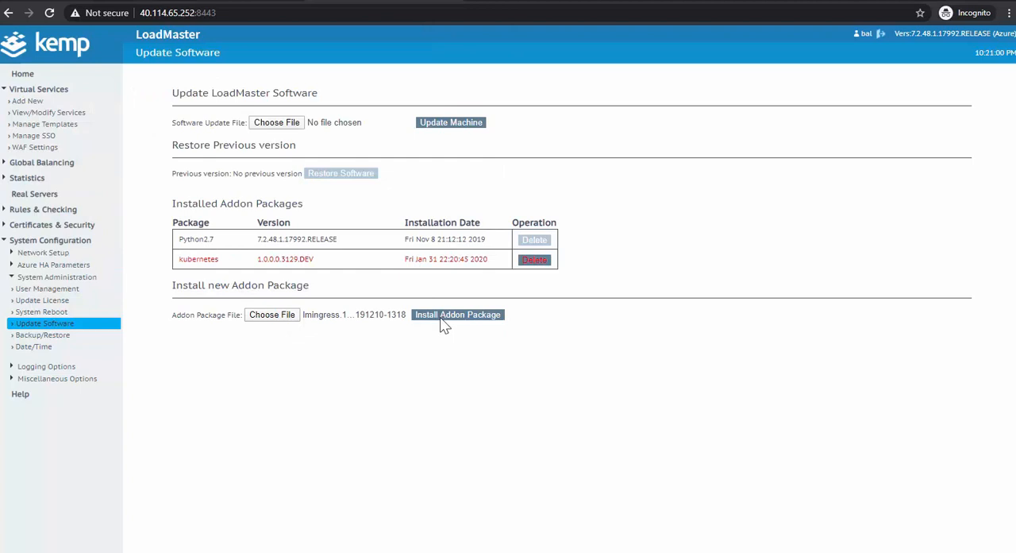
click(457, 314)
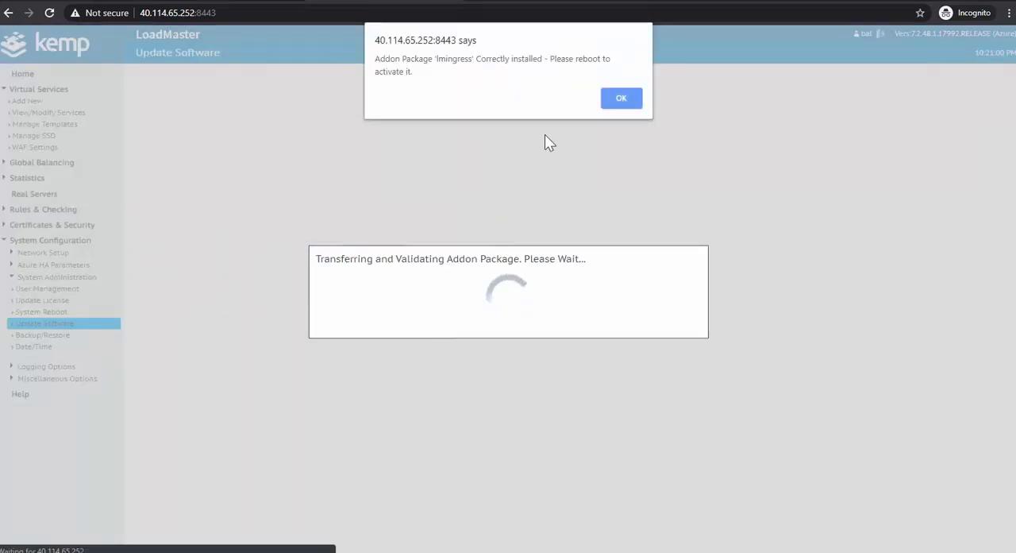
click(621, 97)
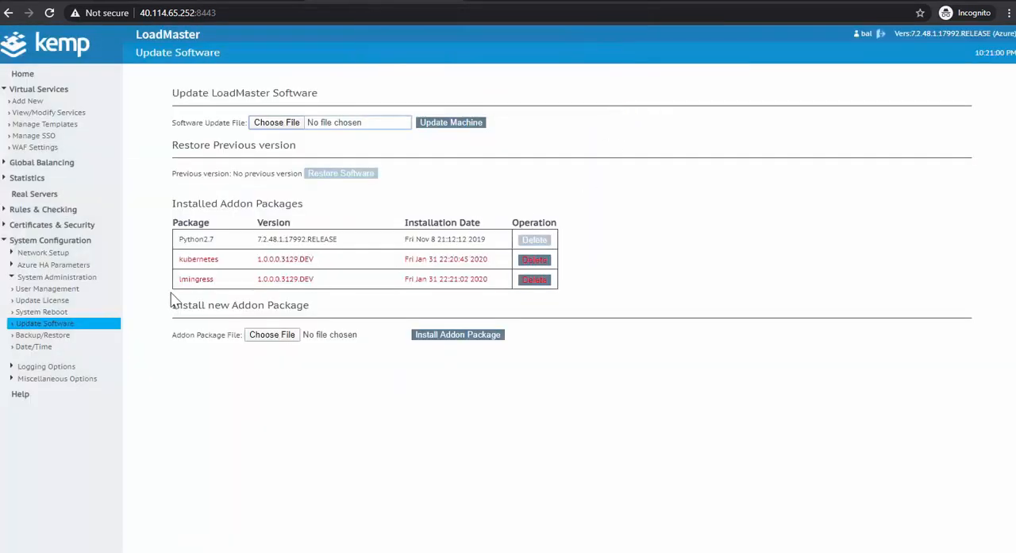
Step: Reboot the appliance from System Administration > System Reboot to activate the add-ons
click(41, 311)
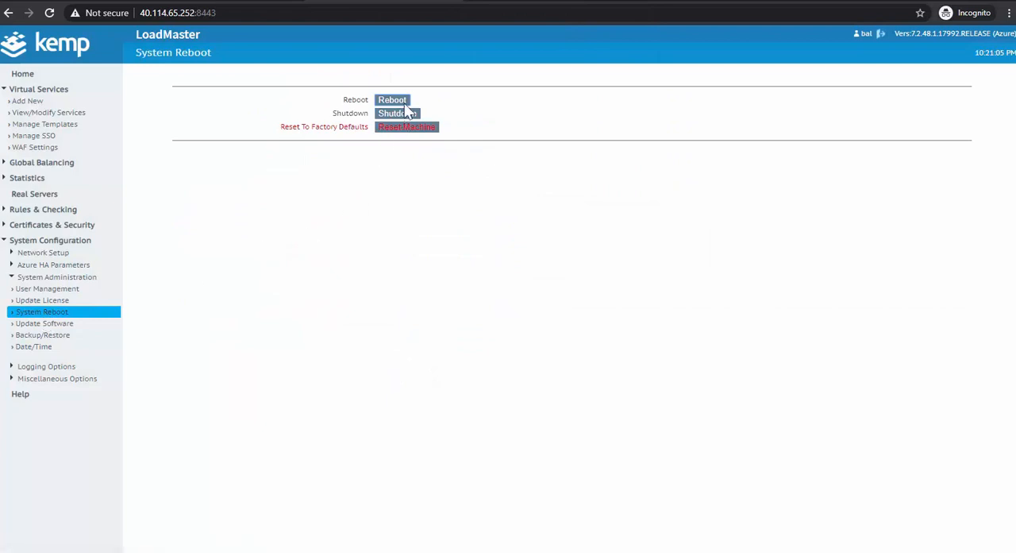
click(392, 99)
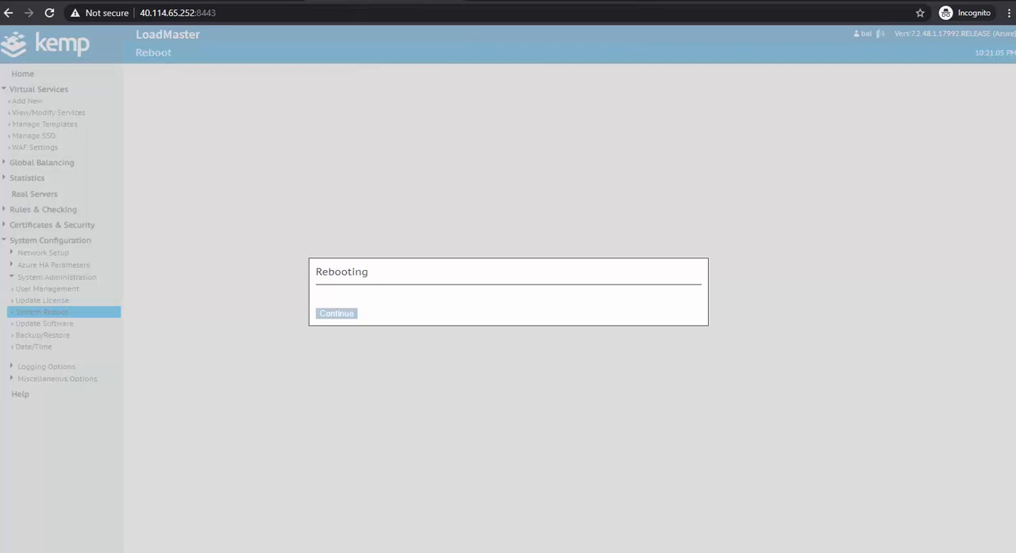
Step: Sign back in as user 'bal' and dismiss the licence expiry notice
click(335, 312)
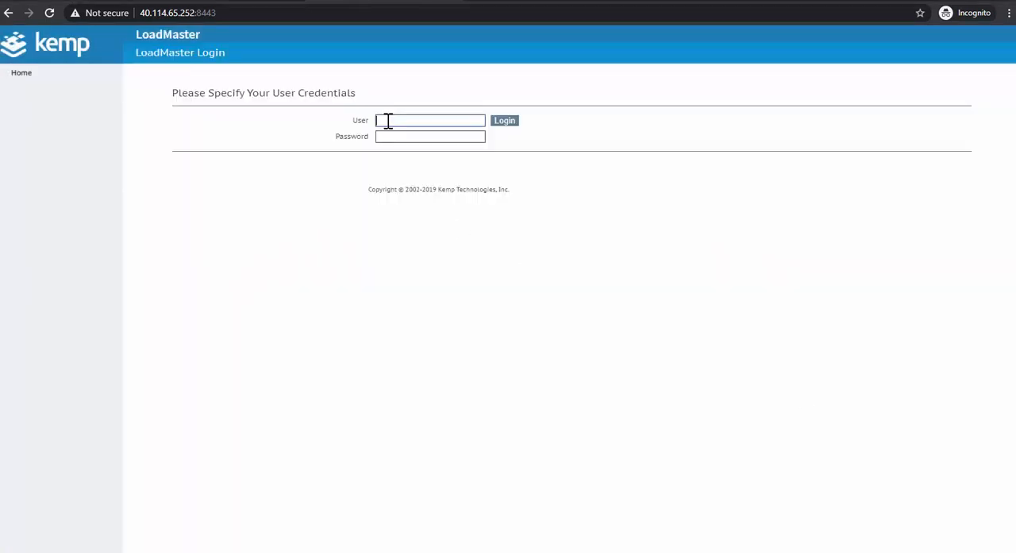
text(bal)
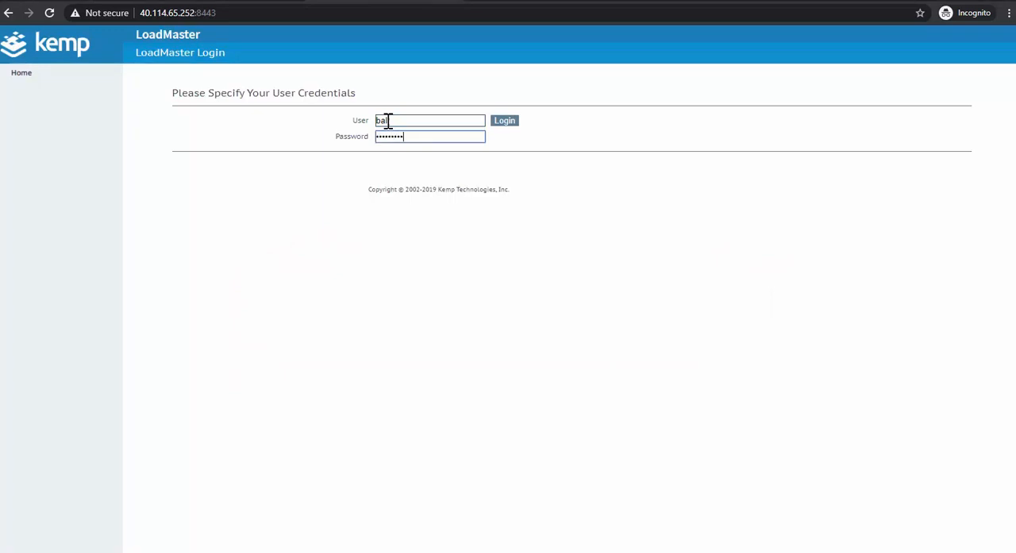
click(504, 120)
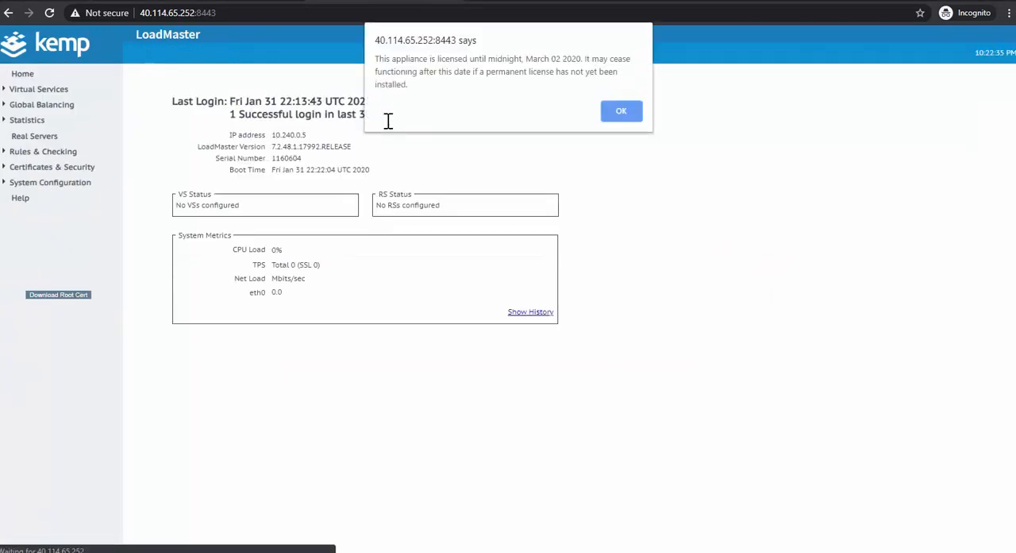
click(622, 111)
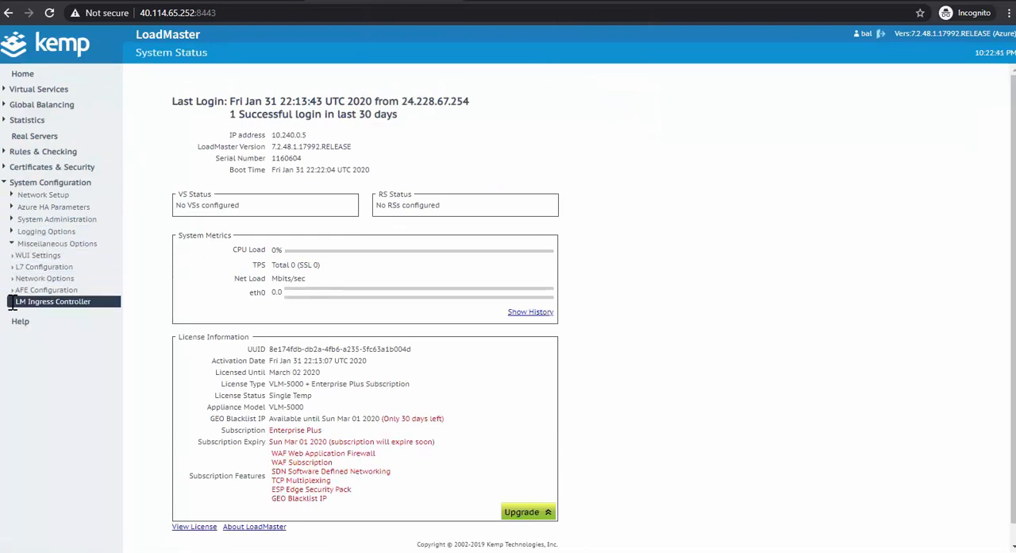
Step: Bring up the LM Ingress Controller configuration under Miscellaneous Options
click(53, 301)
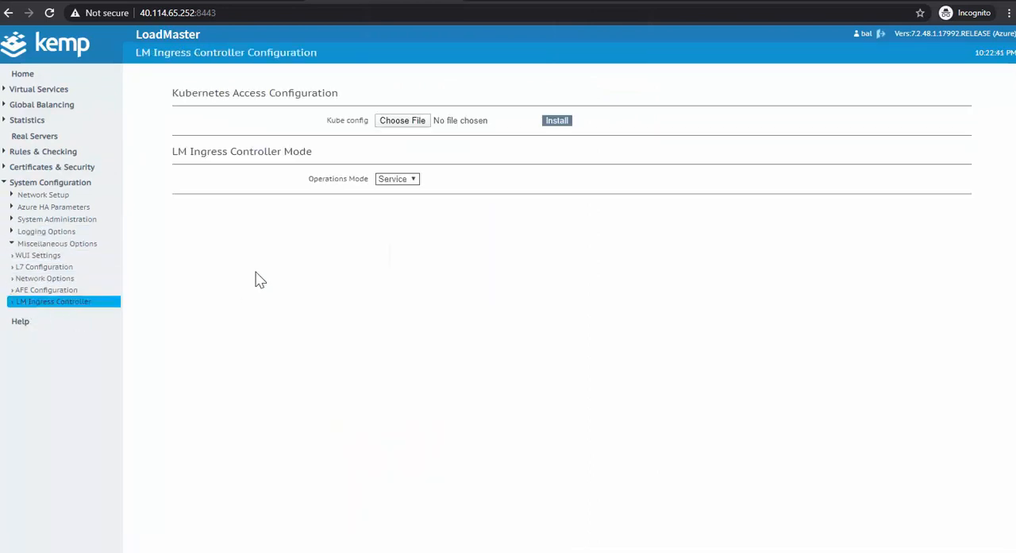
mouse_move(368, 139)
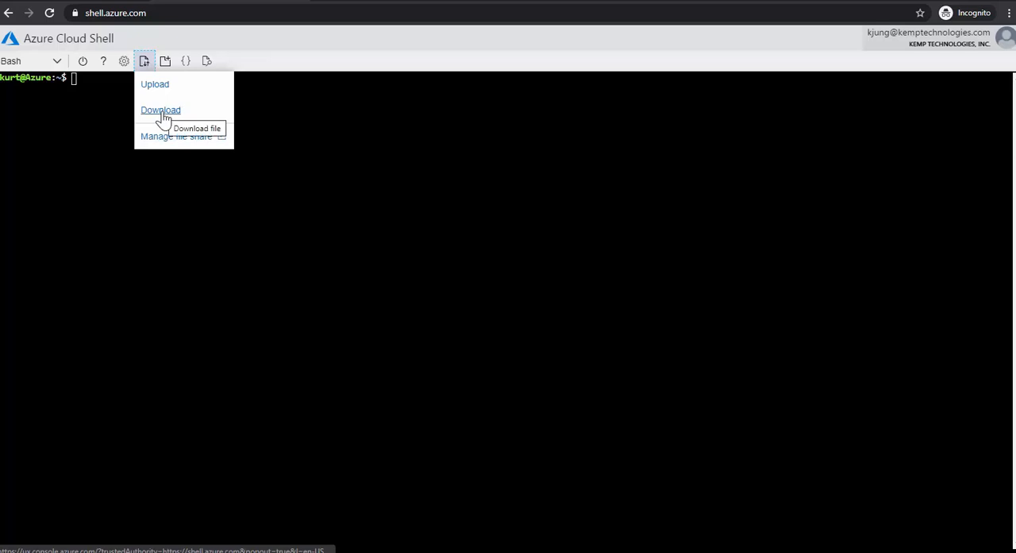
Step: Download the .kube/config file from Cloud Shell storage to the local computer
click(160, 110)
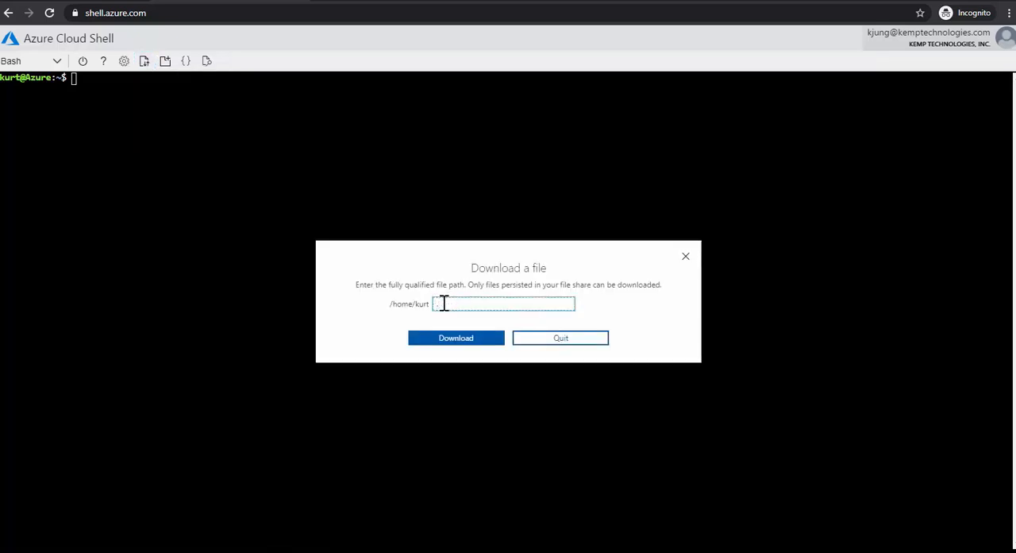
text(kube/config)
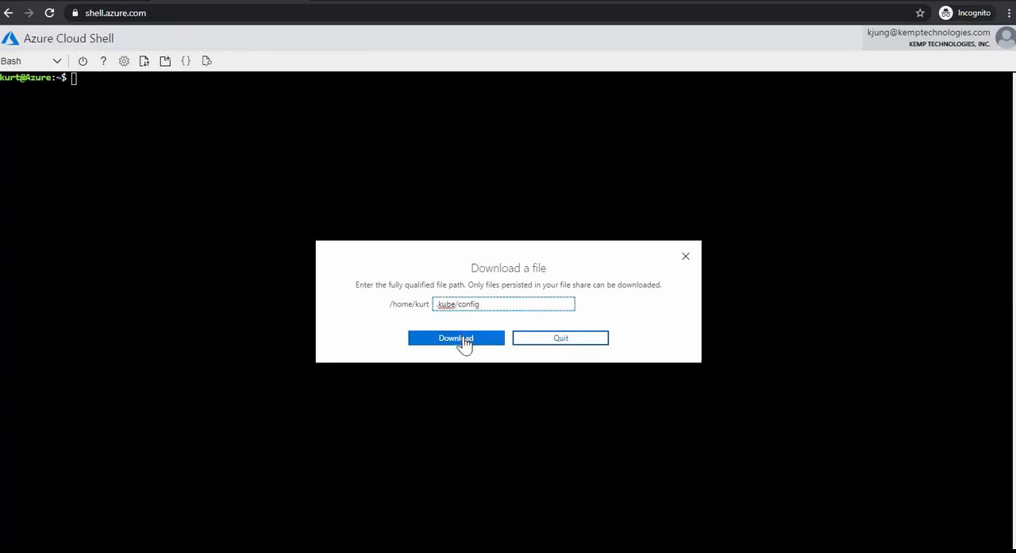
click(456, 338)
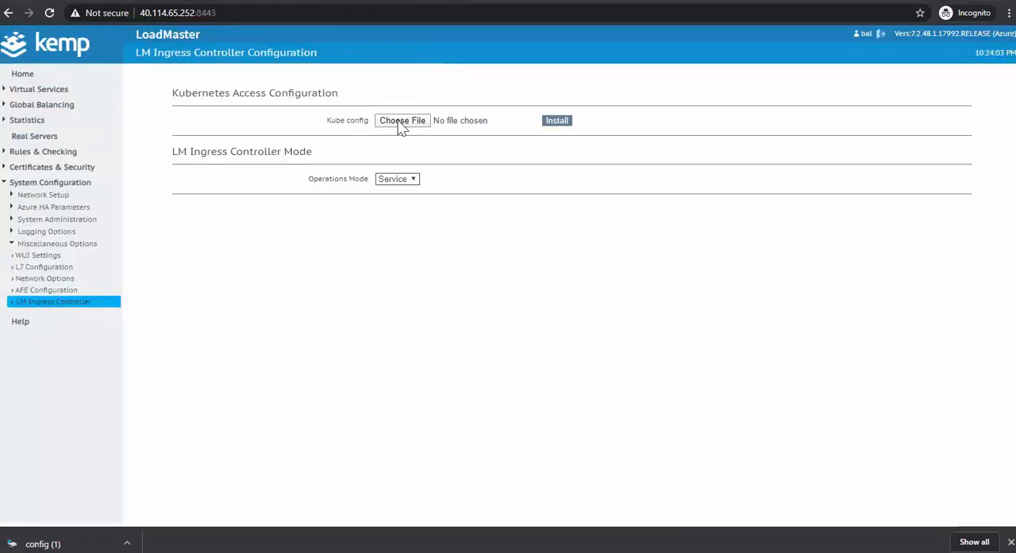
Step: Select the downloaded config file for the Kube config upload
click(402, 120)
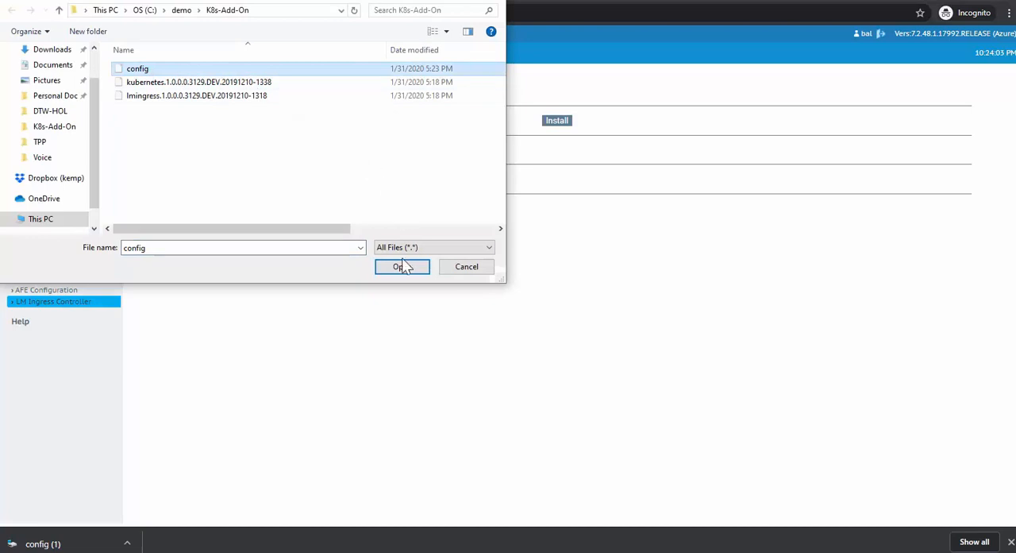
click(402, 266)
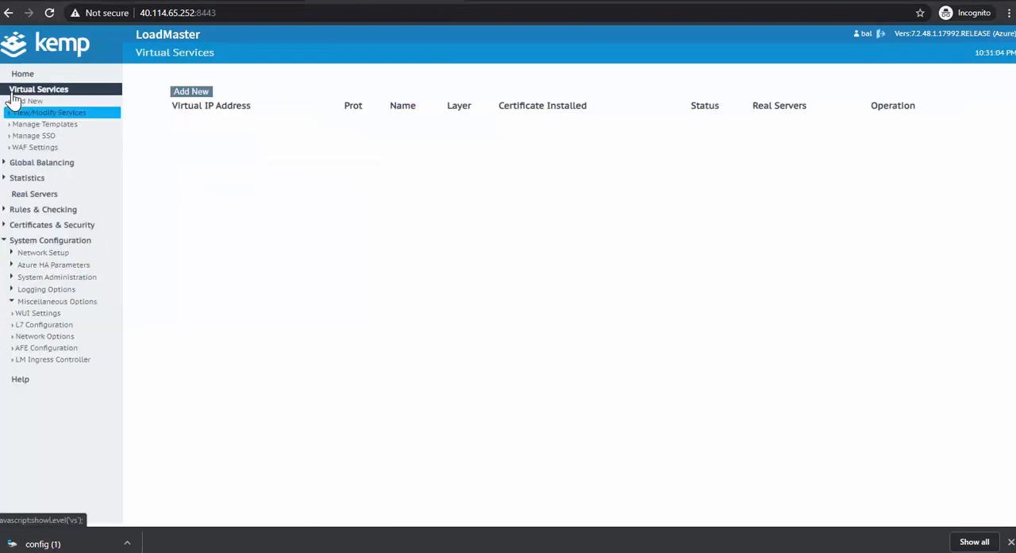
Step: Create a new virtual service named K8s-Service on 10.240.0.5 port 80
click(30, 101)
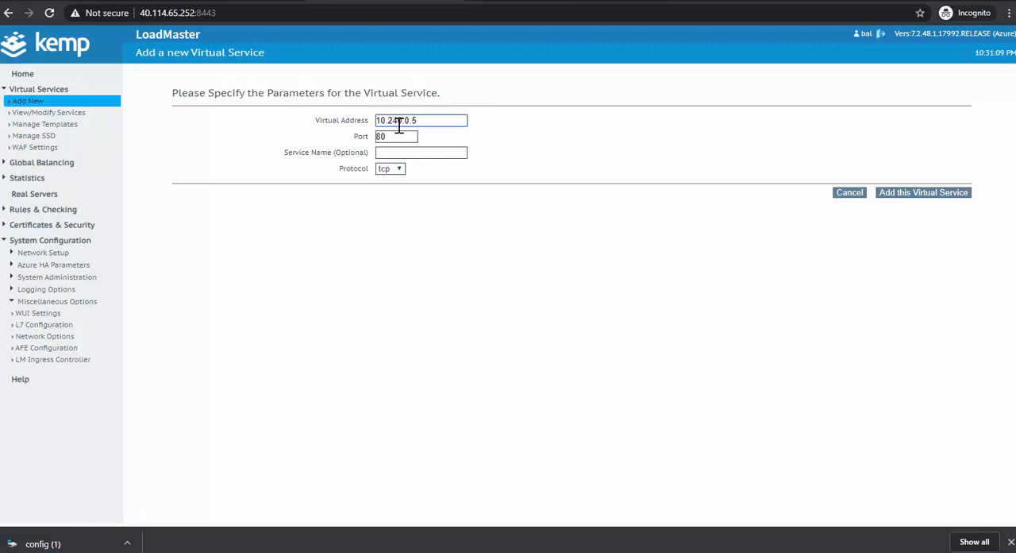
click(421, 151)
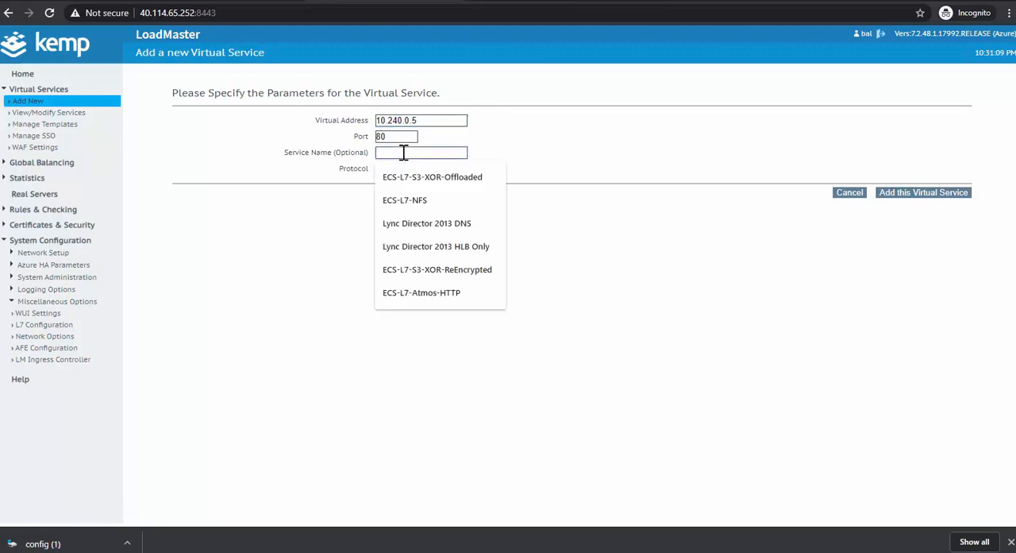
text(K8s)
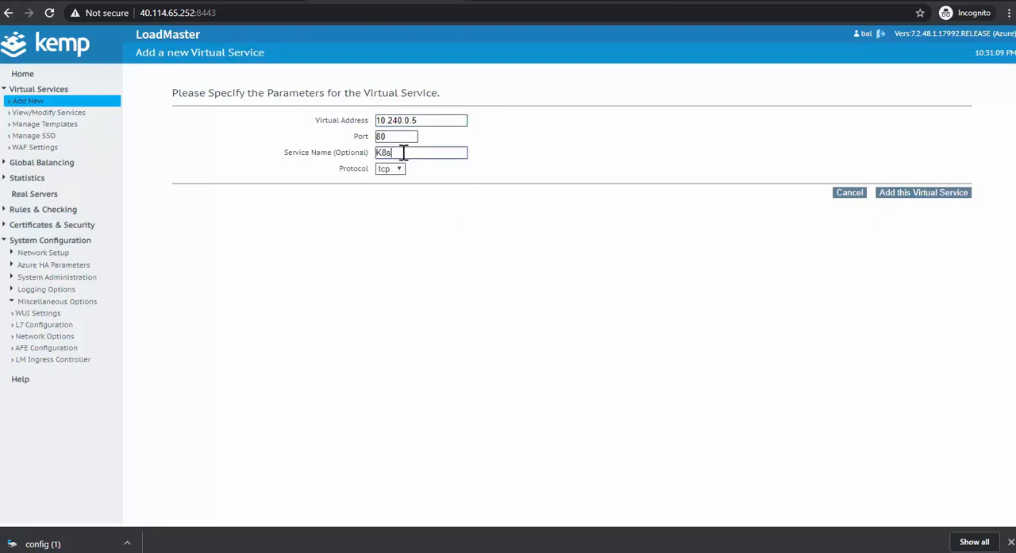
text(-Se)
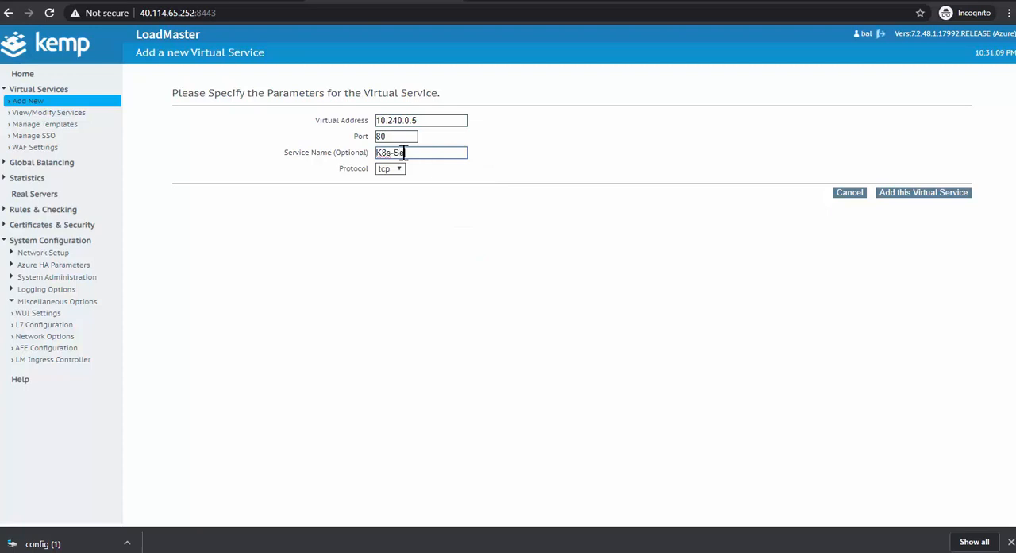
text(rvice)
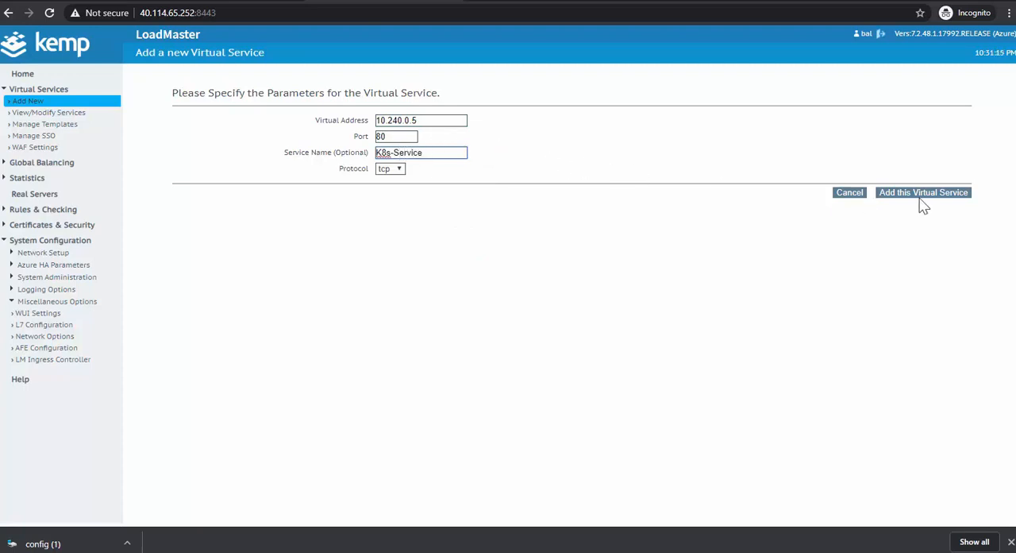
click(924, 192)
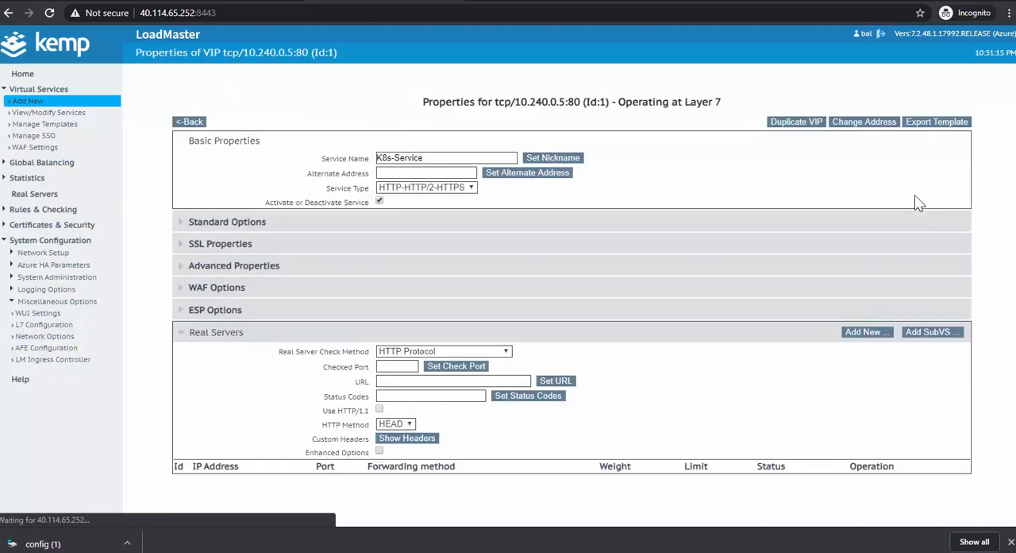
mouse_move(612, 117)
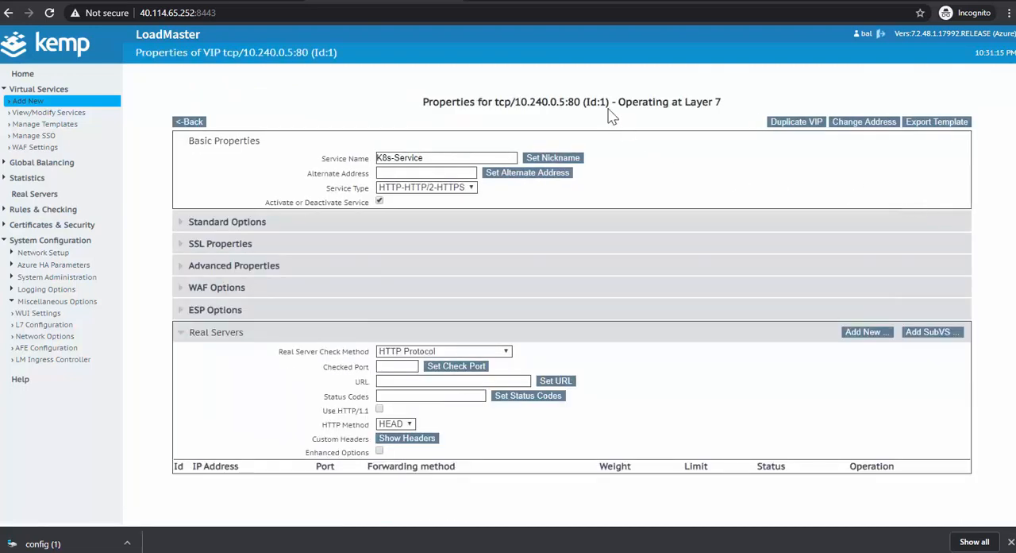
Step: Set the real server health check HTTP Method to GET
double_click(597, 102)
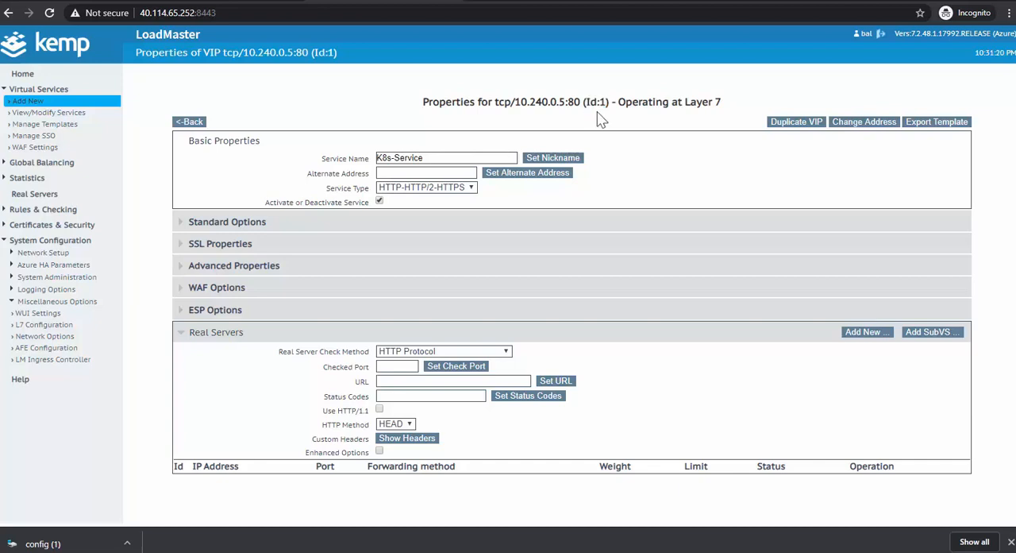
mouse_move(413, 427)
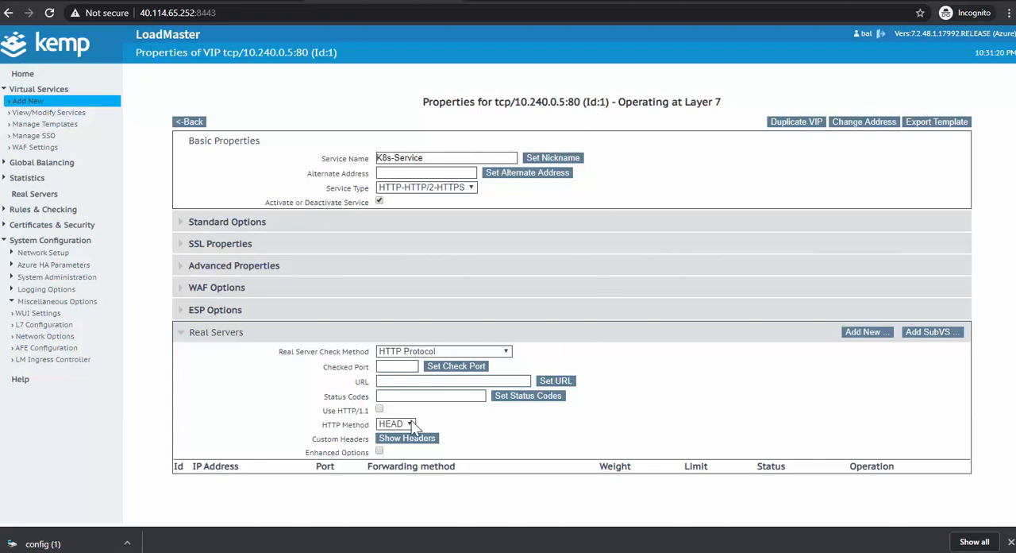
click(395, 423)
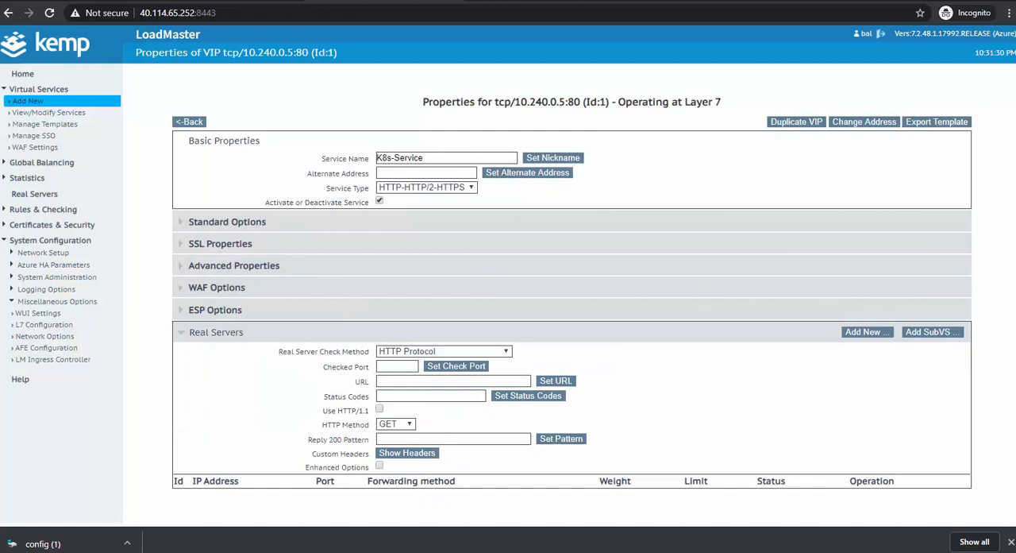
click(189, 121)
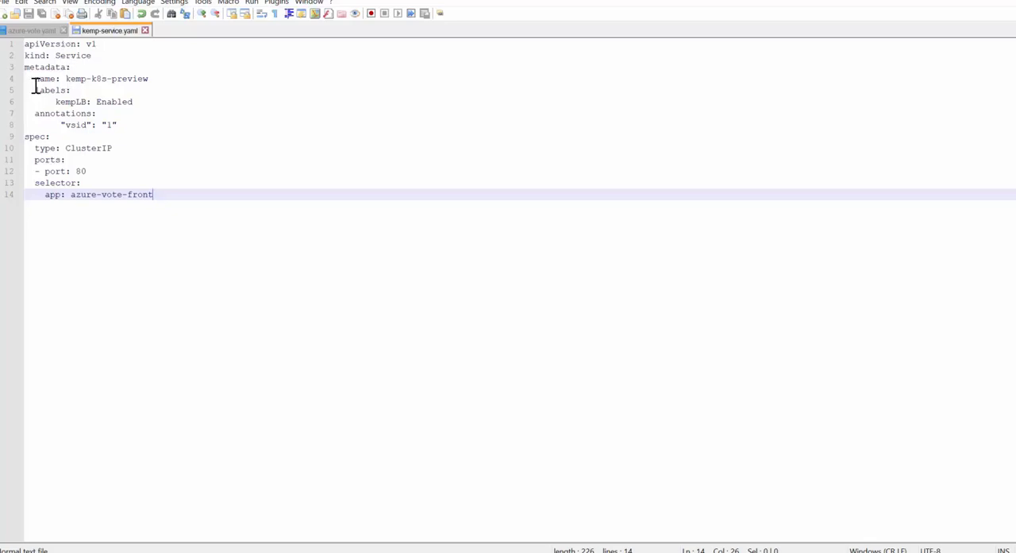
Step: Highlight the kempLB: Enabled label lines in kemp-service.yaml, then clear the selection
drag(35, 89, 132, 101)
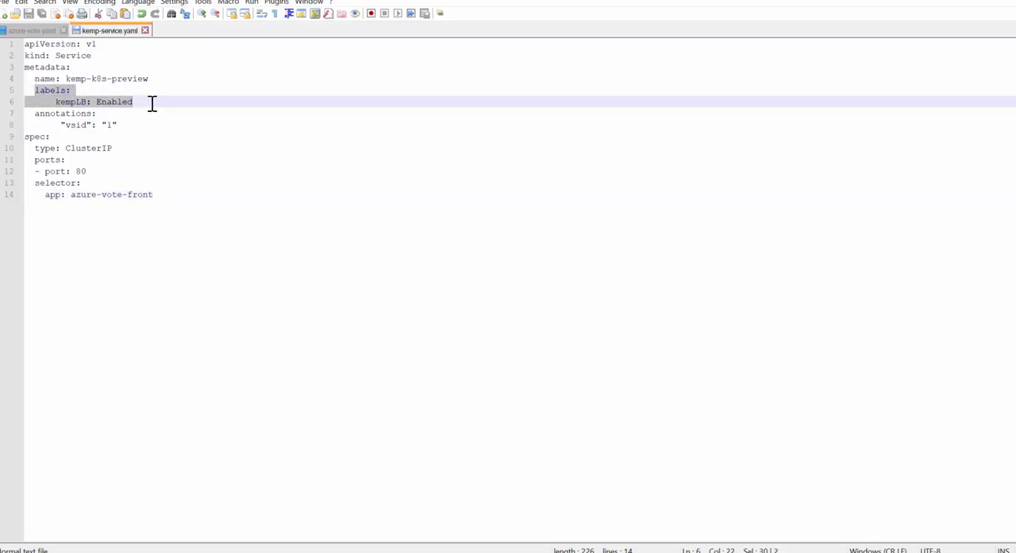
mouse_move(55, 118)
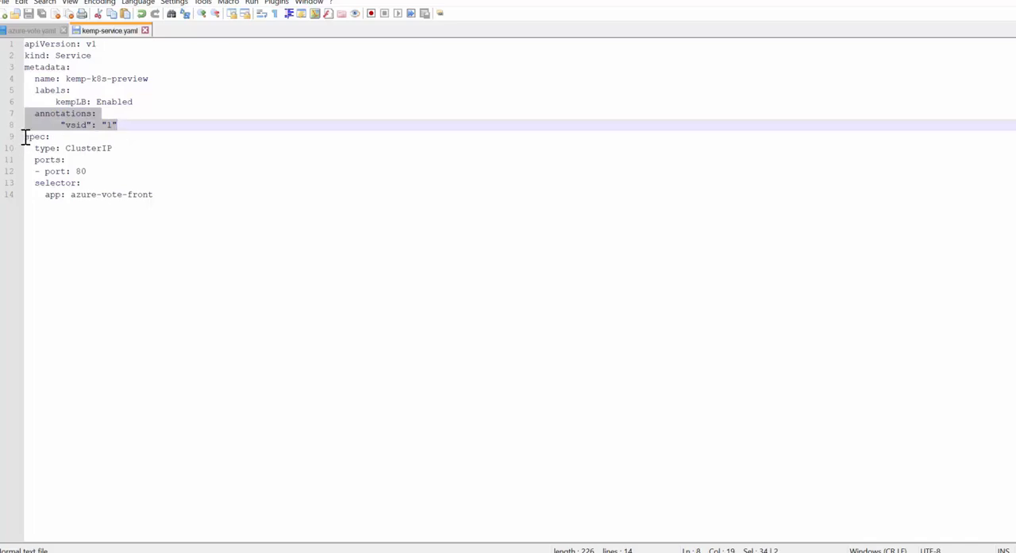
click(113, 147)
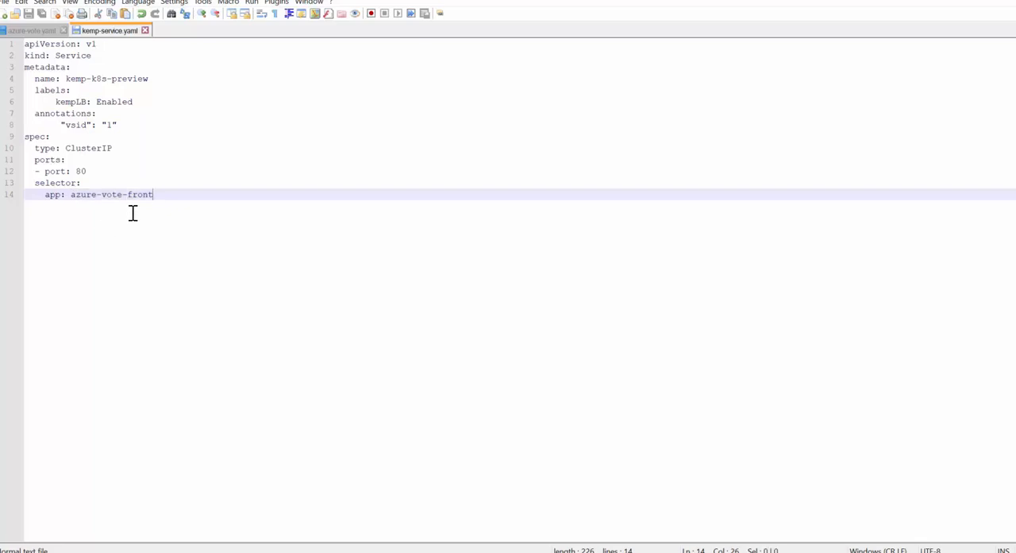
Step: Create kemp-service.yaml in vi with the pasted manifest and save it with :wq
key(ctrl+a)
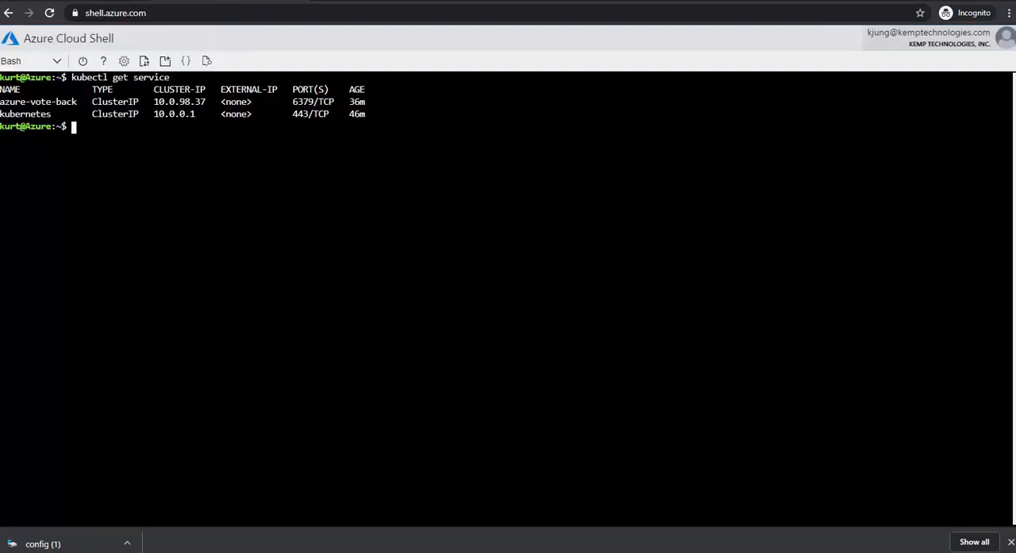
text(vi kemp-se)
text(:w)
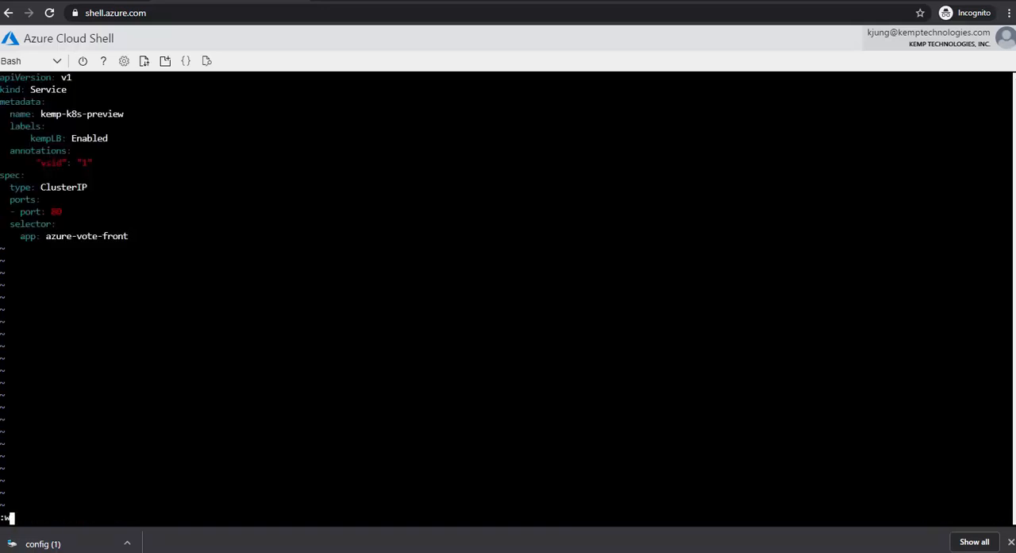
text(q)
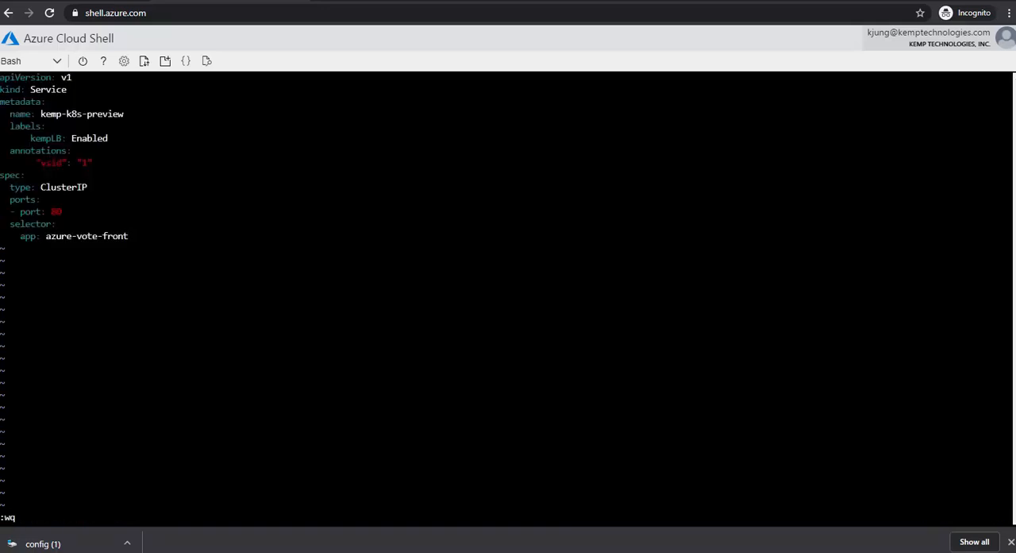
key(Return)
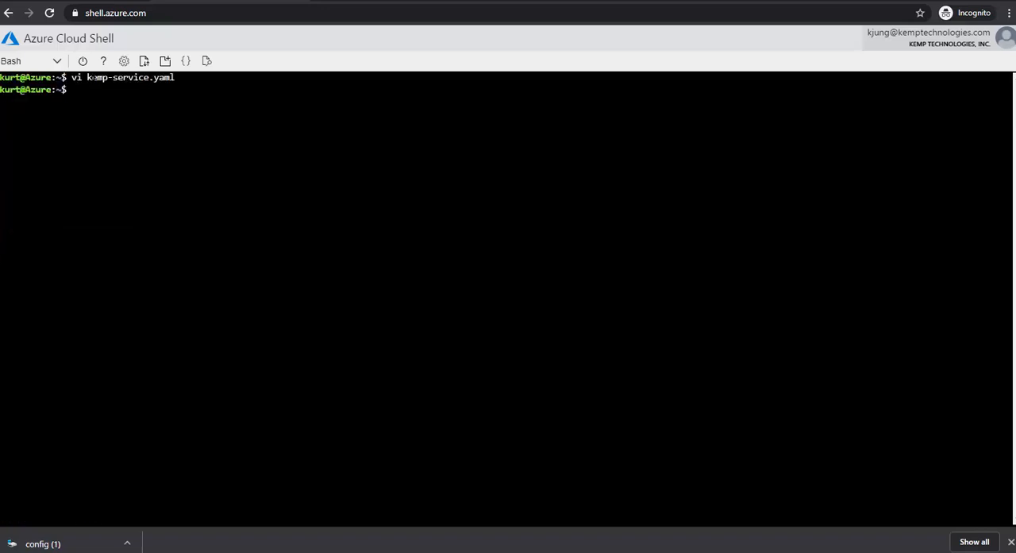
Step: Run kubectl apply -f kemp-service.yaml, then kubectl get service to list the cluster's services
text(kubectl apply -f ke)
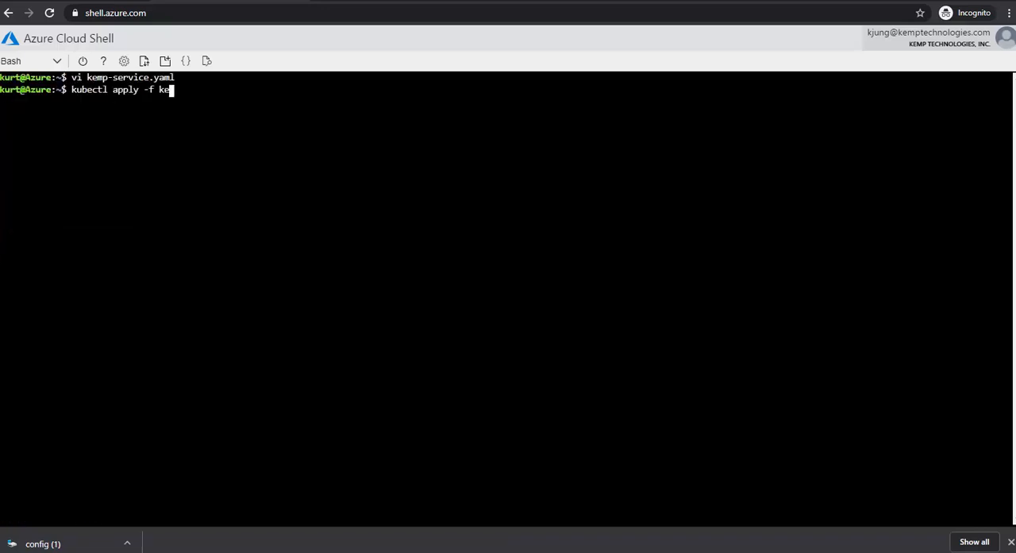
text(mp-service.yaml)
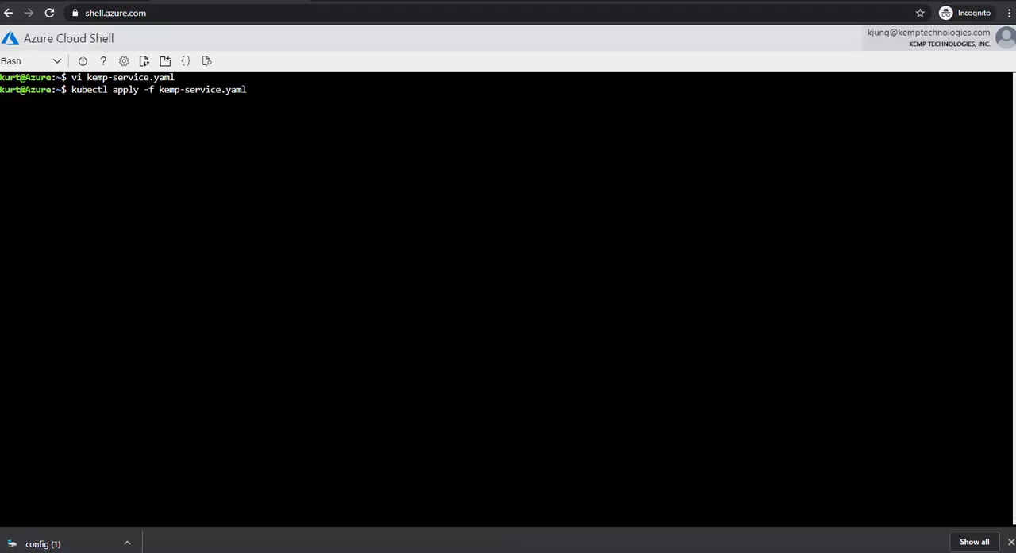
key(Return)
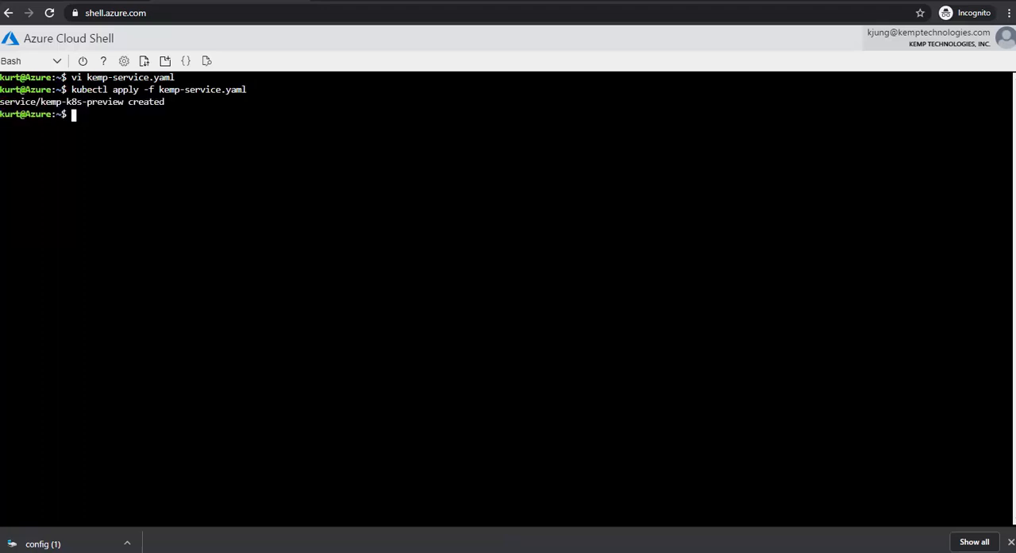
text(kubectl)
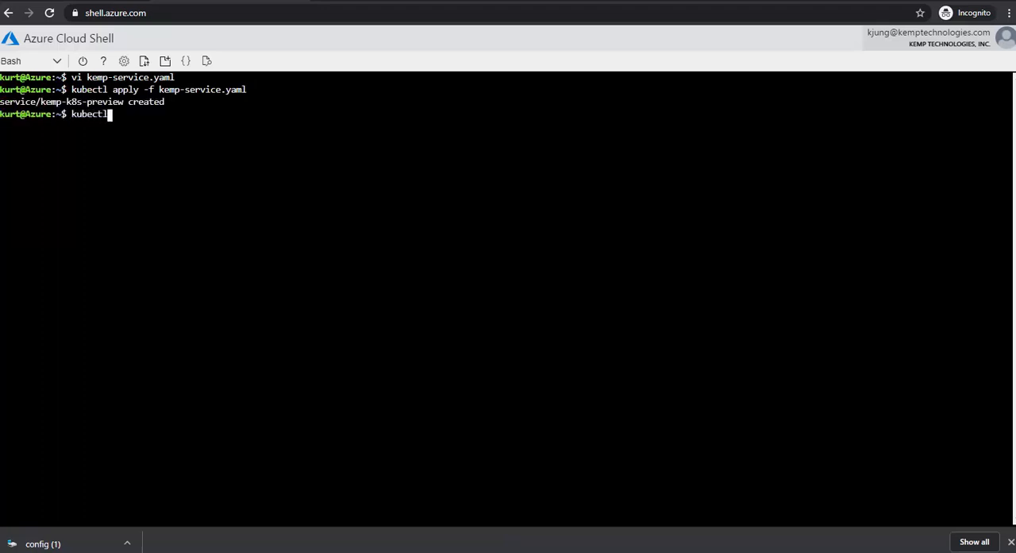
text(get serv)
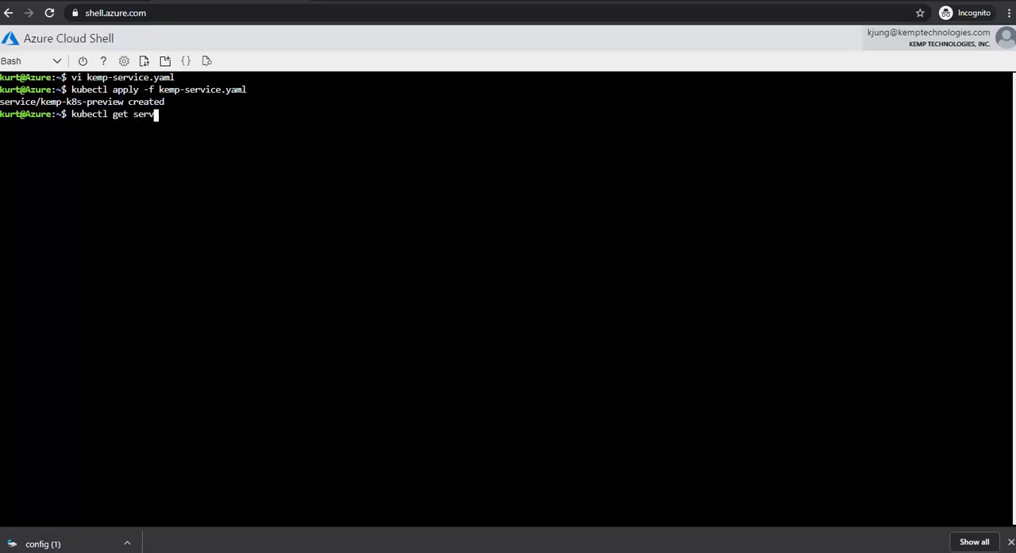
key(Return)
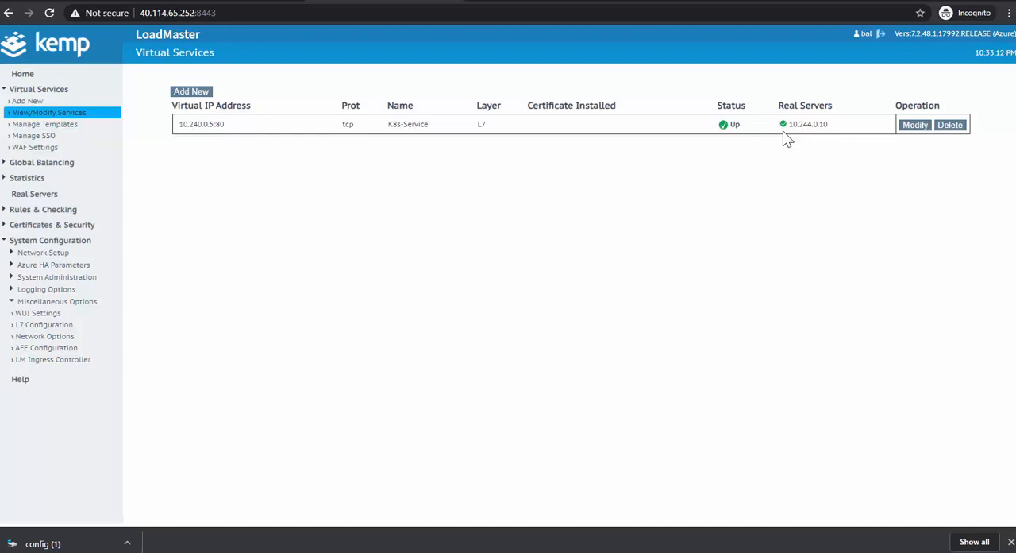
mouse_move(789, 143)
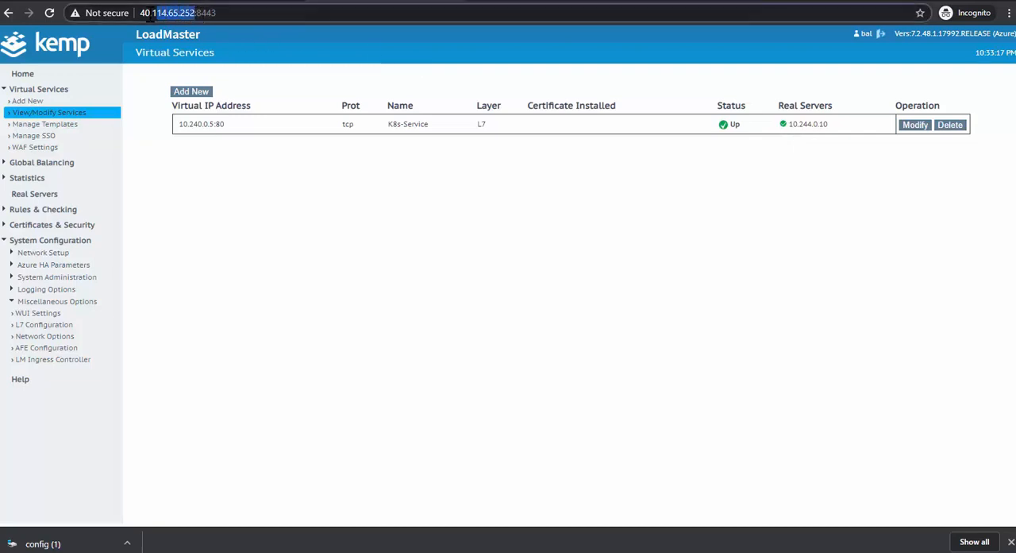
click(190, 13)
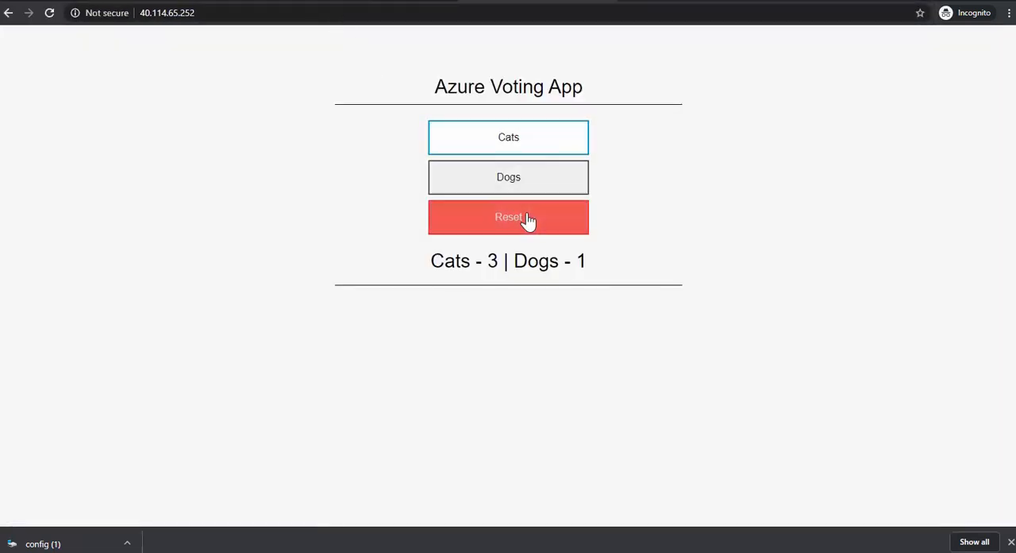
Step: Cast a vote for Cats in the Voting App served through 40.114.65.252
click(508, 217)
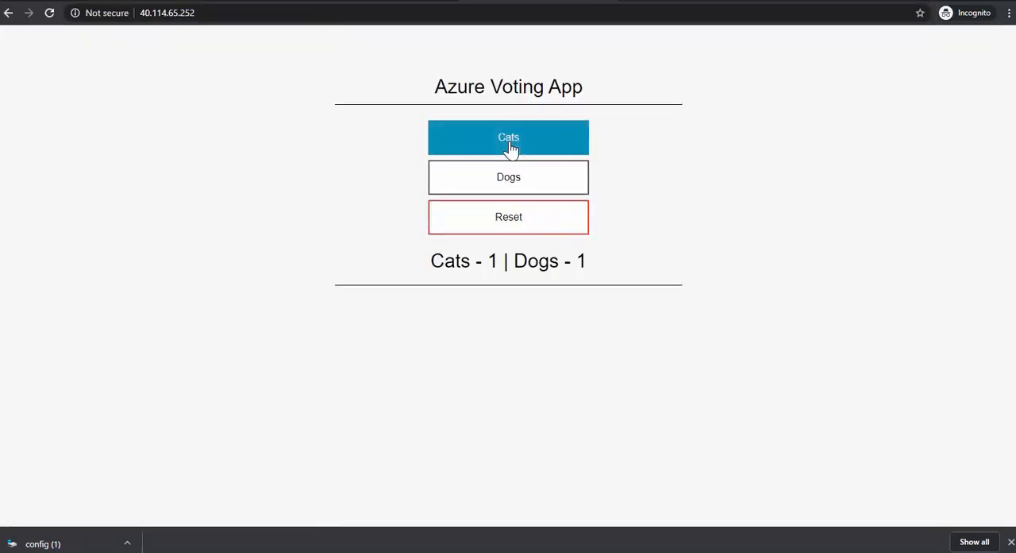
mouse_move(312, 55)
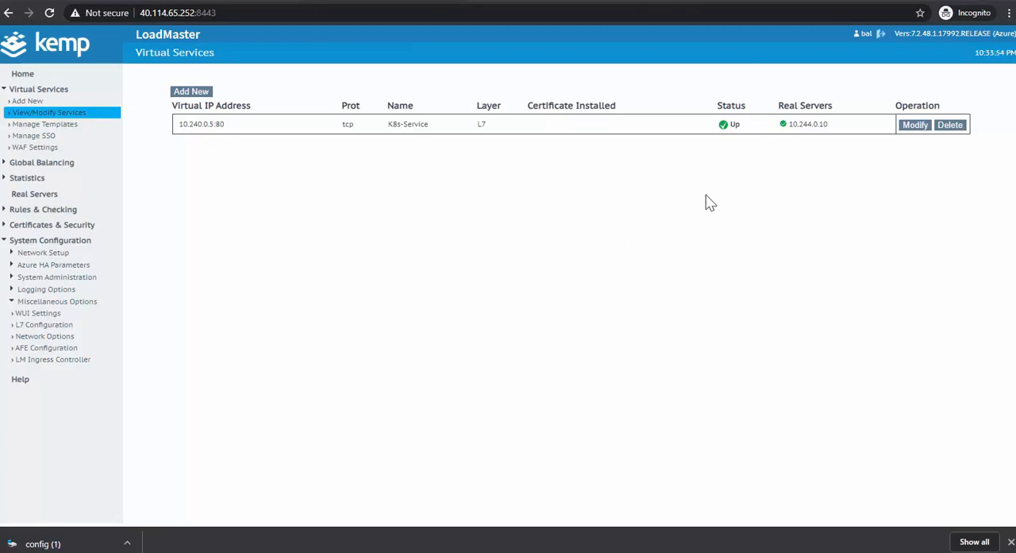
mouse_move(798, 147)
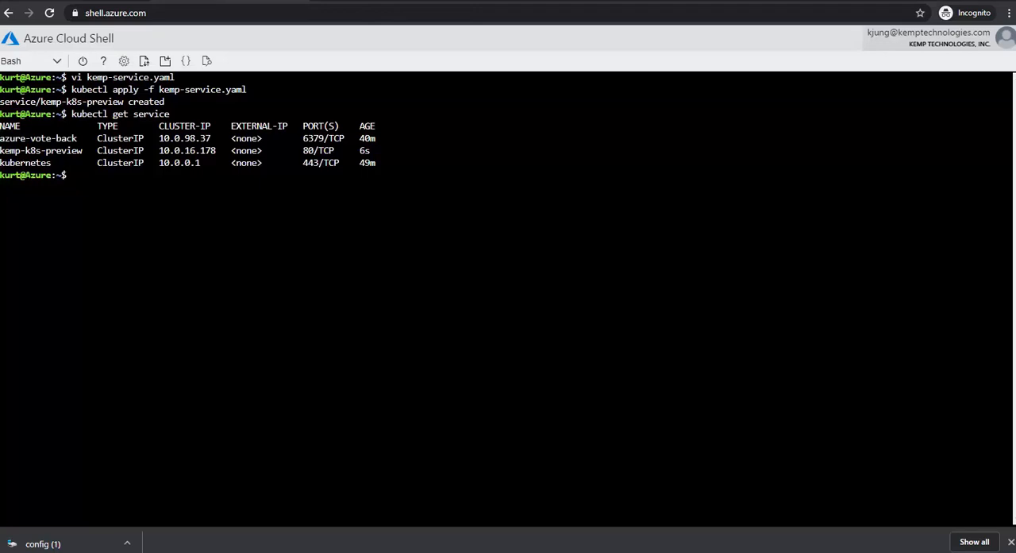
Step: Run kubectl scale --replicas=4 deployment/azure-vote-front to scale the front end to 4 pods
text(kubectl scale --replicas=4 deployment/azure-vote-front)
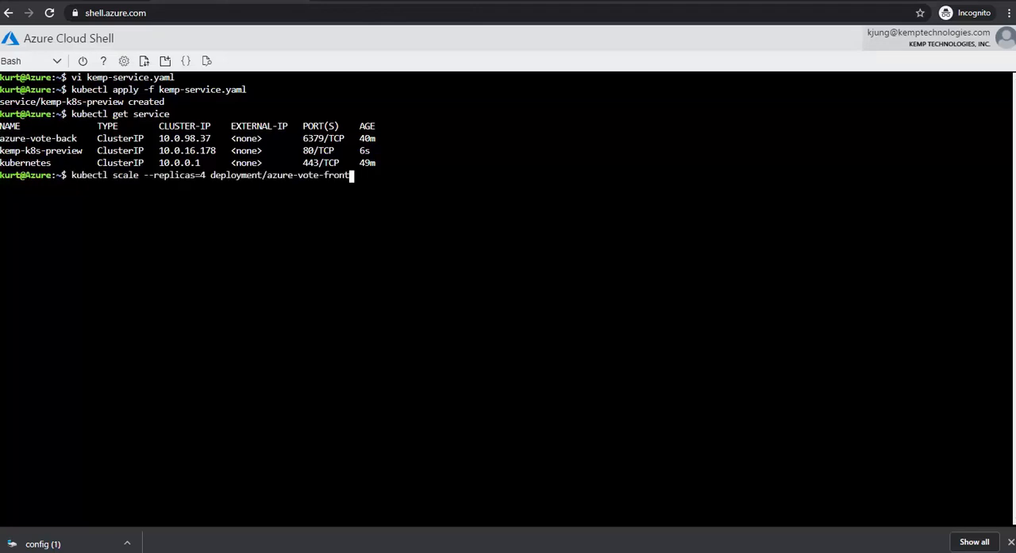
mouse_move(349, 174)
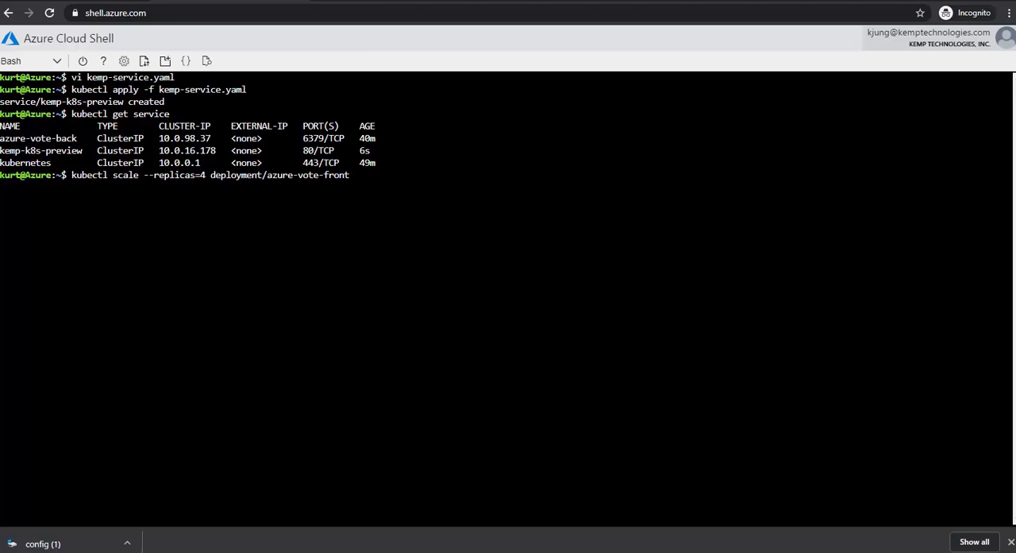
key(Return)
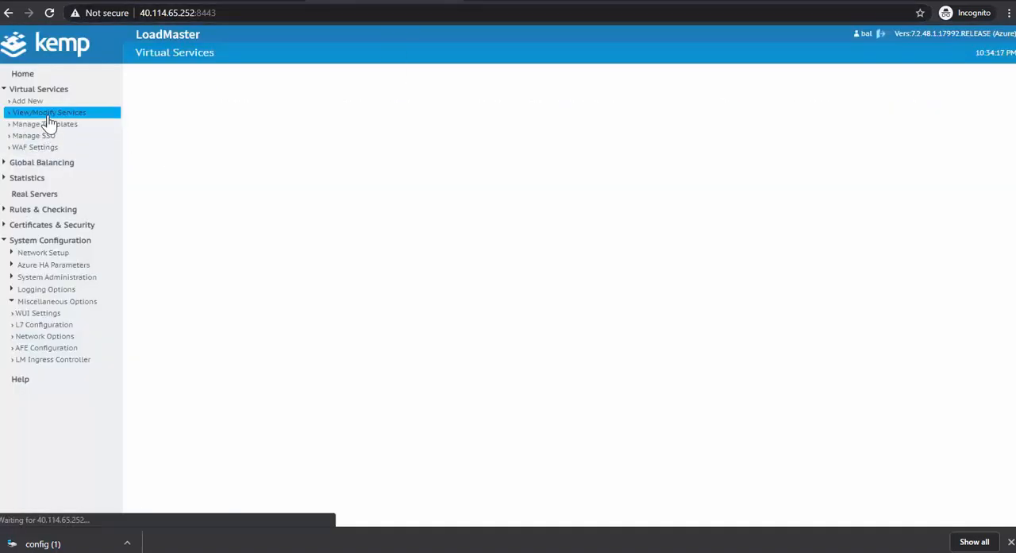
Step: Refresh the virtual services list, then run kubectl scale --replicas=2 deployment/azure-vote-front in Cloud Shell
click(49, 112)
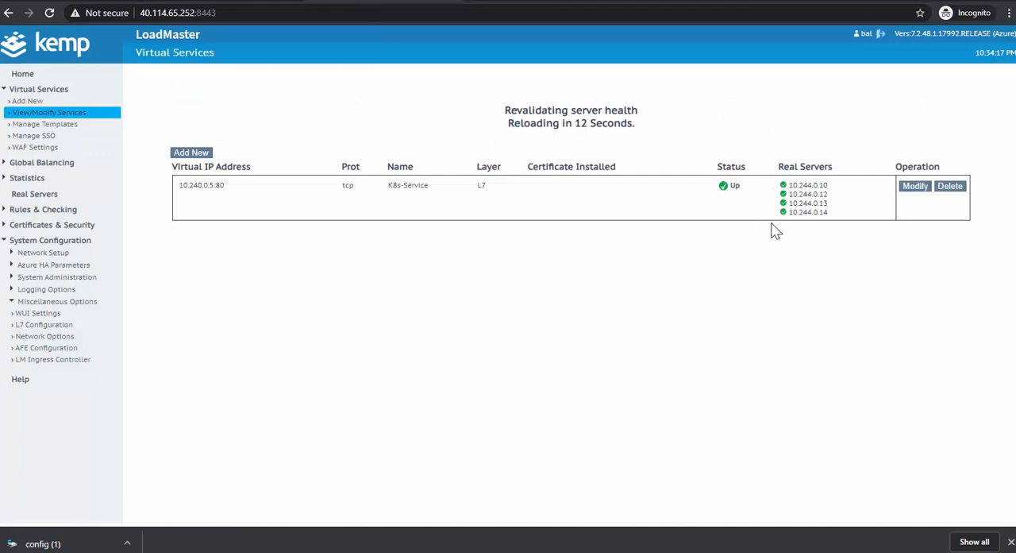
mouse_move(753, 240)
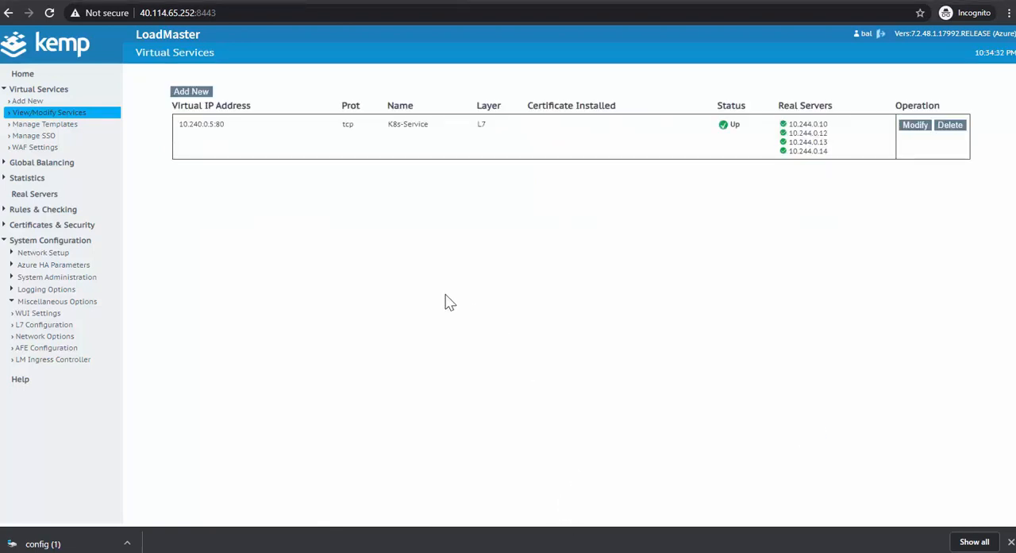
mouse_move(528, 207)
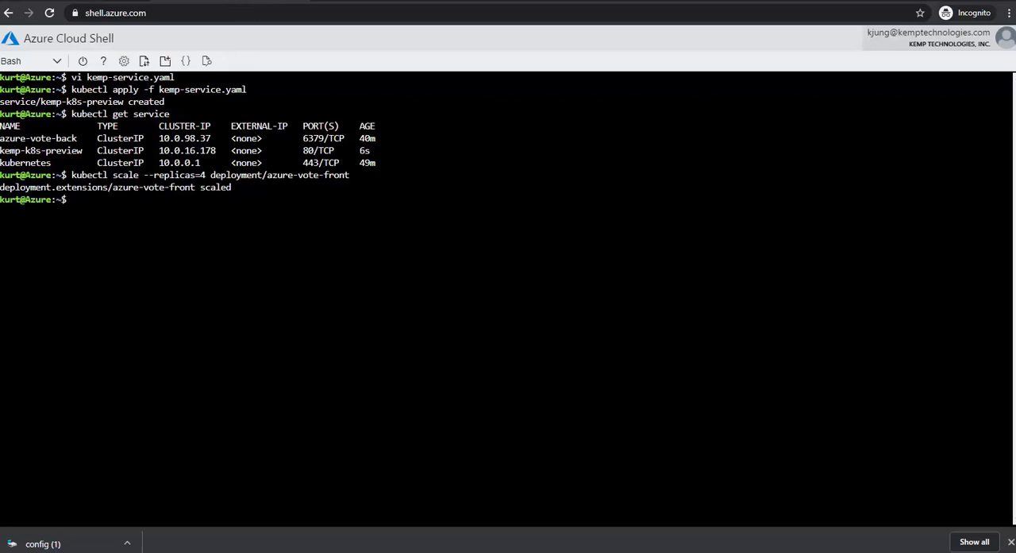
text(kubectl scale --replicas=2 deployment/azure-vote-front)
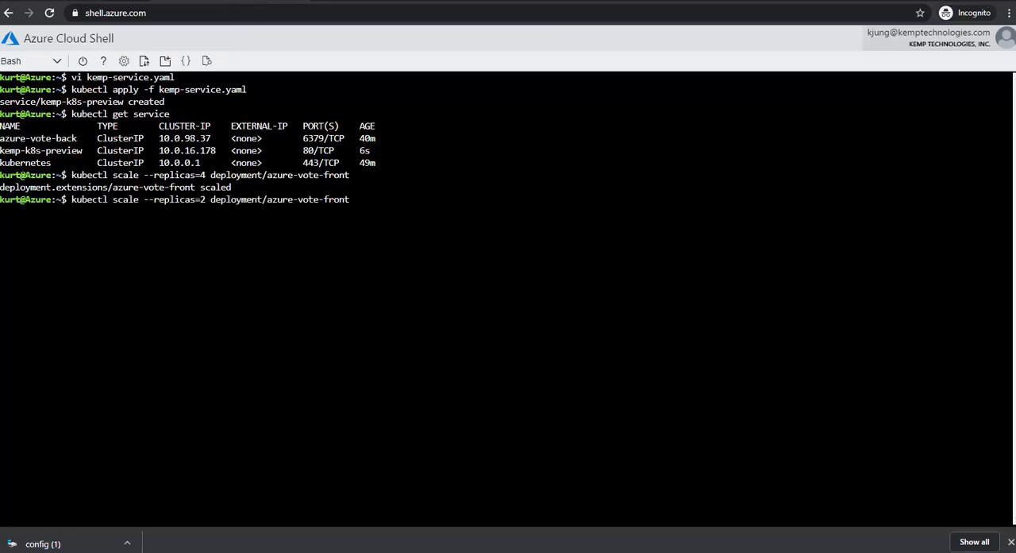
key(Return)
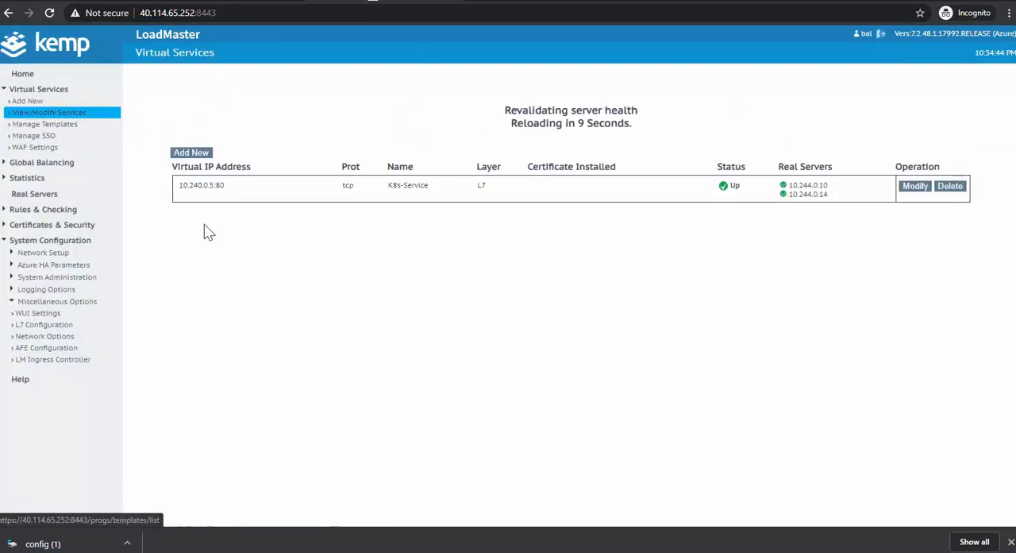
mouse_move(456, 284)
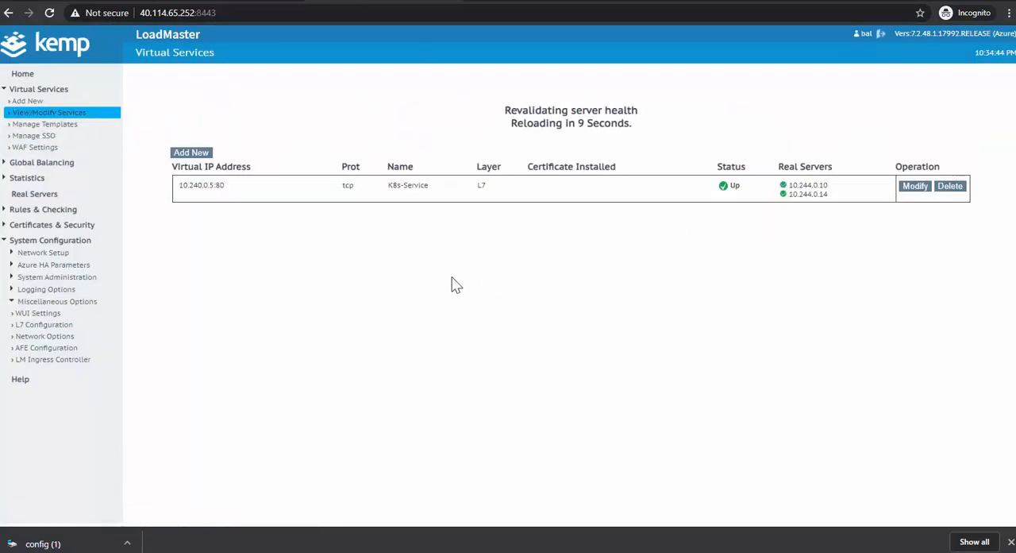